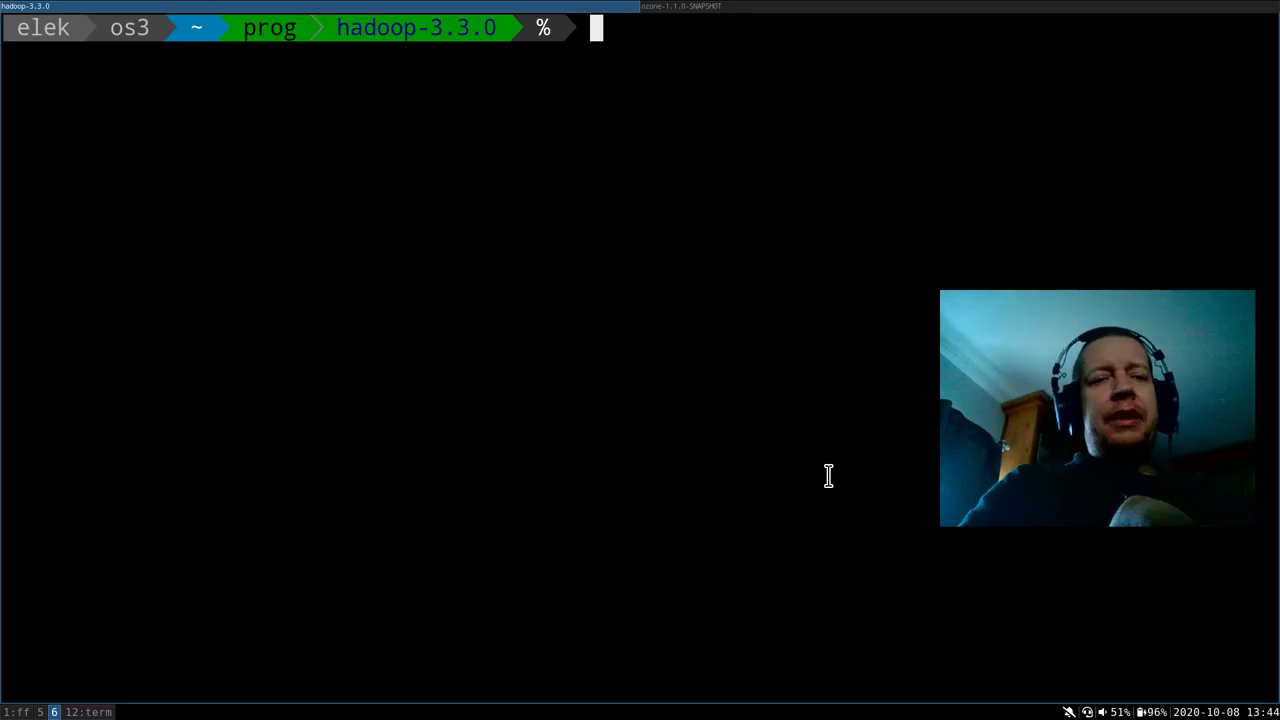
Print the Hadoop classpath with ./bin/hadoop classpath, then list the share/hadoop/hdfs jars
{"action": "key", "text": "Tab"}
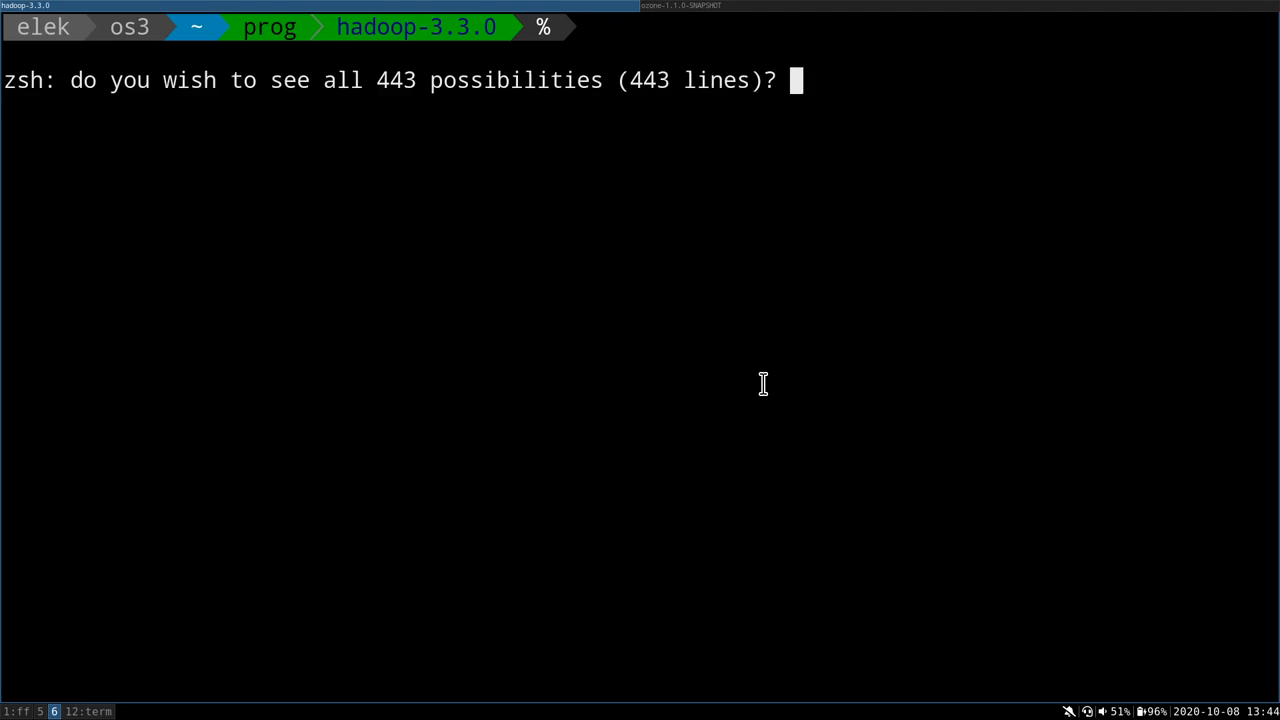
{"action": "key", "text": "n"}
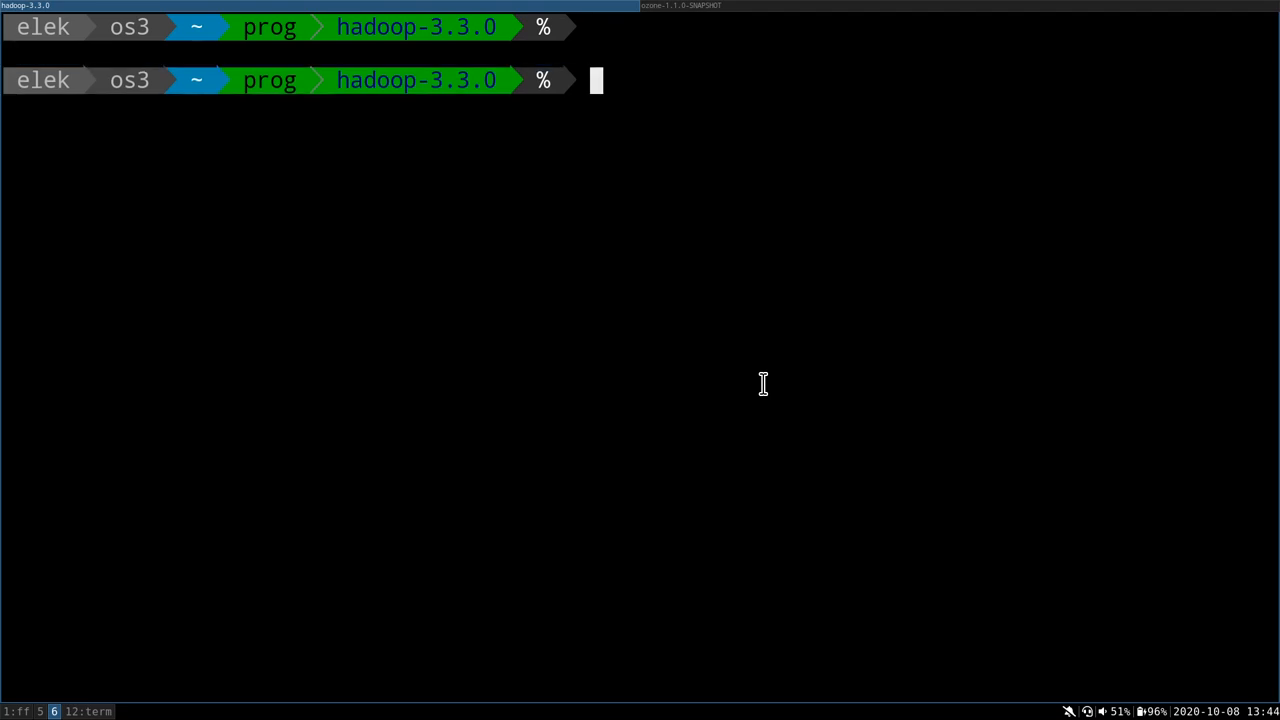
{"action": "type", "text": "./bin/hadoop"}
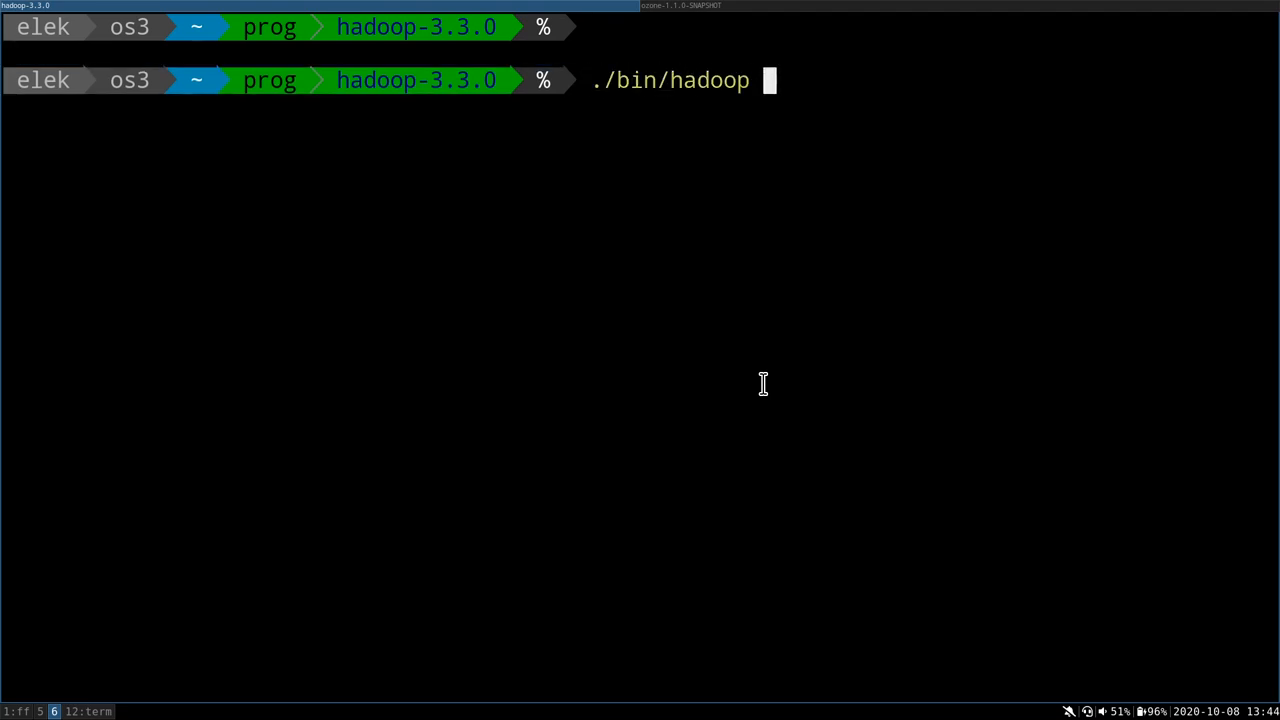
{"action": "type", "text": "classp"}
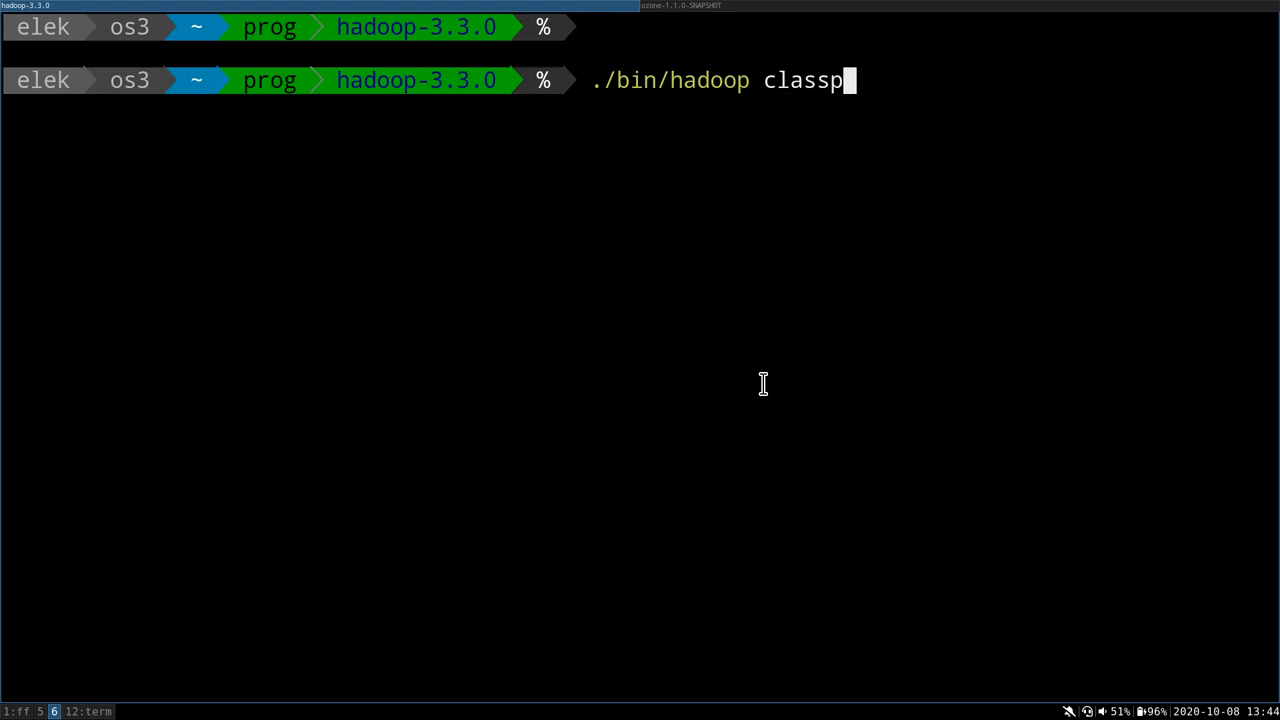
{"action": "type", "text": "ath"}
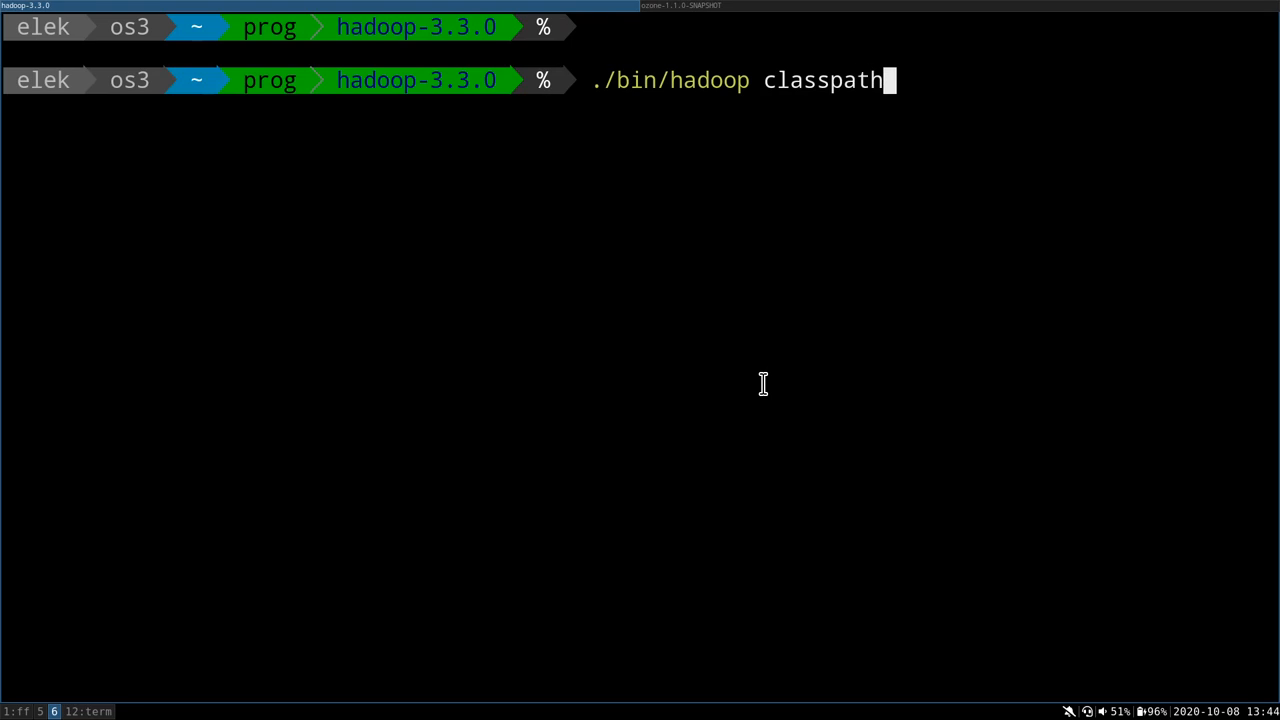
{"action": "key", "text": "Return"}
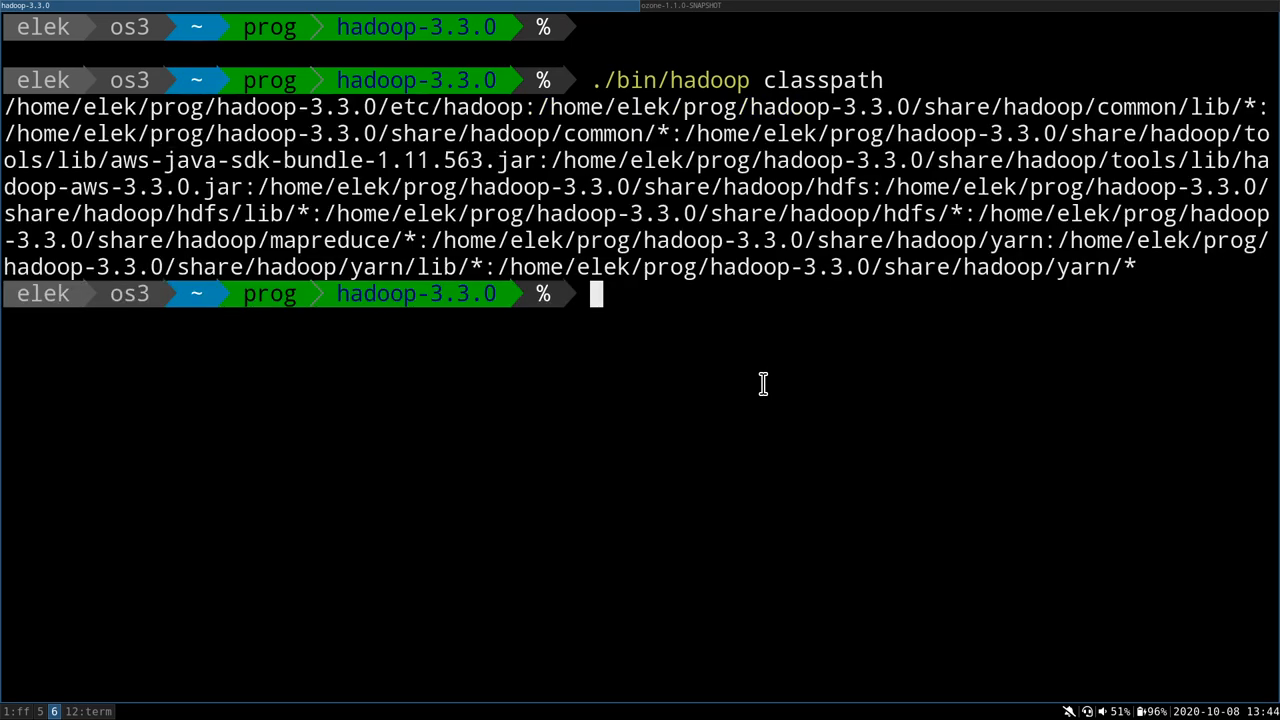
{"action": "mouse_move", "coordinate": [757, 374]}
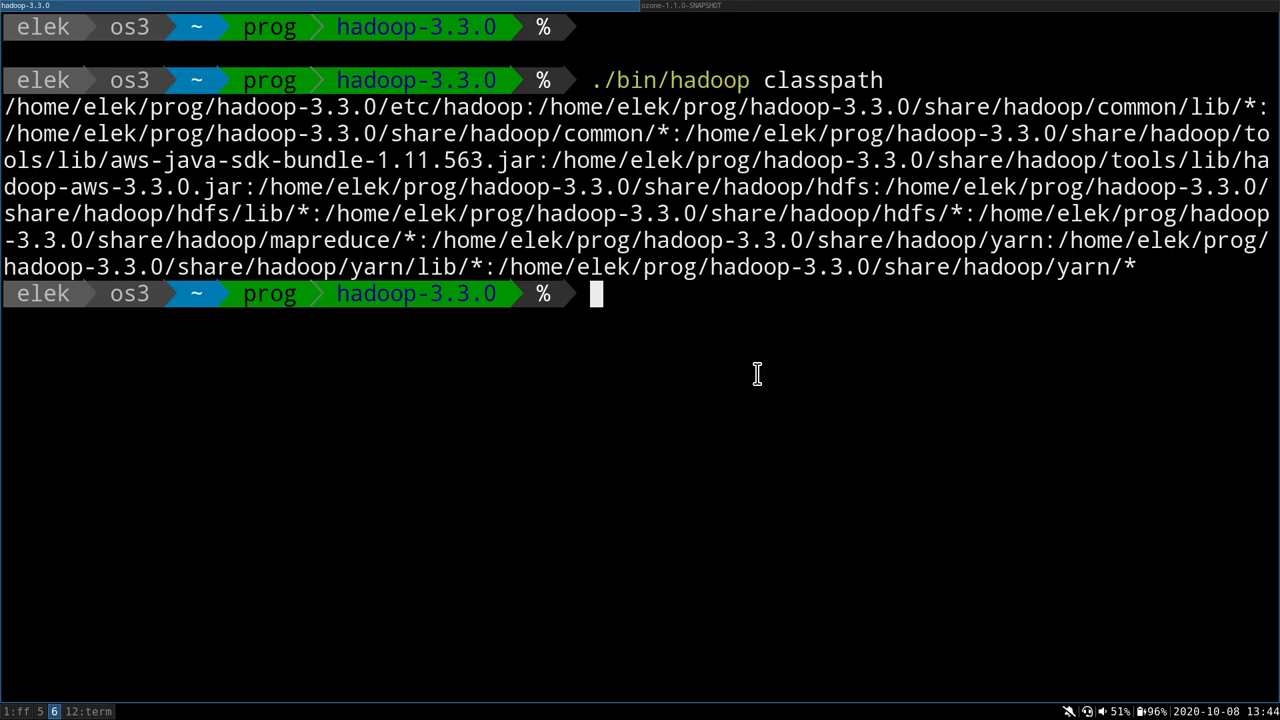
{"action": "mouse_move", "coordinate": [265, 187]}
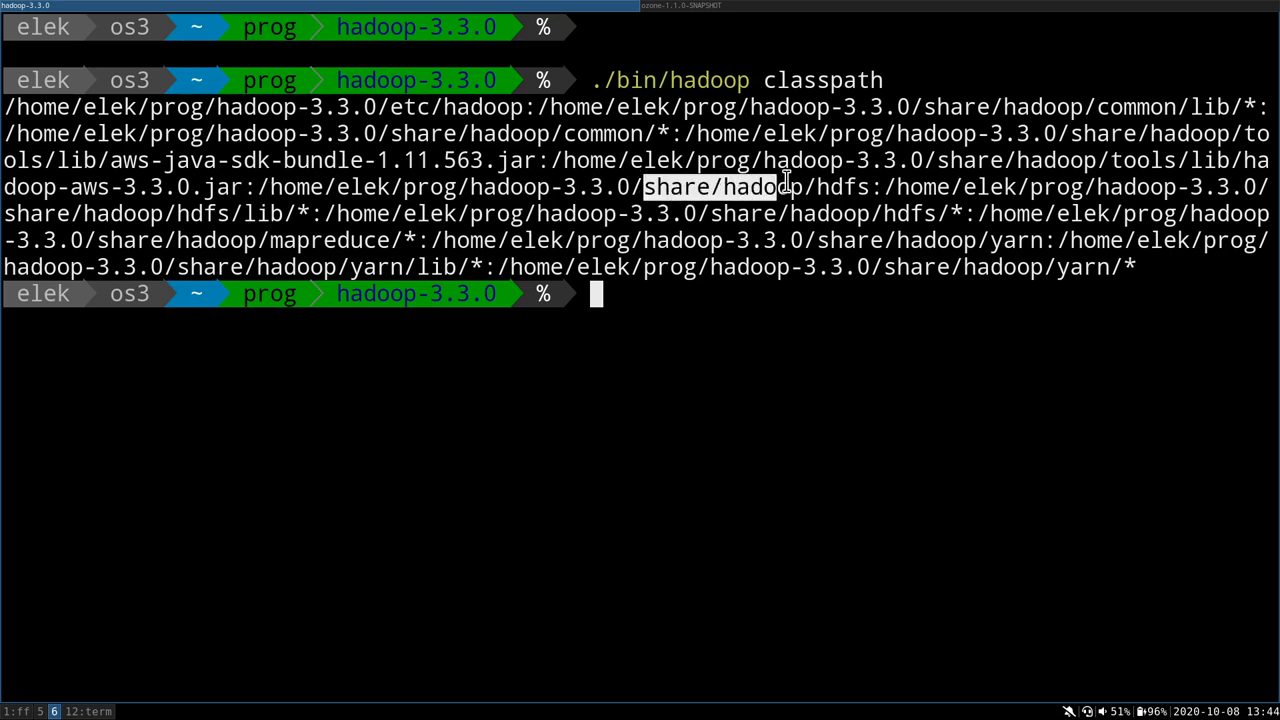
{"action": "type", "text": "cd share/"}
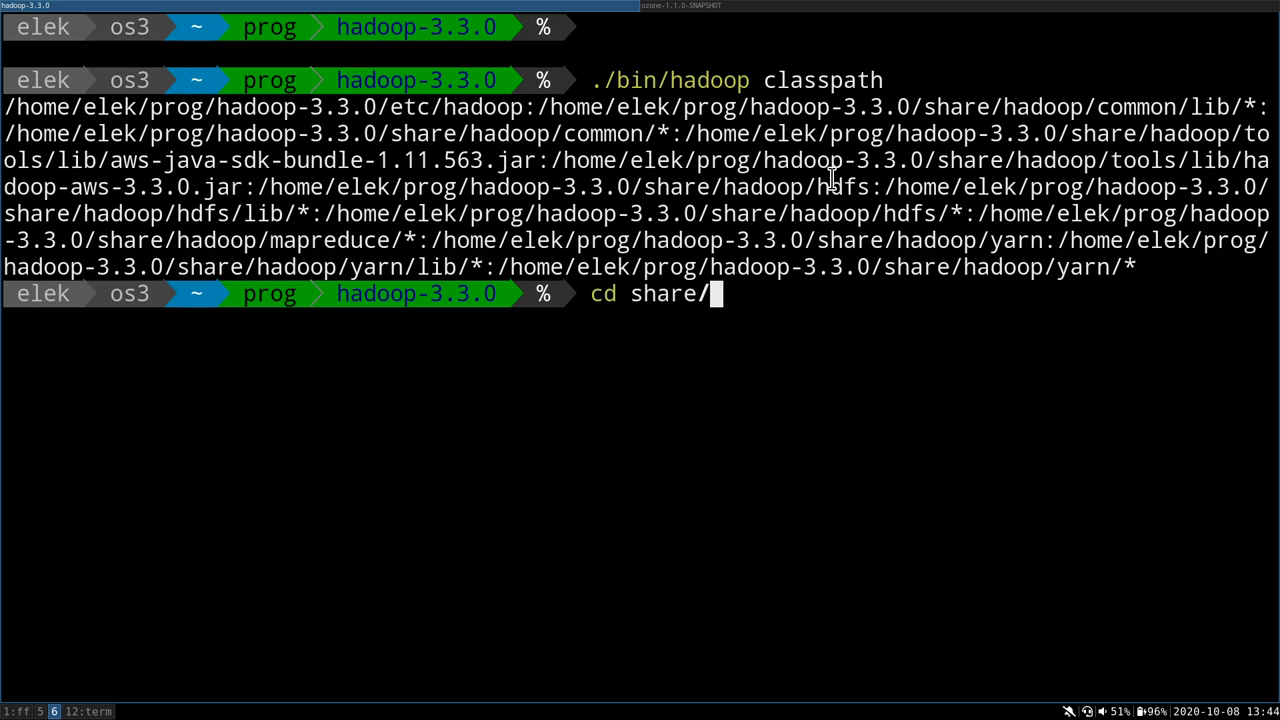
{"action": "key", "text": "Return"}
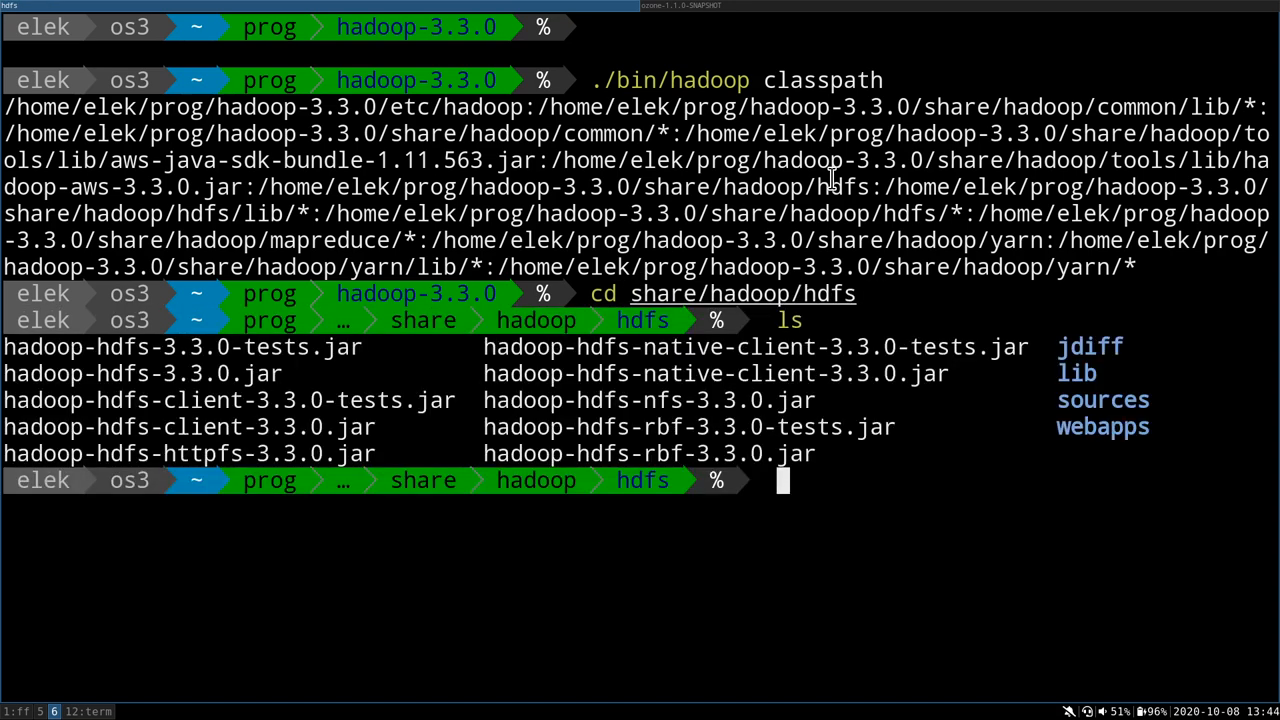
{"action": "mouse_move", "coordinate": [895, 347]}
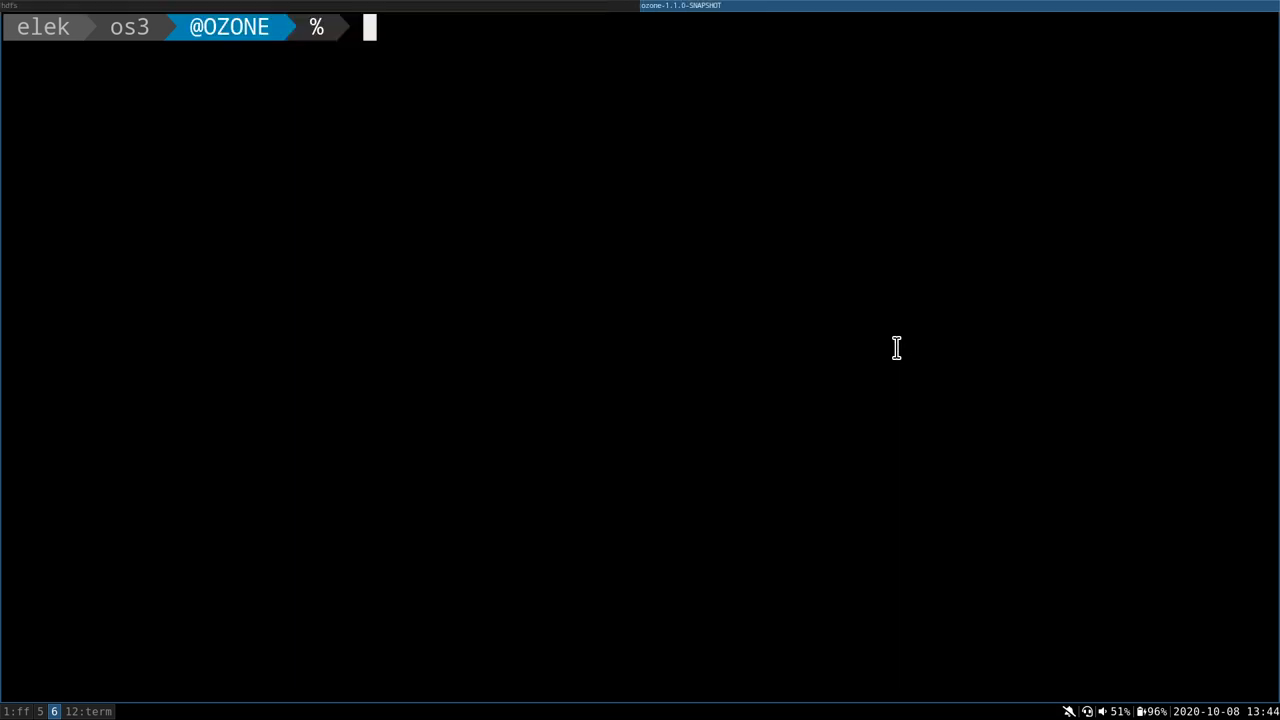
{"action": "mouse_move", "coordinate": [787, 432]}
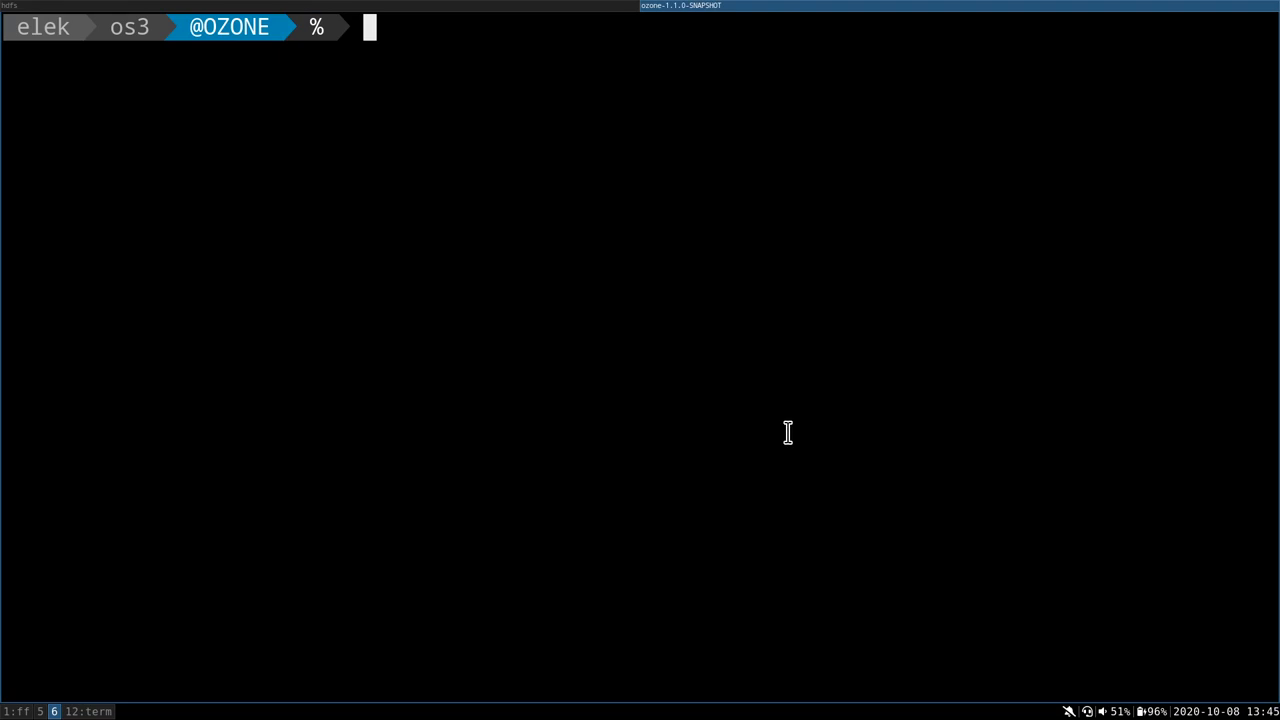
List the Ozone root and move into share/ozone/lib
{"action": "type", "text": "ls"}
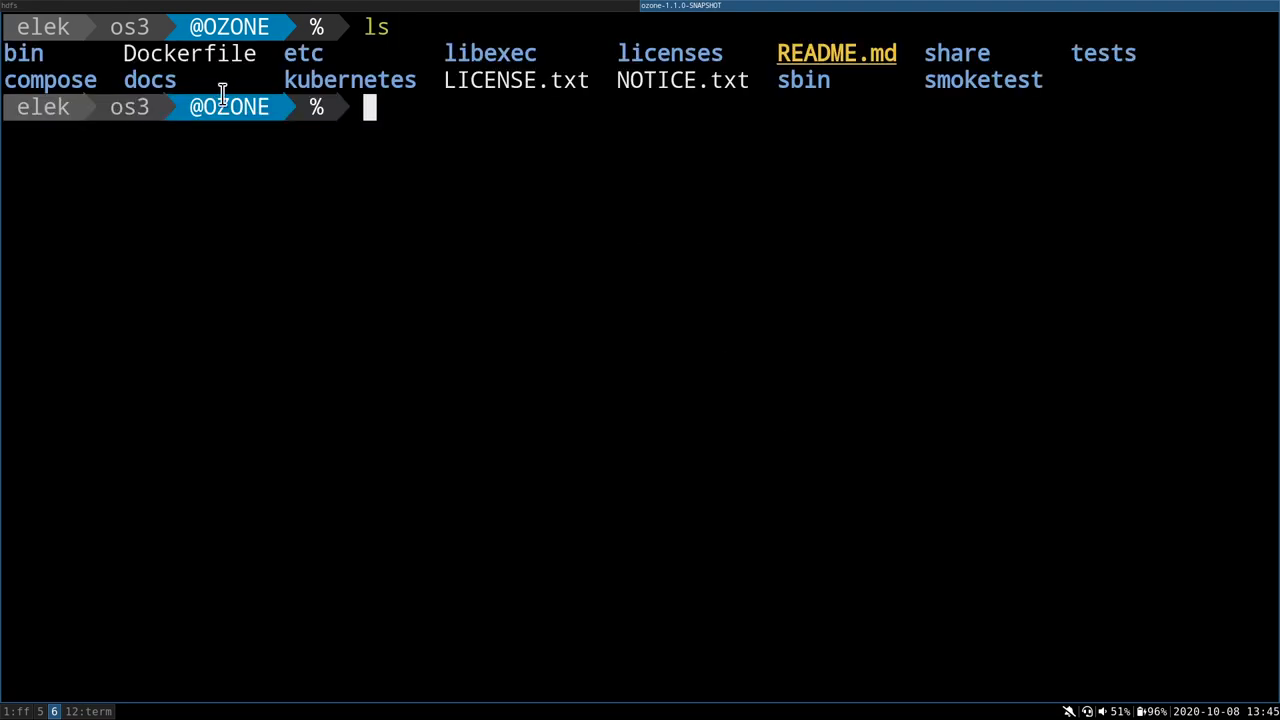
{"action": "mouse_move", "coordinate": [113, 75]}
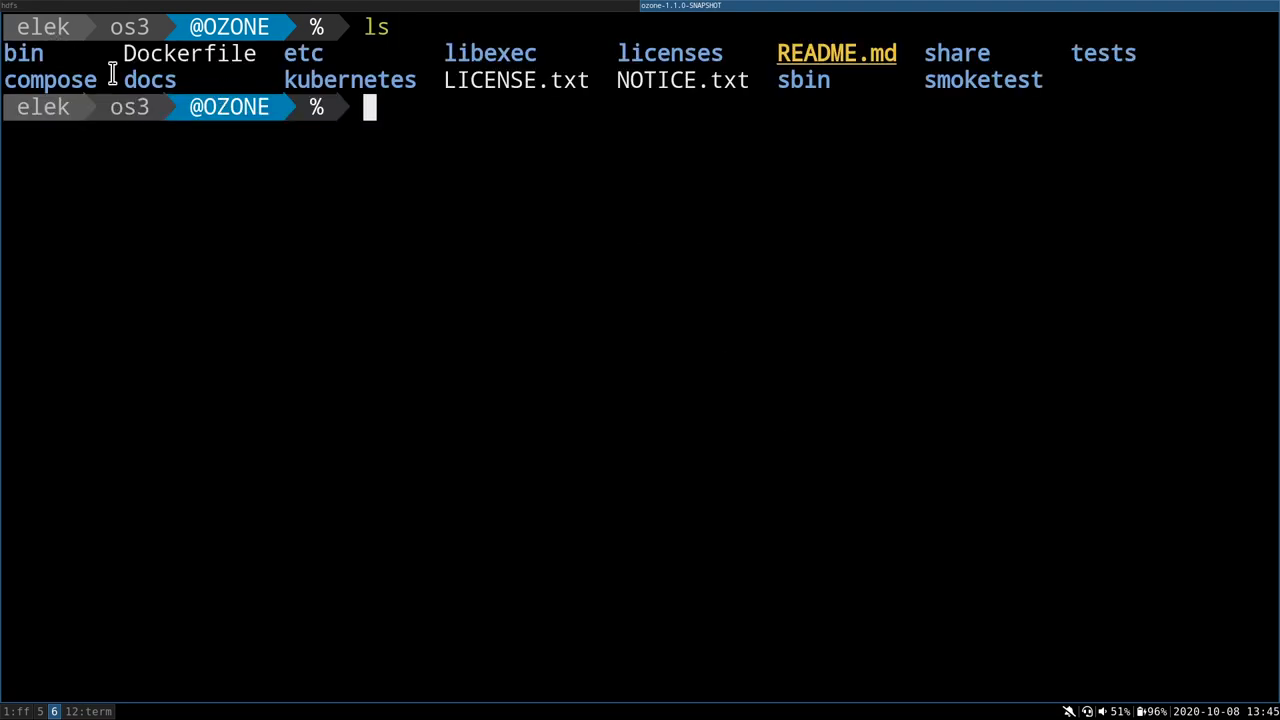
{"action": "type", "text": "cd share/"}
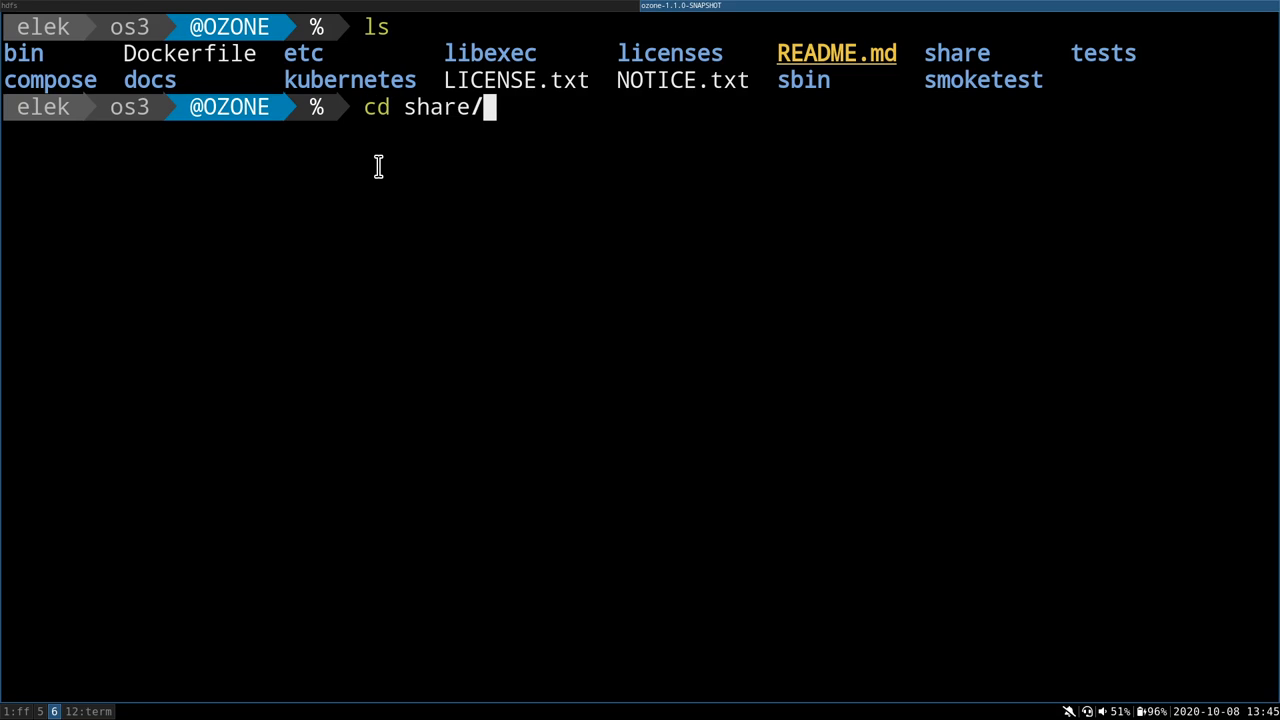
{"action": "type", "text": "ozone/lib/"}
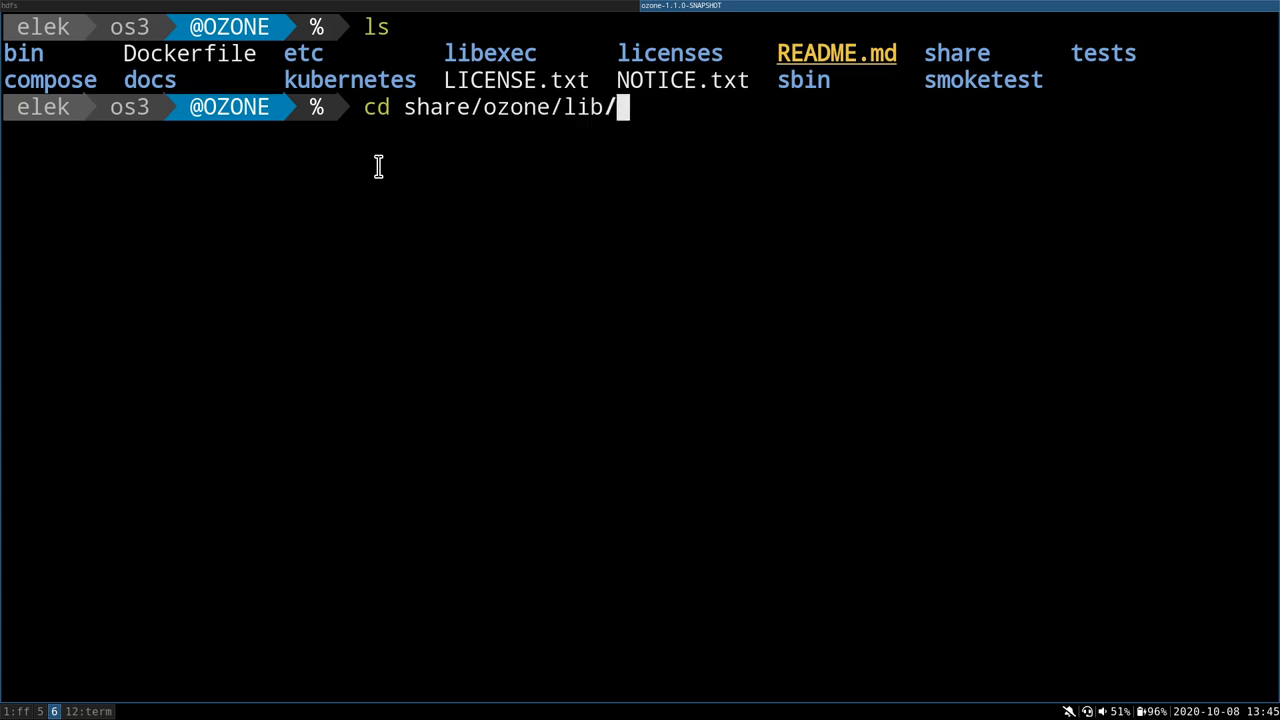
{"action": "key", "text": "Return"}
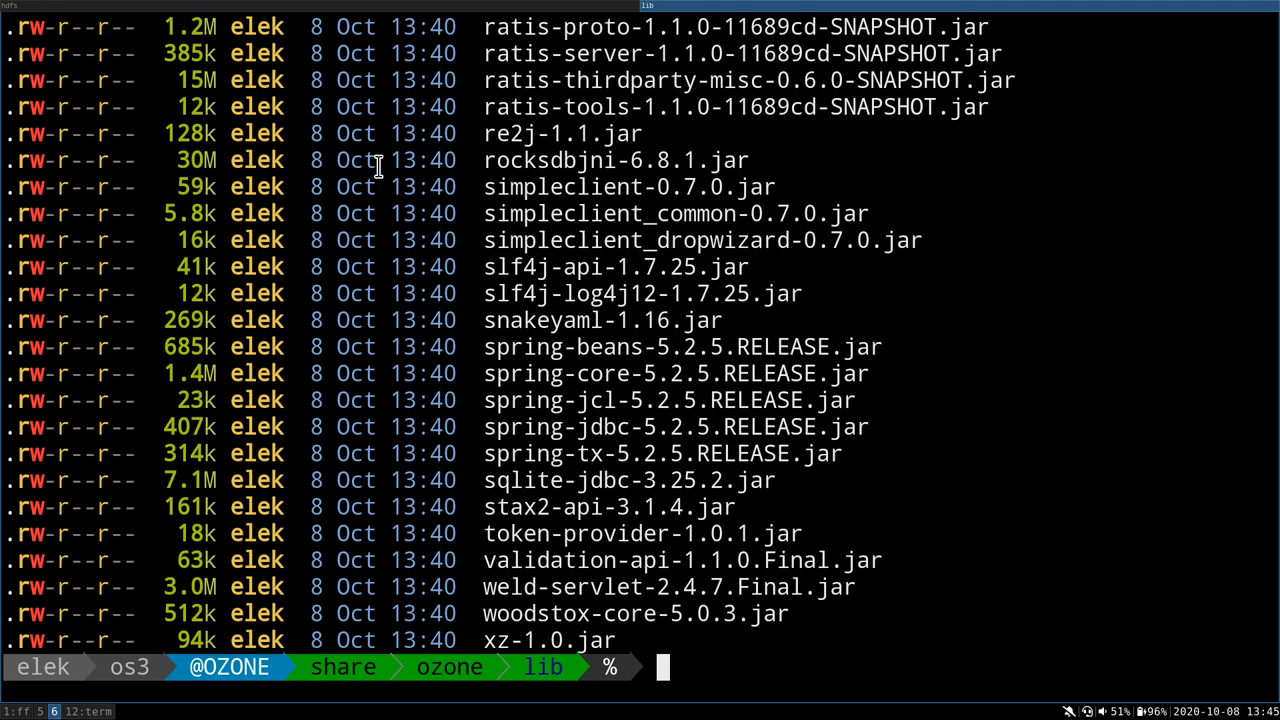
Filter ls -lah to the filesystem jars, then return to the Ozone root with cd ../../.
{"action": "type", "text": "ls -lah"}
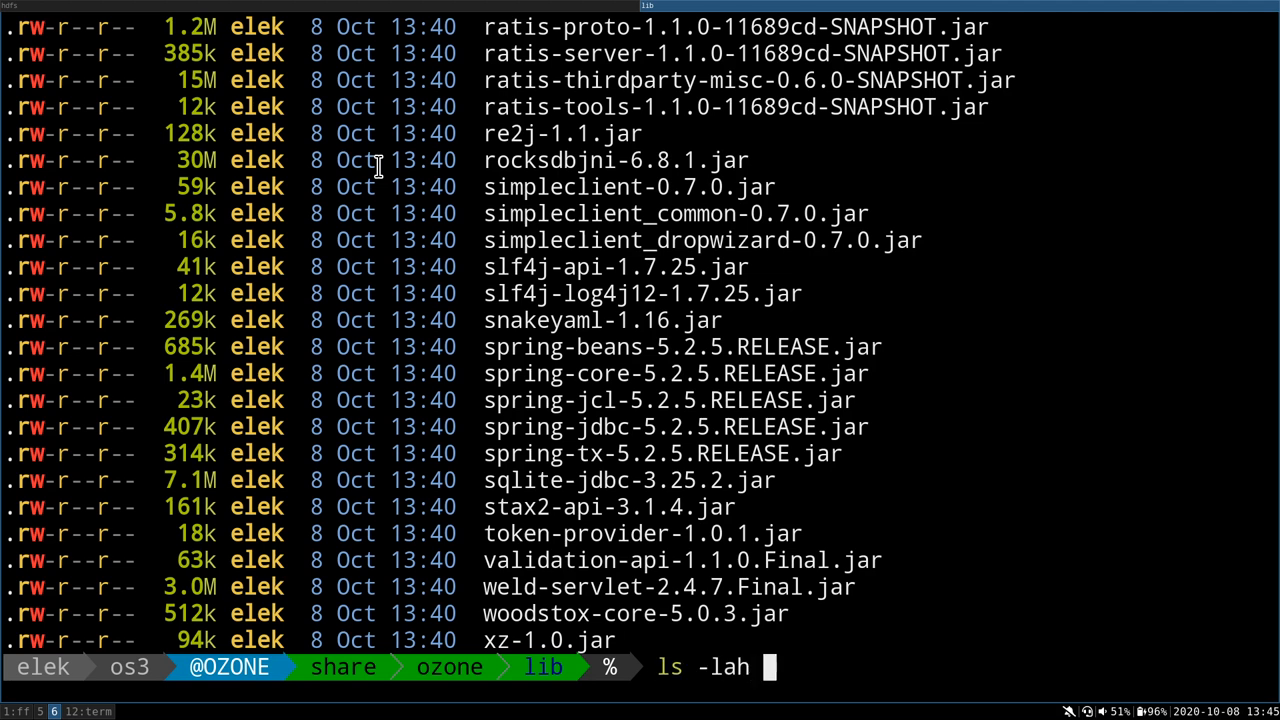
{"action": "type", "text": "|"}
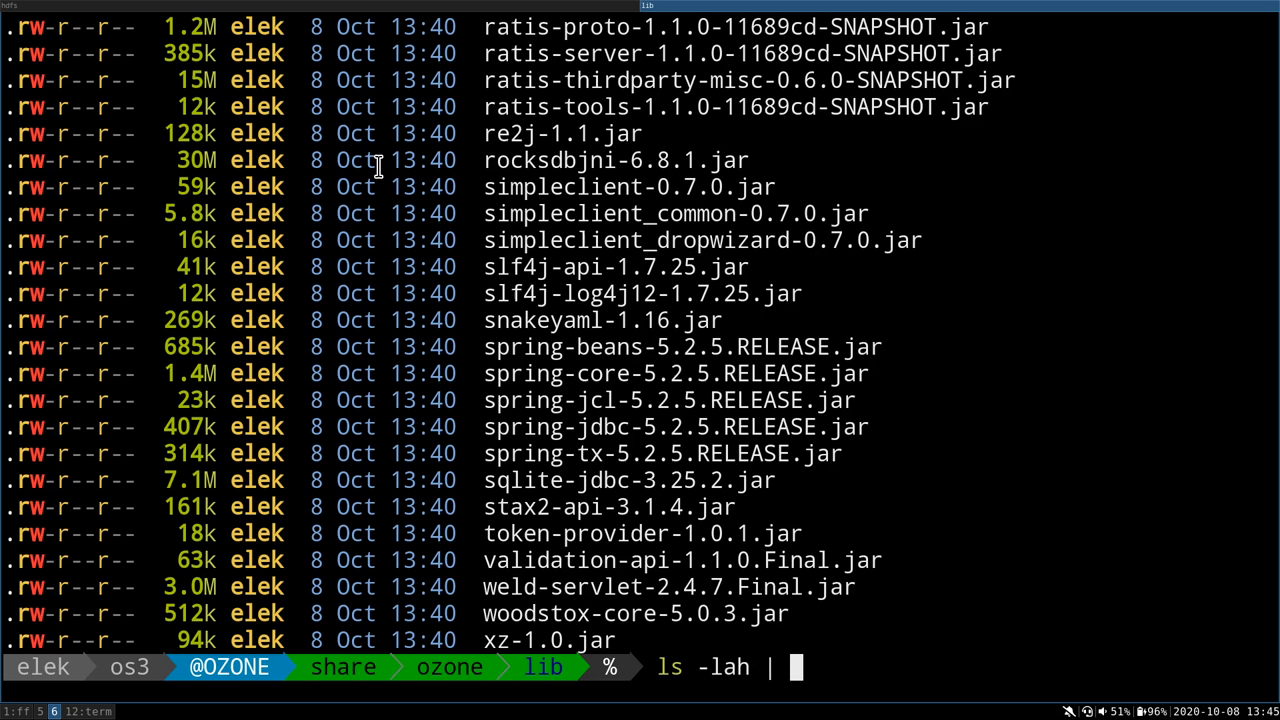
{"action": "type", "text": "grep f"}
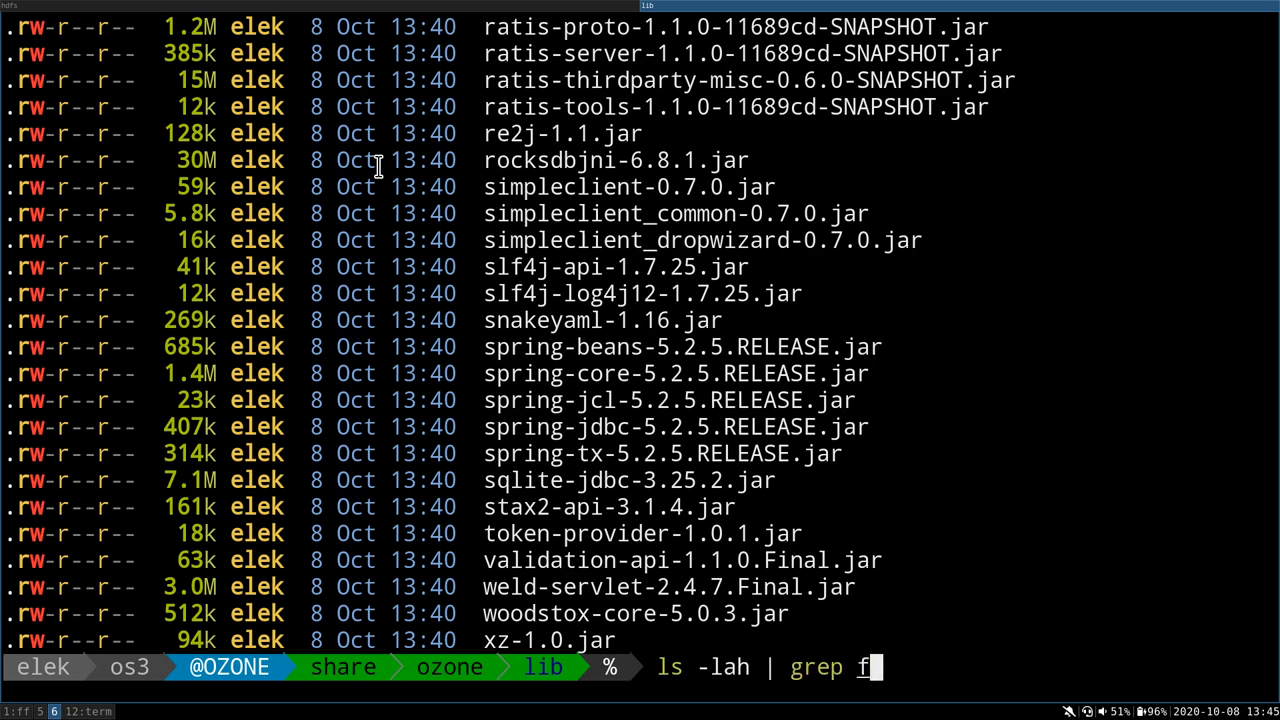
{"action": "key", "text": "Return"}
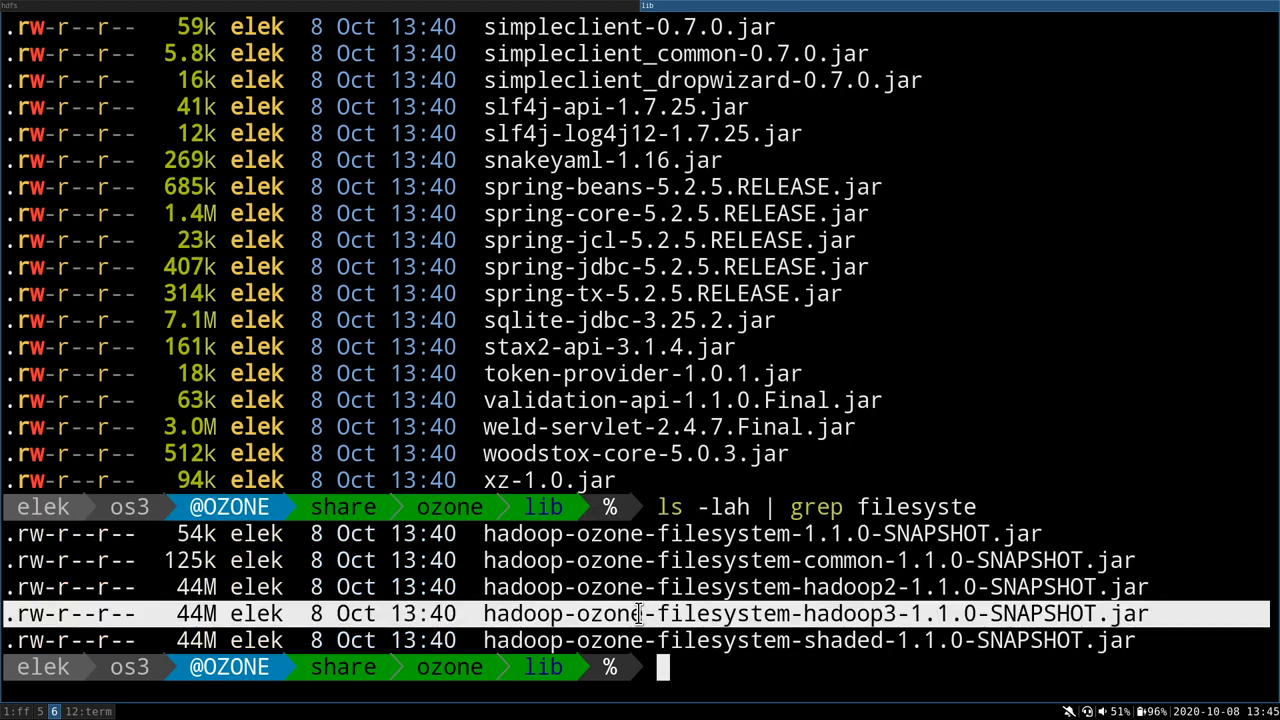
{"action": "mouse_move", "coordinate": [670, 527]}
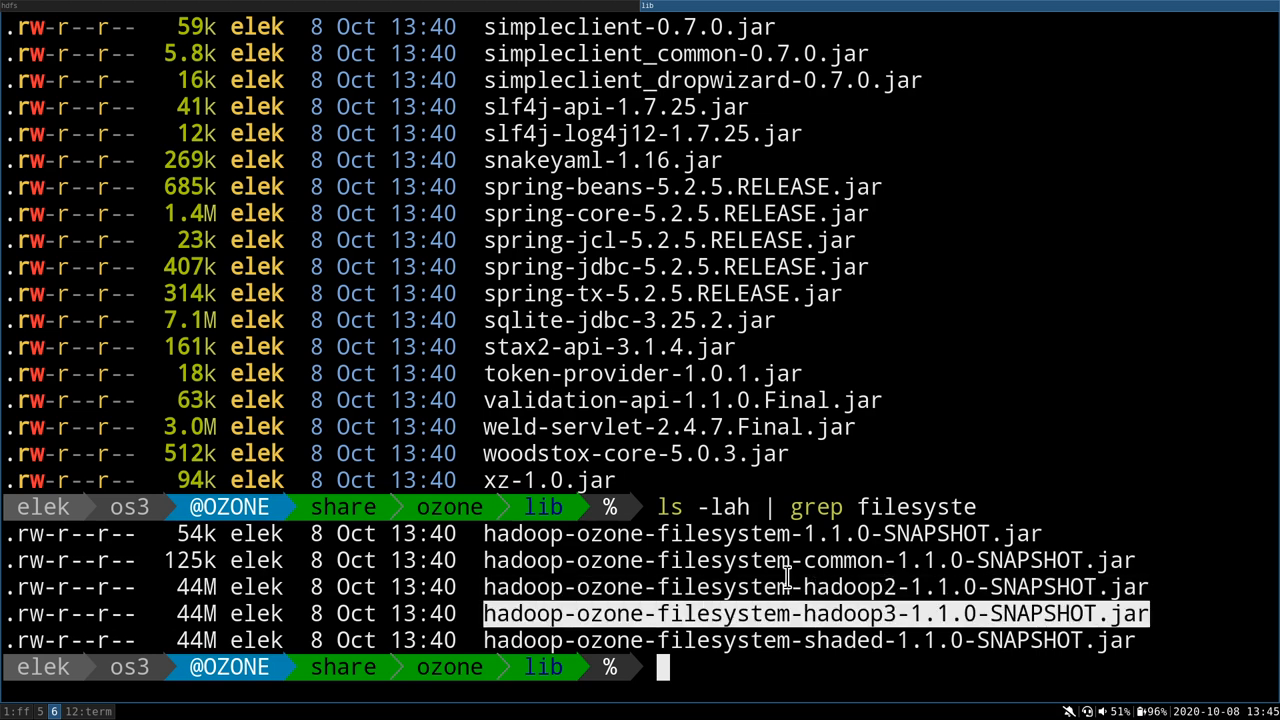
{"action": "type", "text": "cd ../../."}
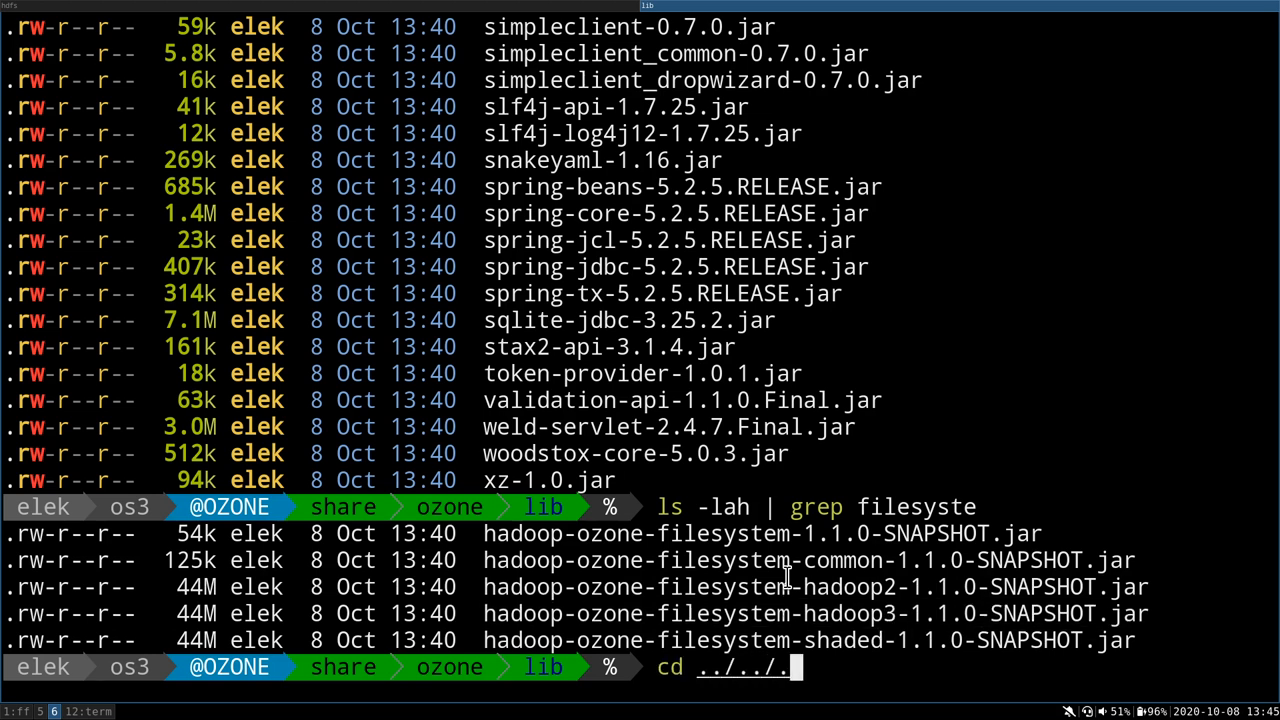
{"action": "key", "text": "Return"}
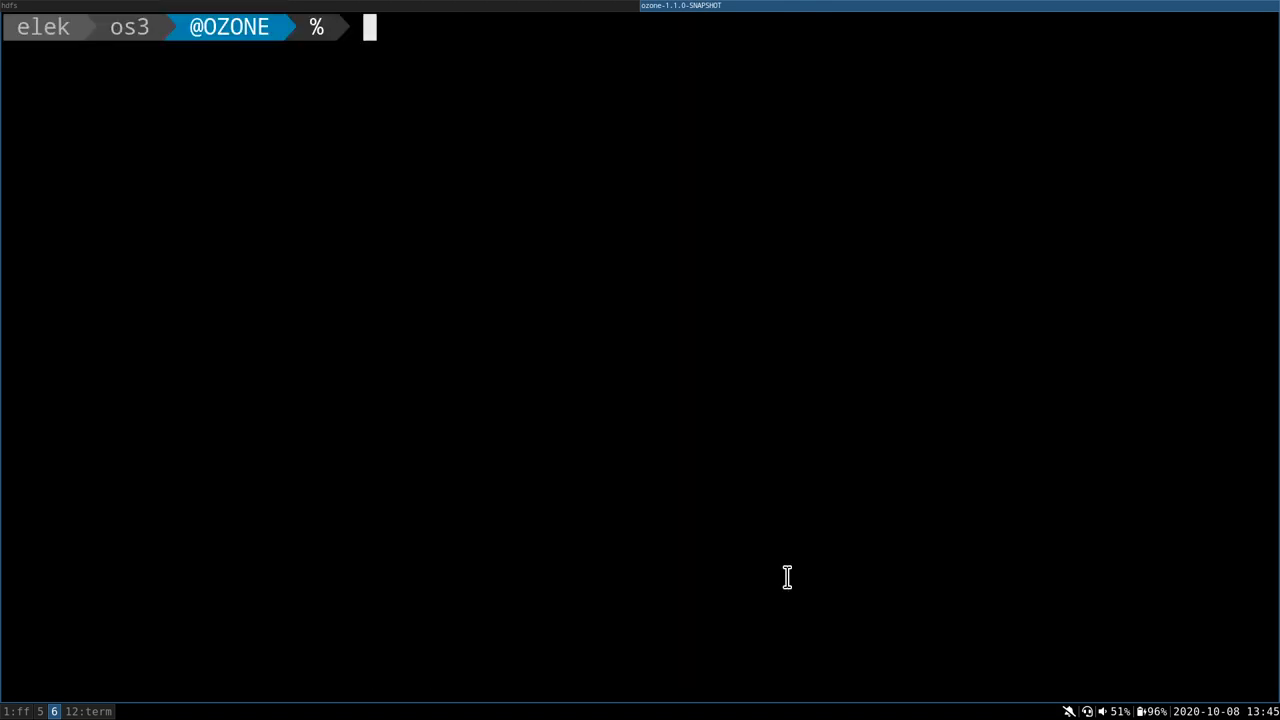
List ozone classpath artifact names and print hadoop-ozone-ozone-manager's colon-separated classpath
{"action": "type", "text": "./bin/ozone"}
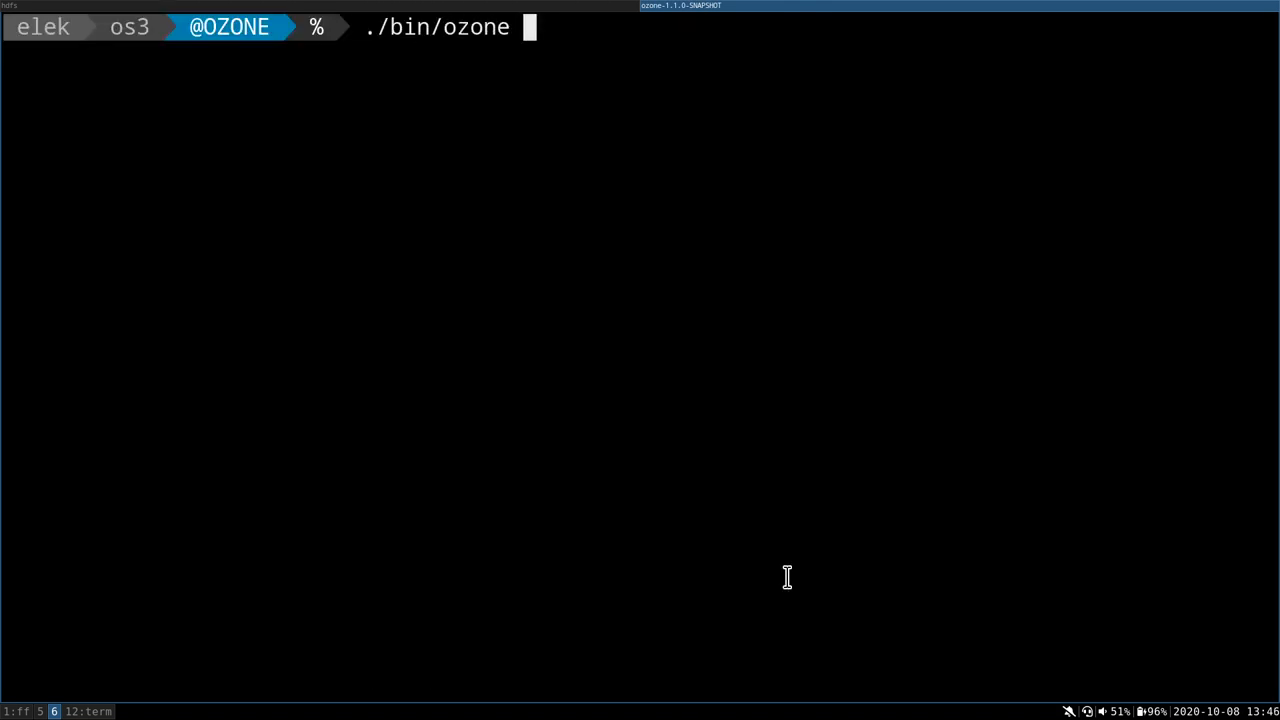
{"action": "type", "text": "clas"}
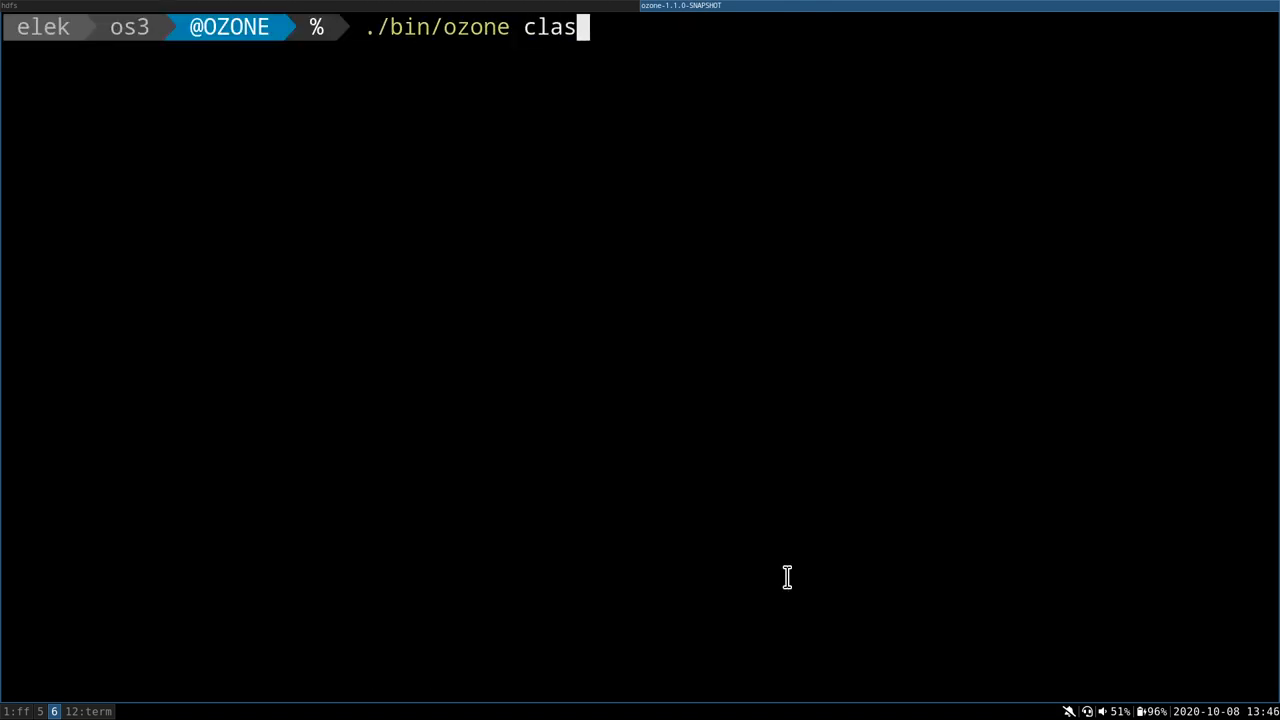
{"action": "key", "text": "Return"}
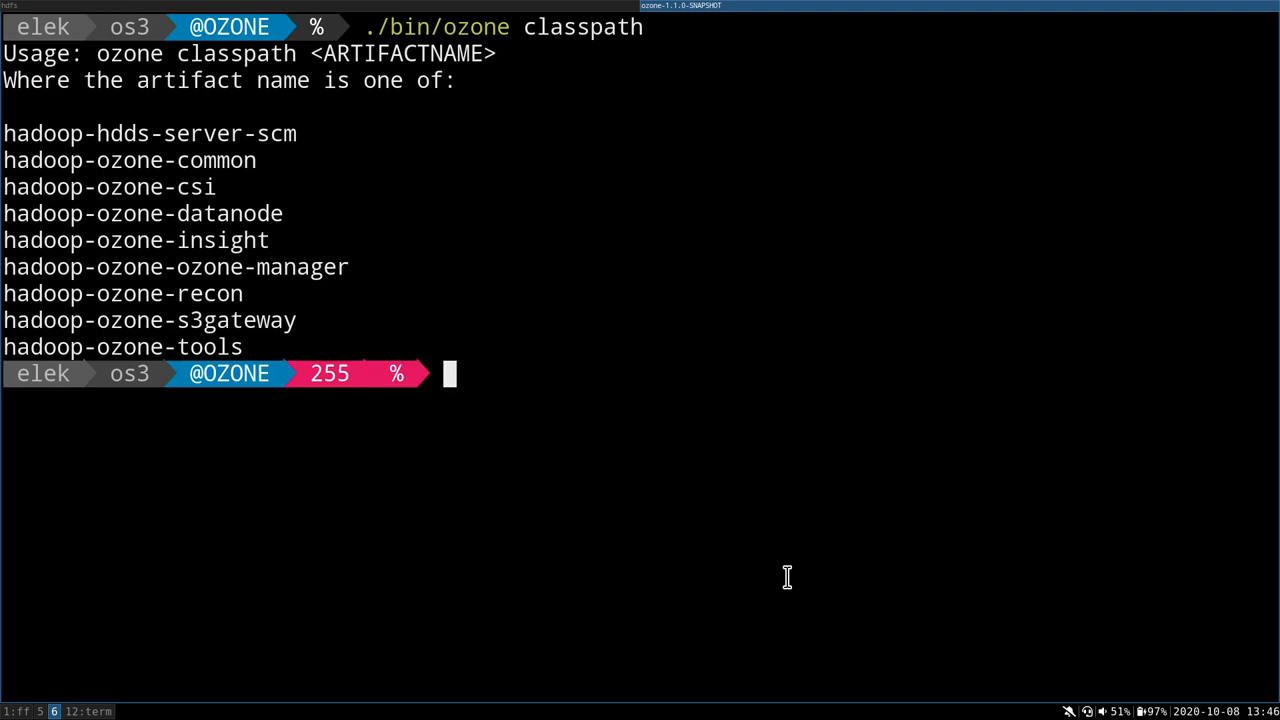
{"action": "type", "text": "./bin/ozone classpath"}
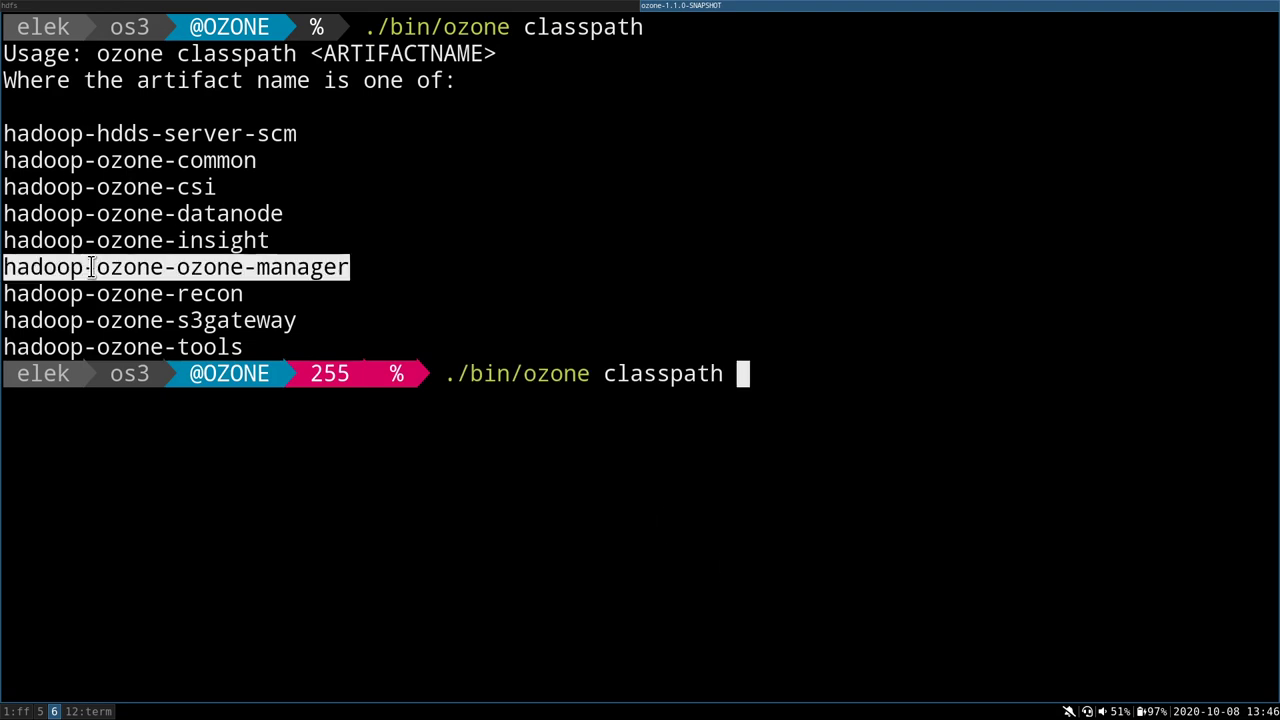
{"action": "key", "text": "Return"}
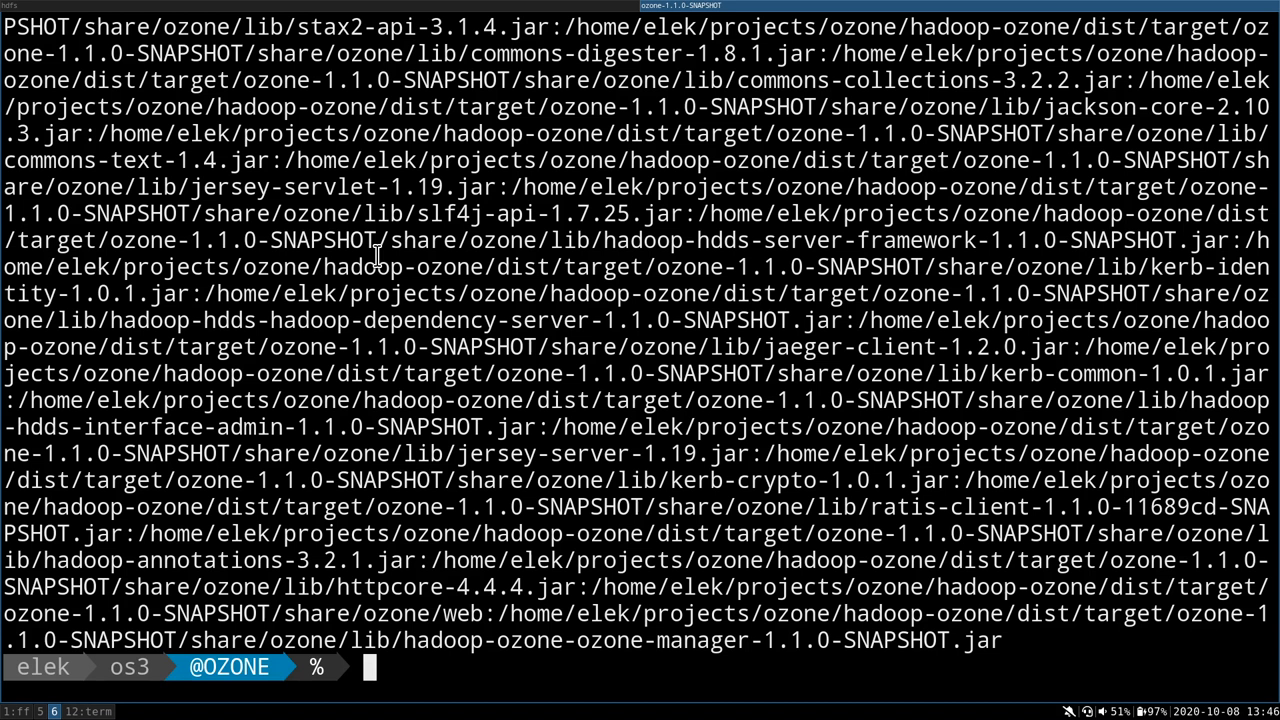
{"action": "type", "text": "./bin/ozone classpath hadoop-ozone-ozone-manager |"}
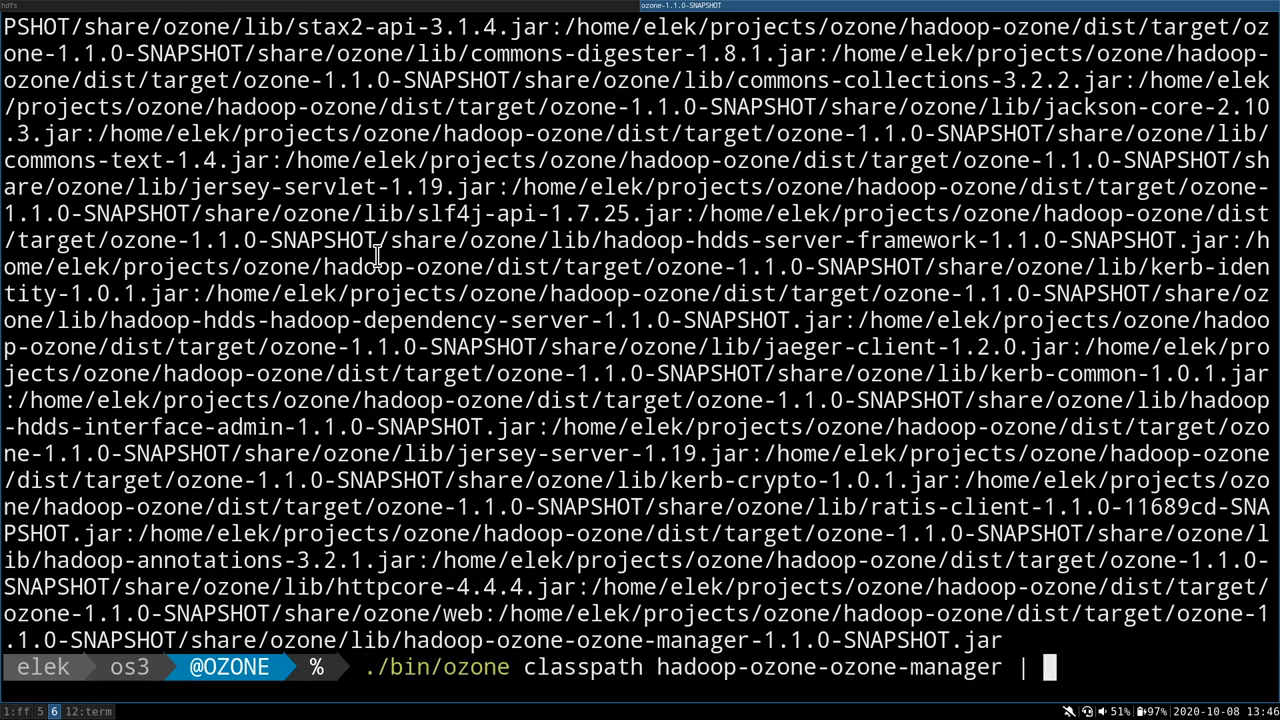
{"action": "type", "text": "tr '.'"}
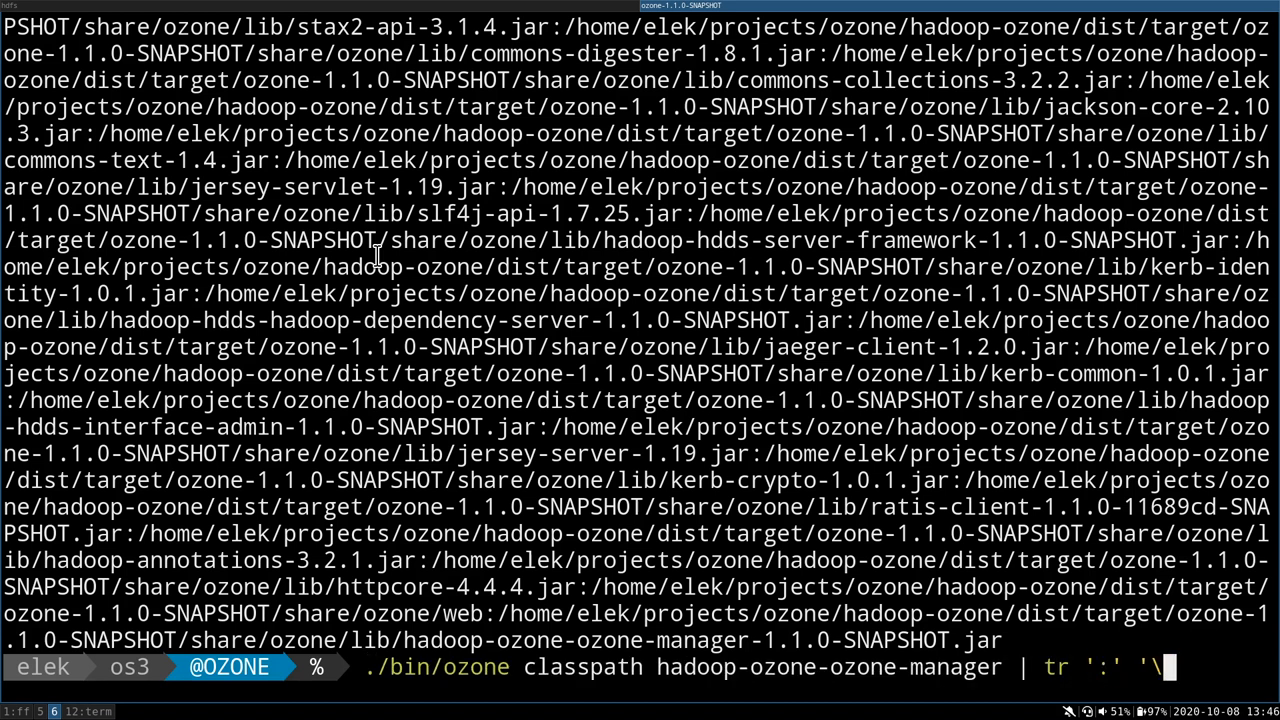
Show the ozone-manager classpath split on ':' into one path per line
{"action": "key", "text": "Return"}
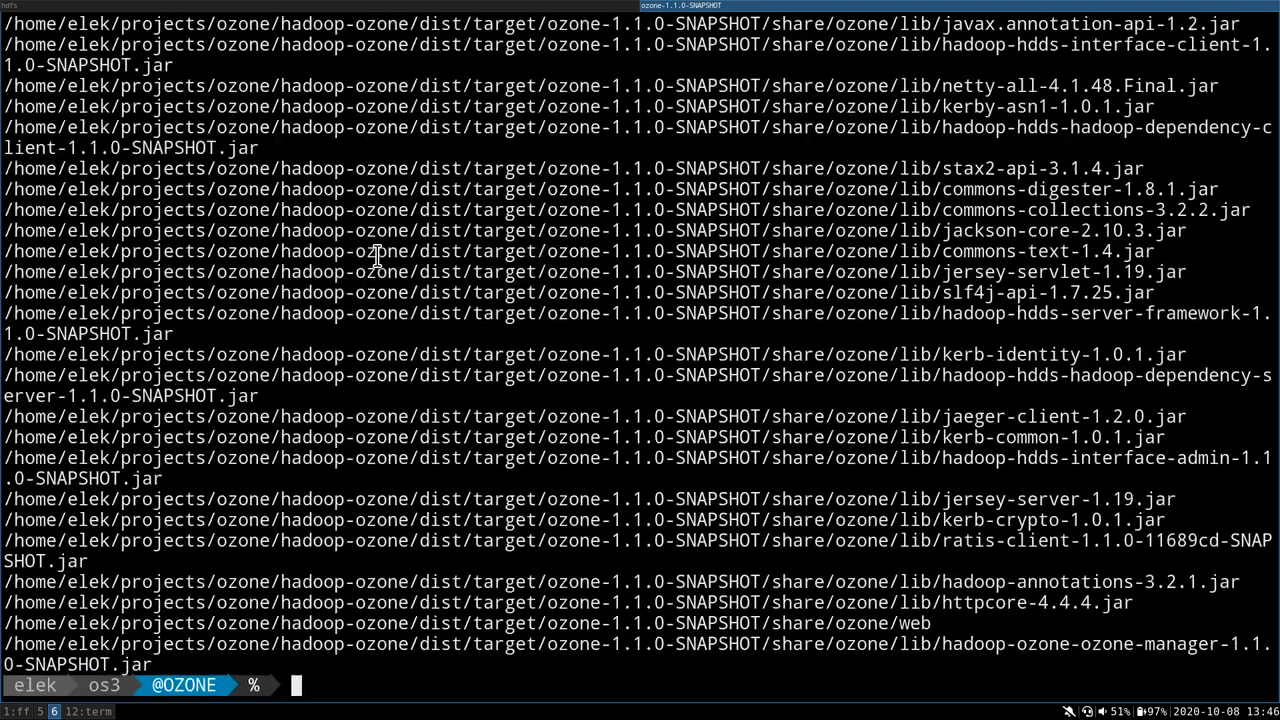
{"action": "scroll", "scroll_direction": "up", "scroll_amount": 3}
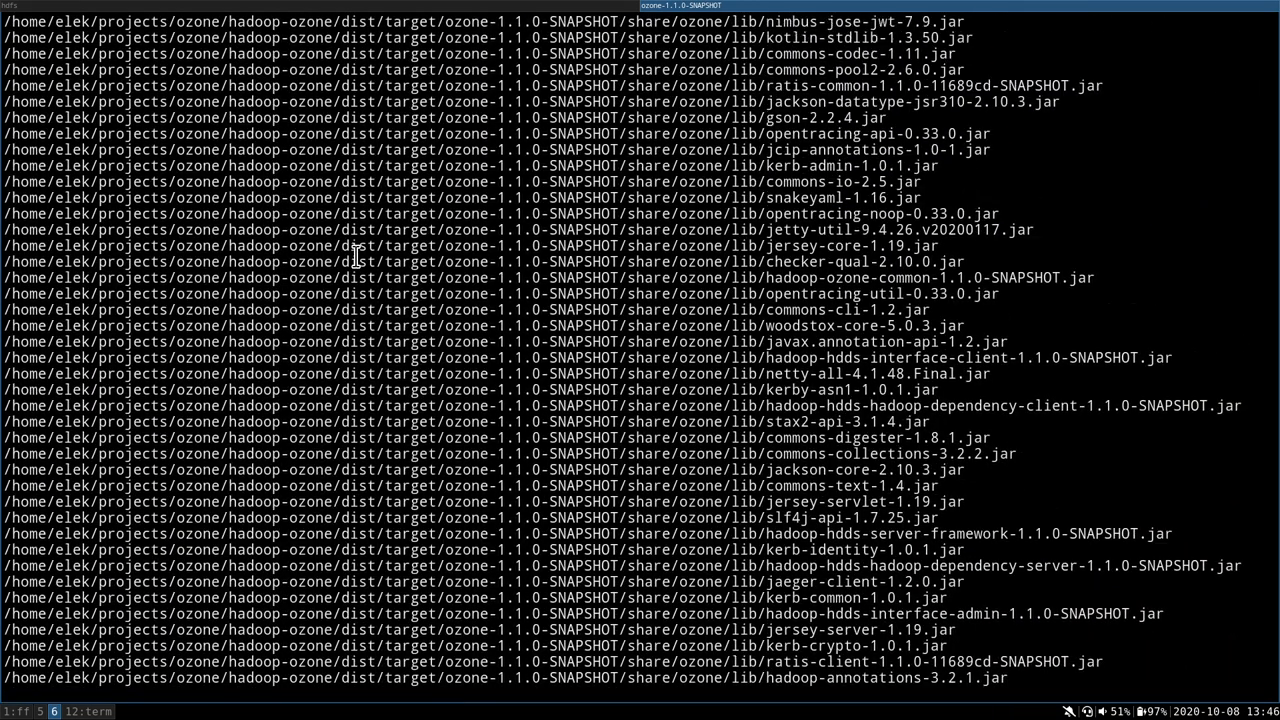
{"action": "scroll", "scroll_direction": "down", "scroll_amount": 3}
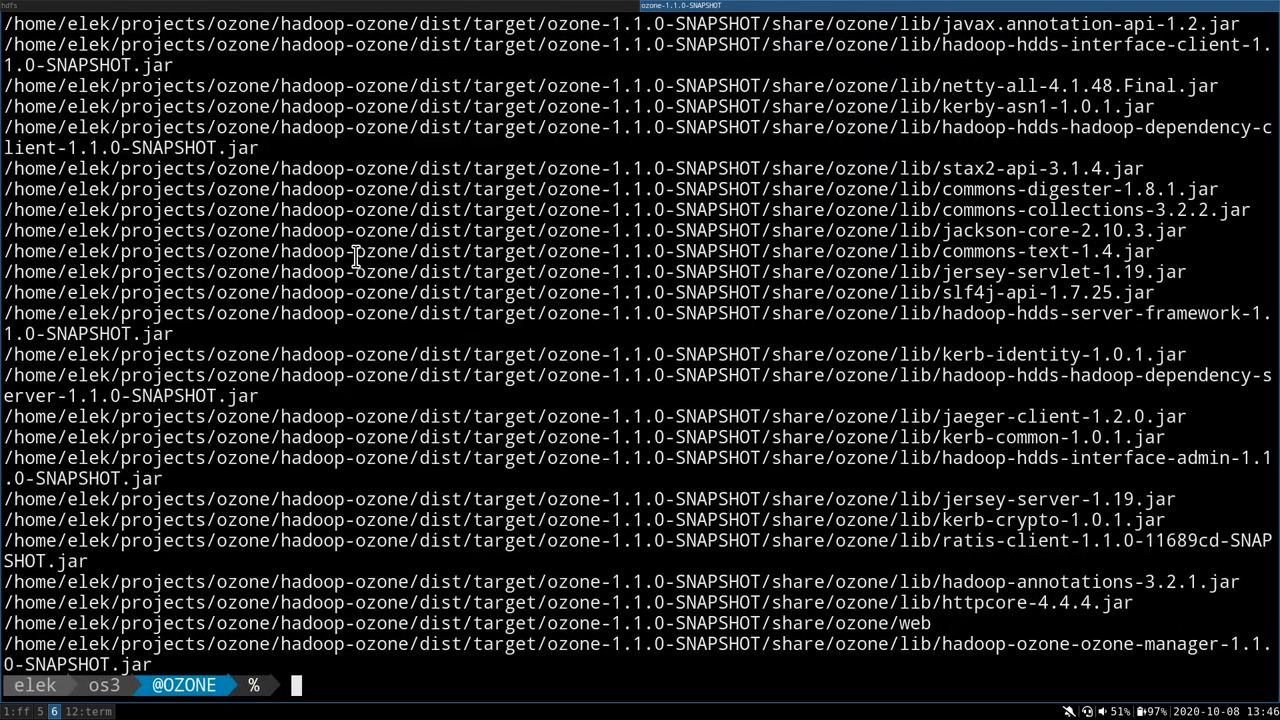
Clear the screen and rerun the ozone-manager classpath | tr ':' '\n' listing
{"action": "type", "text": "clear"}
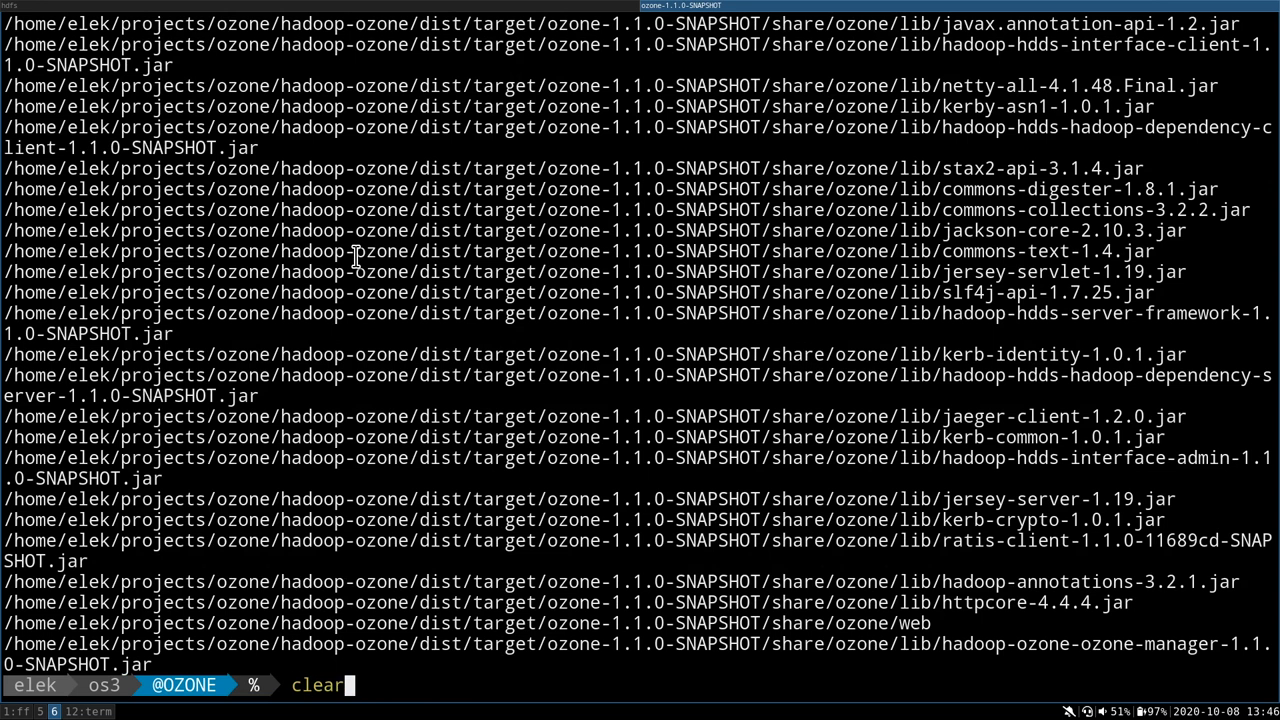
{"action": "key", "text": "Return"}
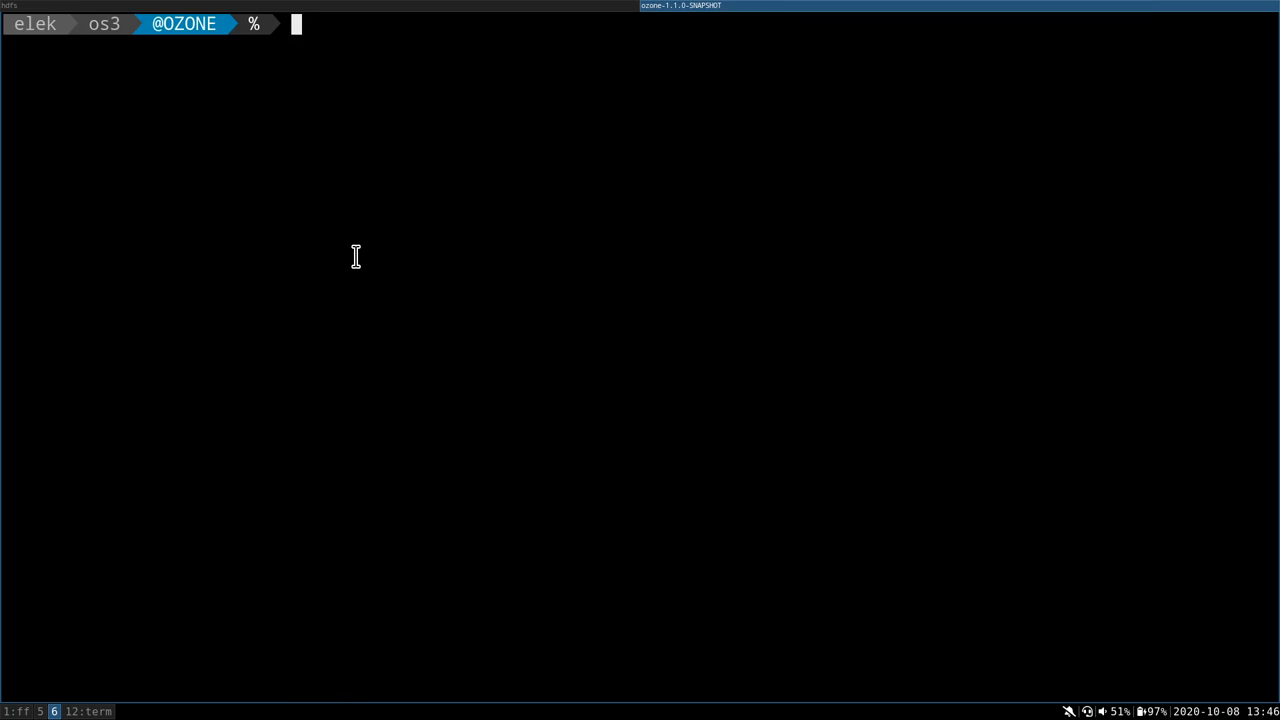
{"action": "key", "text": "Return"}
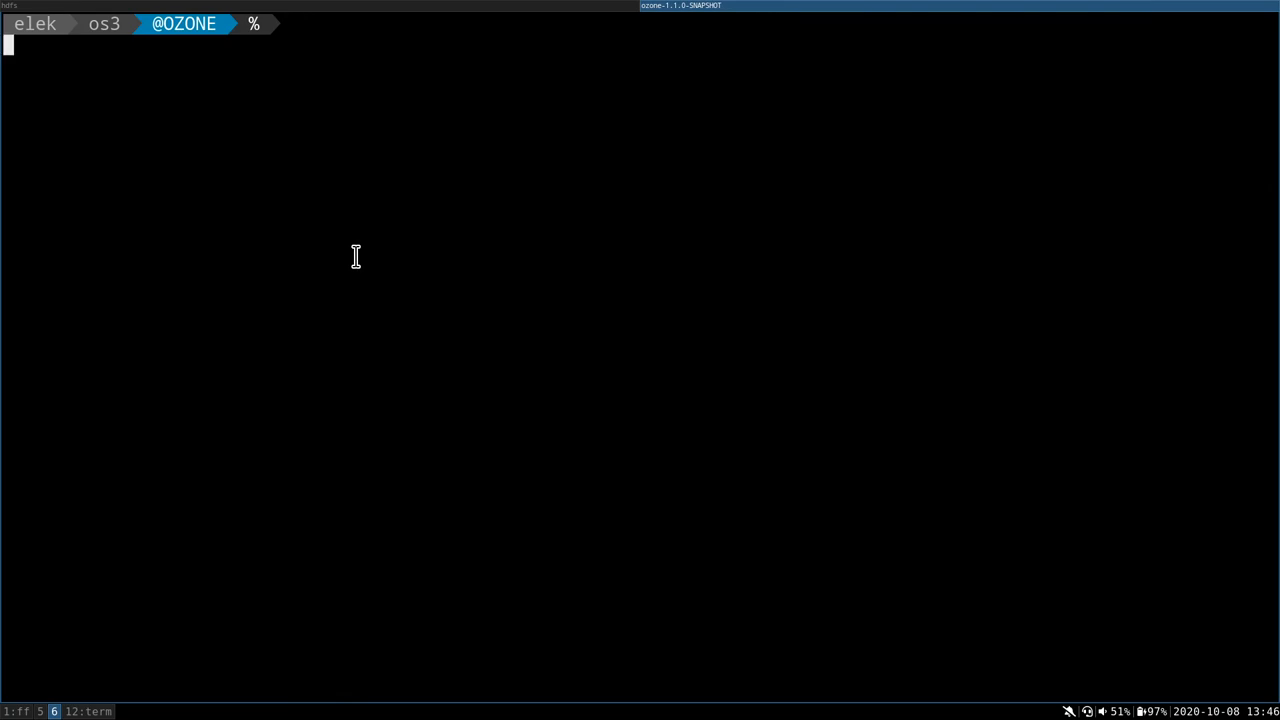
{"action": "type", "text": "./bin/ozone classpath hadoop-ozone-ozone-manager | tr ':' '\\n'"}
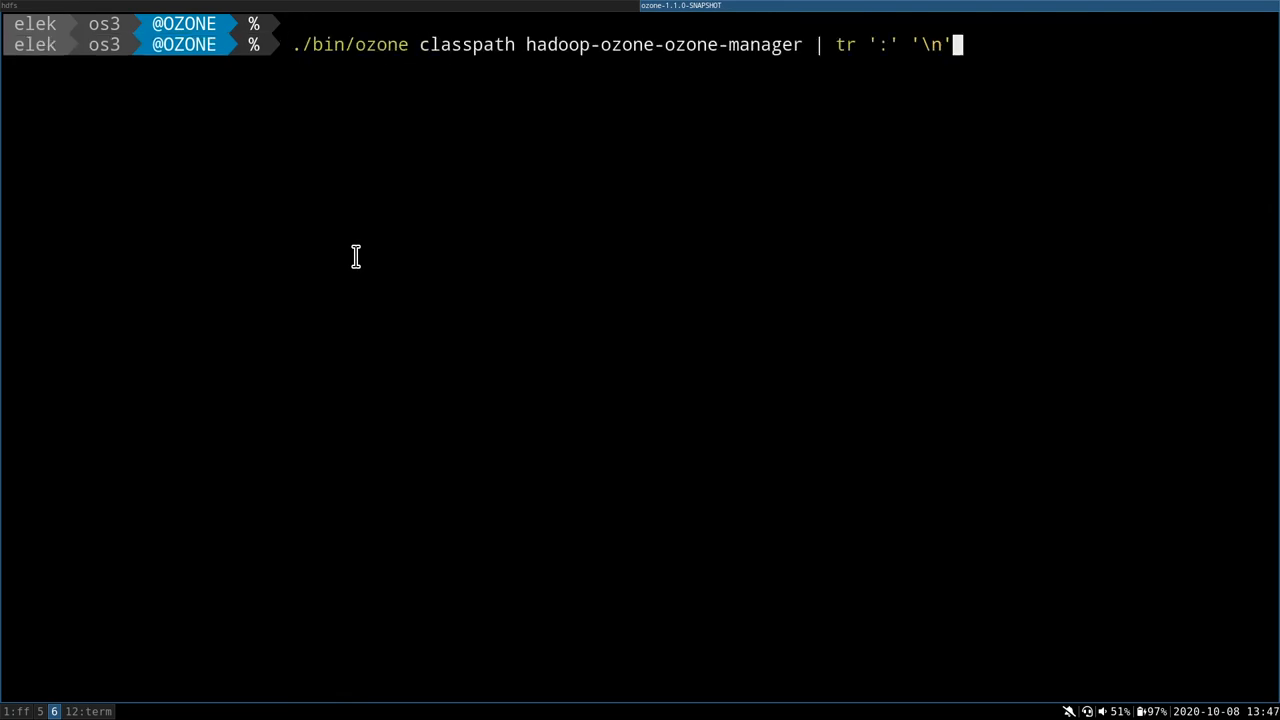
{"action": "key", "text": "Return"}
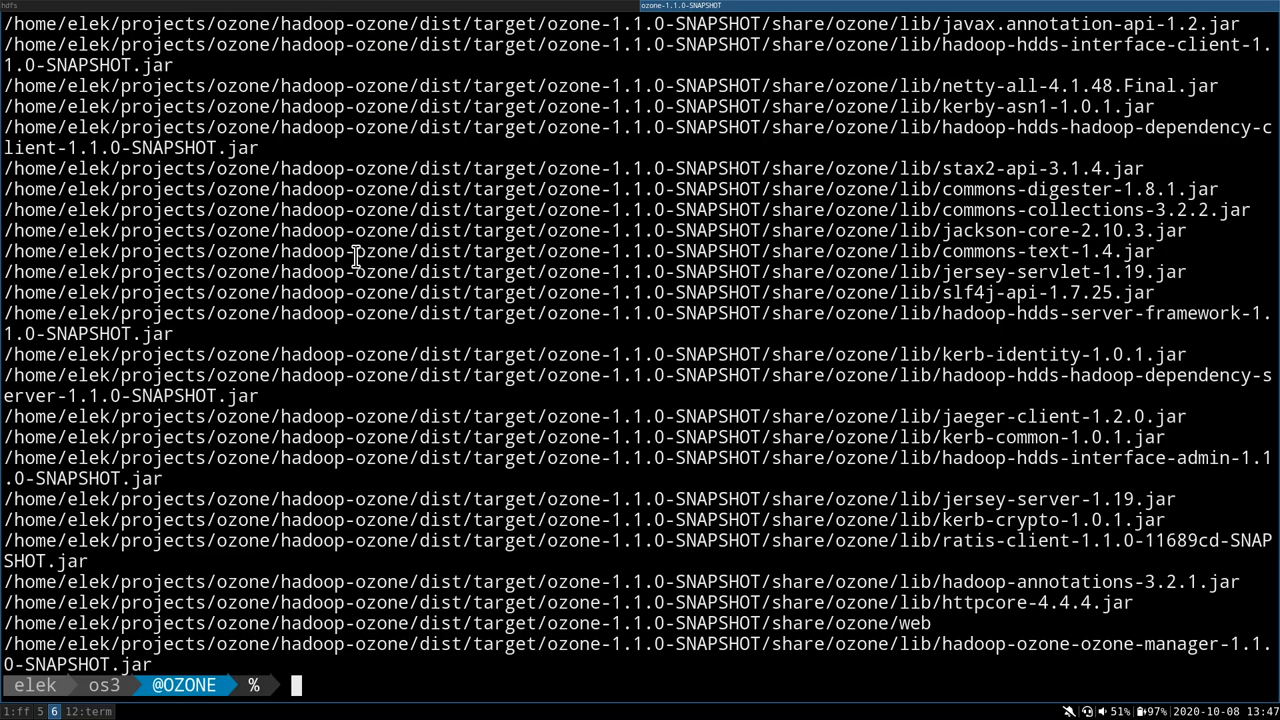
{"action": "type", "text": "clea"}
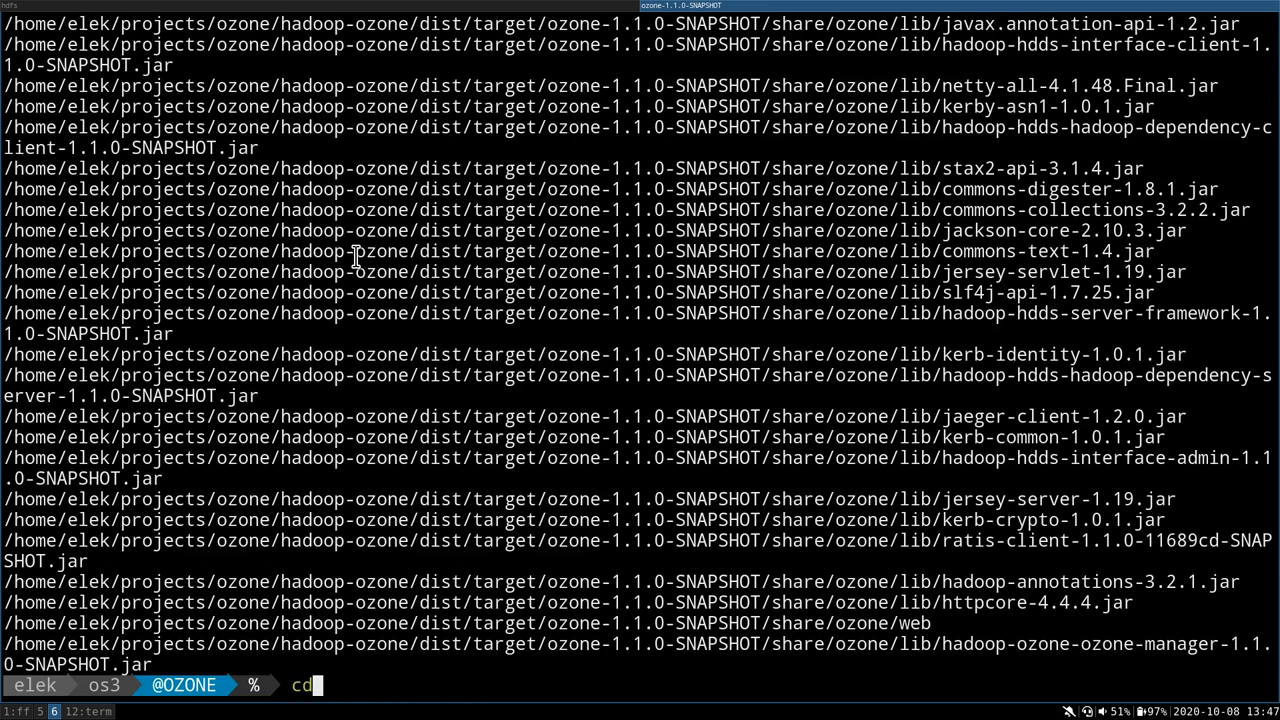
Enter share/ozone/classpath and list its nine .classpath files with ls -lah
{"action": "type", "text": "share/ozone/classpath"}
{"action": "type", "text": "ls"}
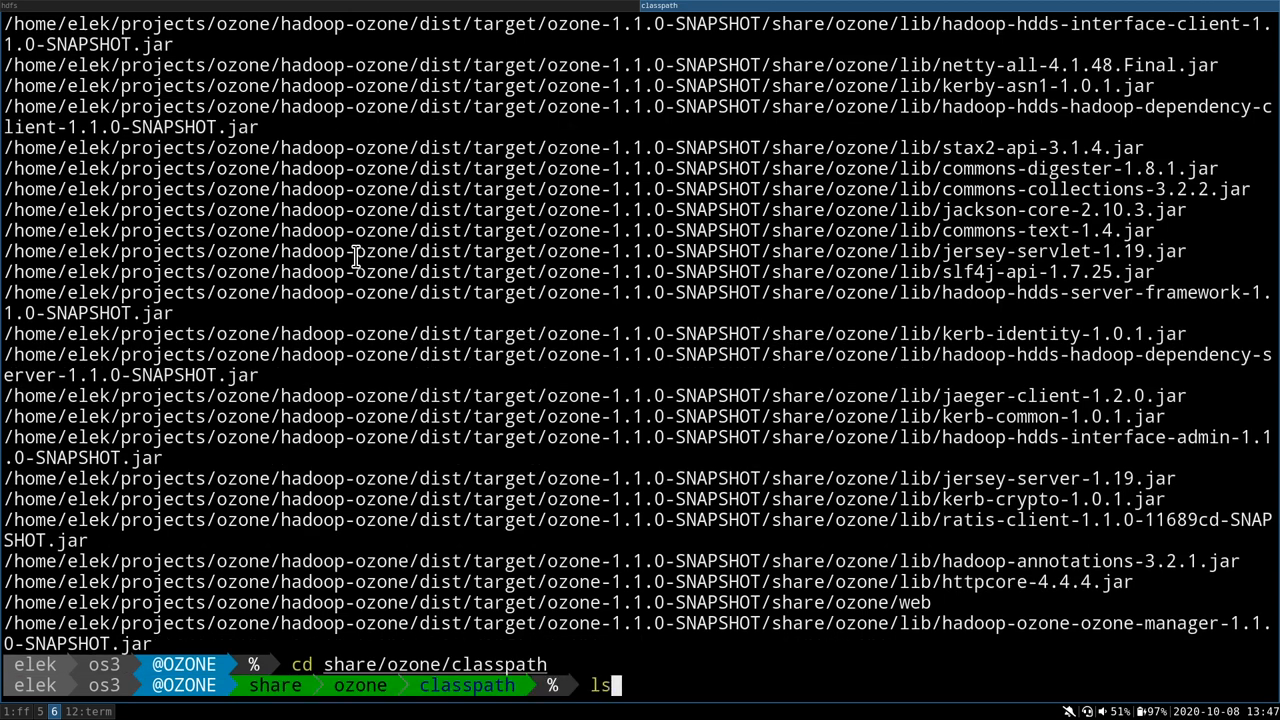
{"action": "key", "text": "Return"}
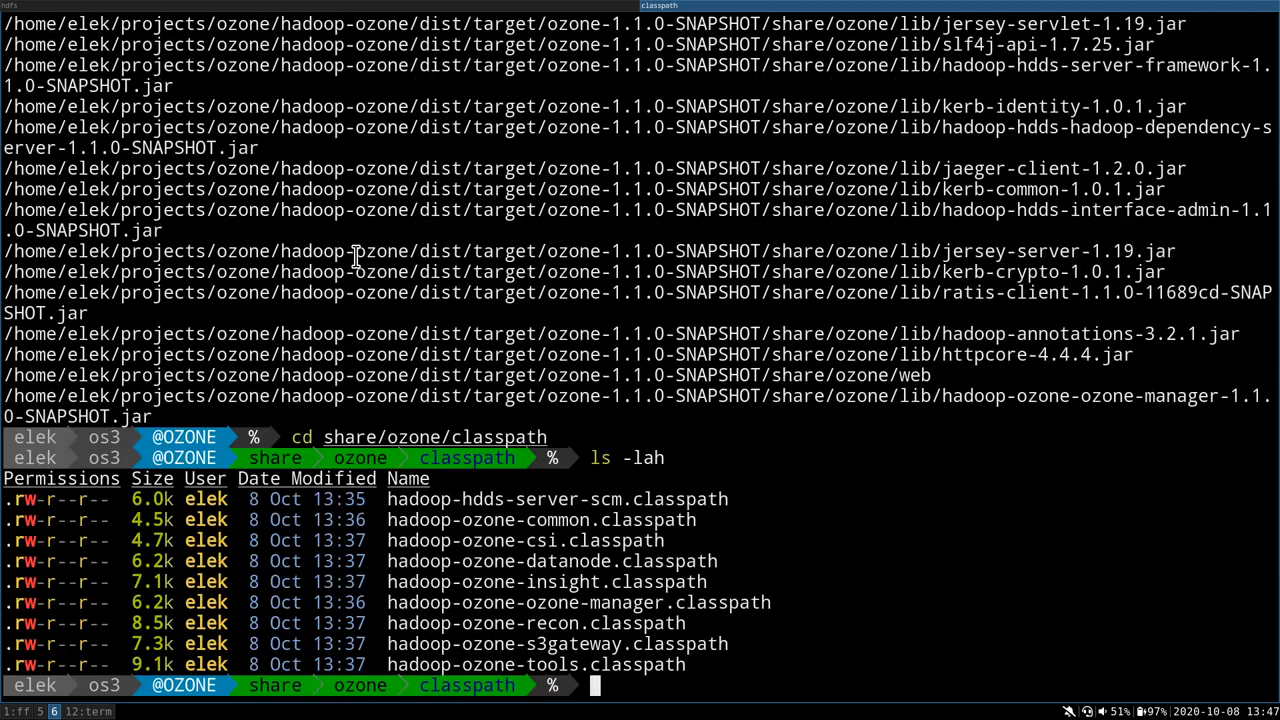
{"action": "type", "text": "cat"}
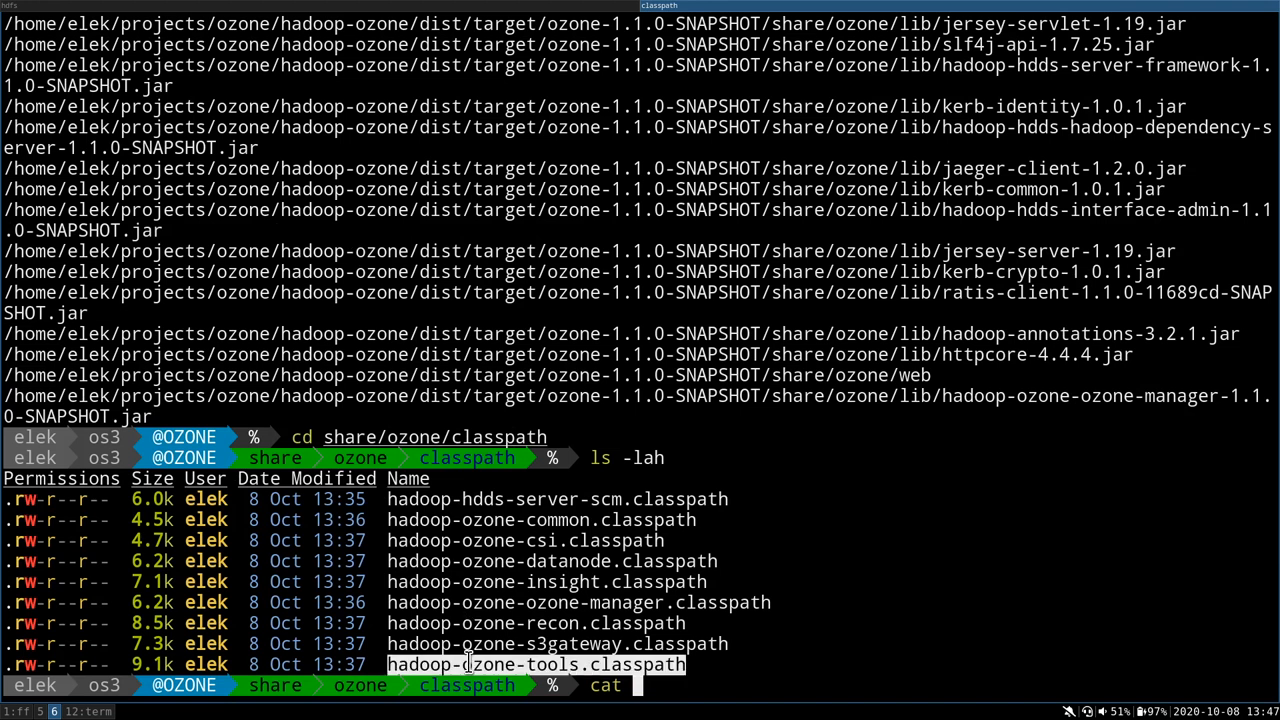
Print hadoop-ozone-tools.classpath one jar per line and scroll through to its last entry
{"action": "type", "text": "hadoop-ozone-tools.classpath | tr ':'"}
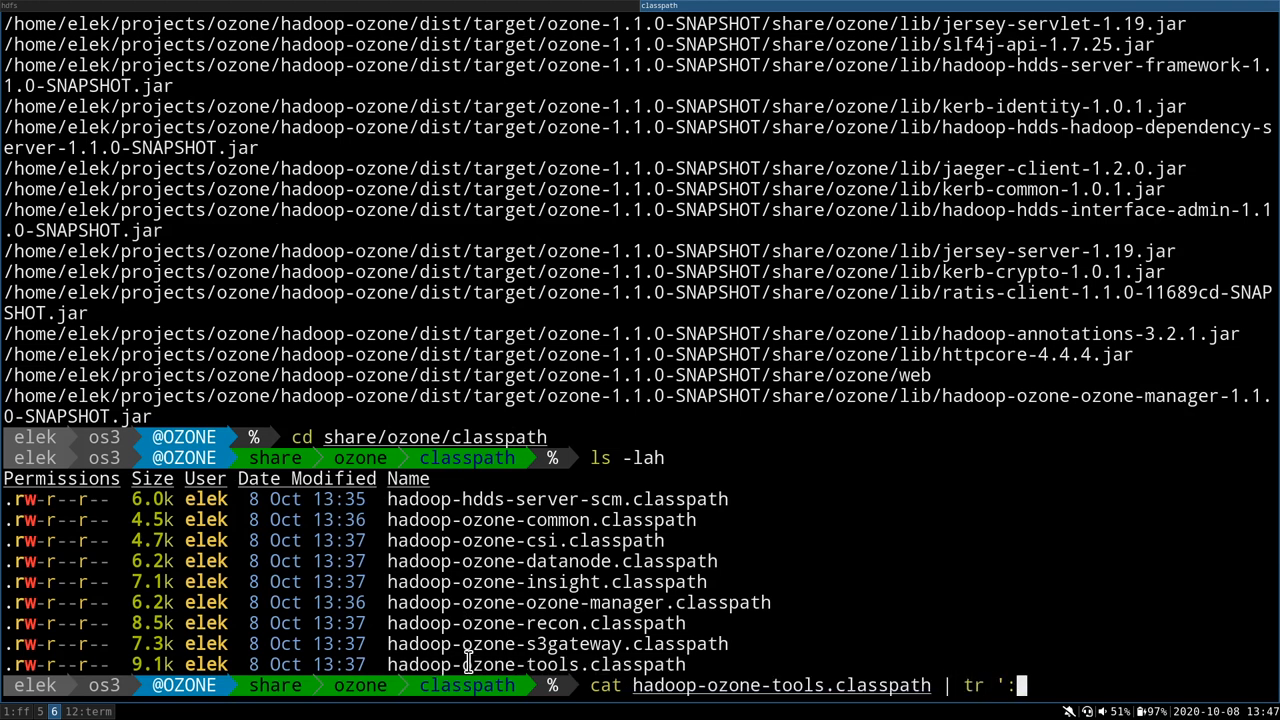
{"action": "type", "text": "\\n'"}
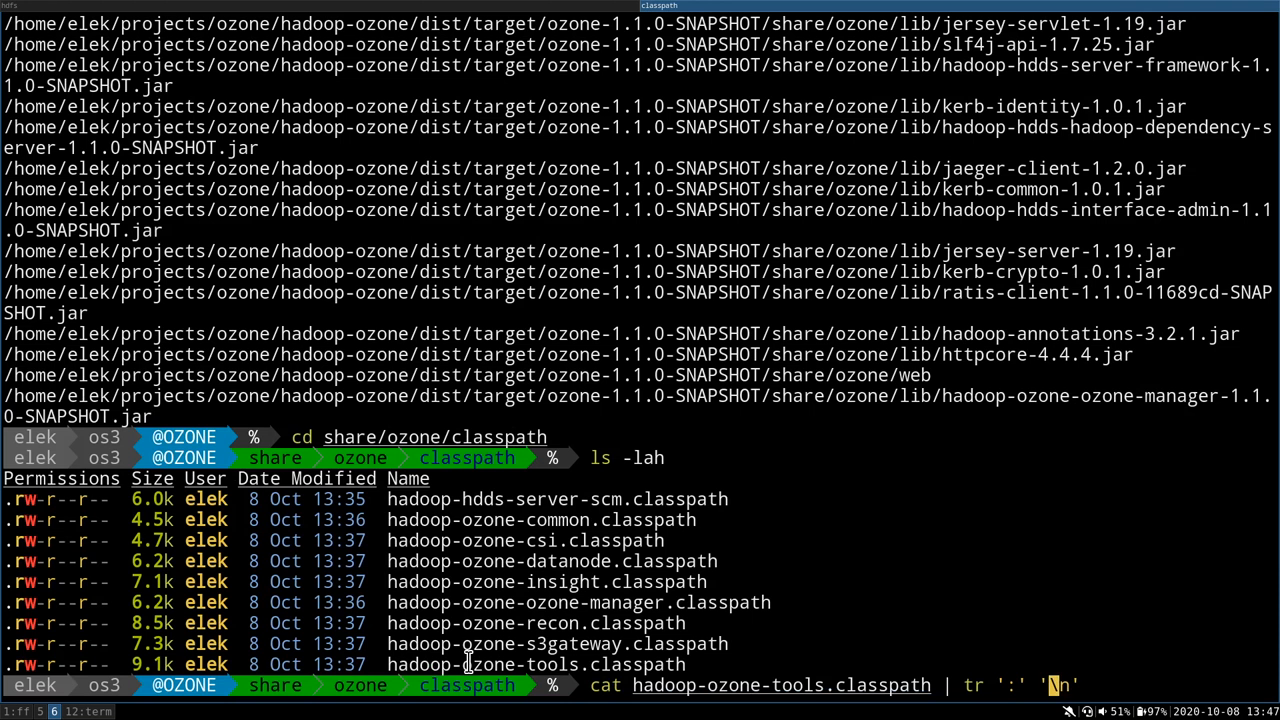
{"action": "key", "text": "Return"}
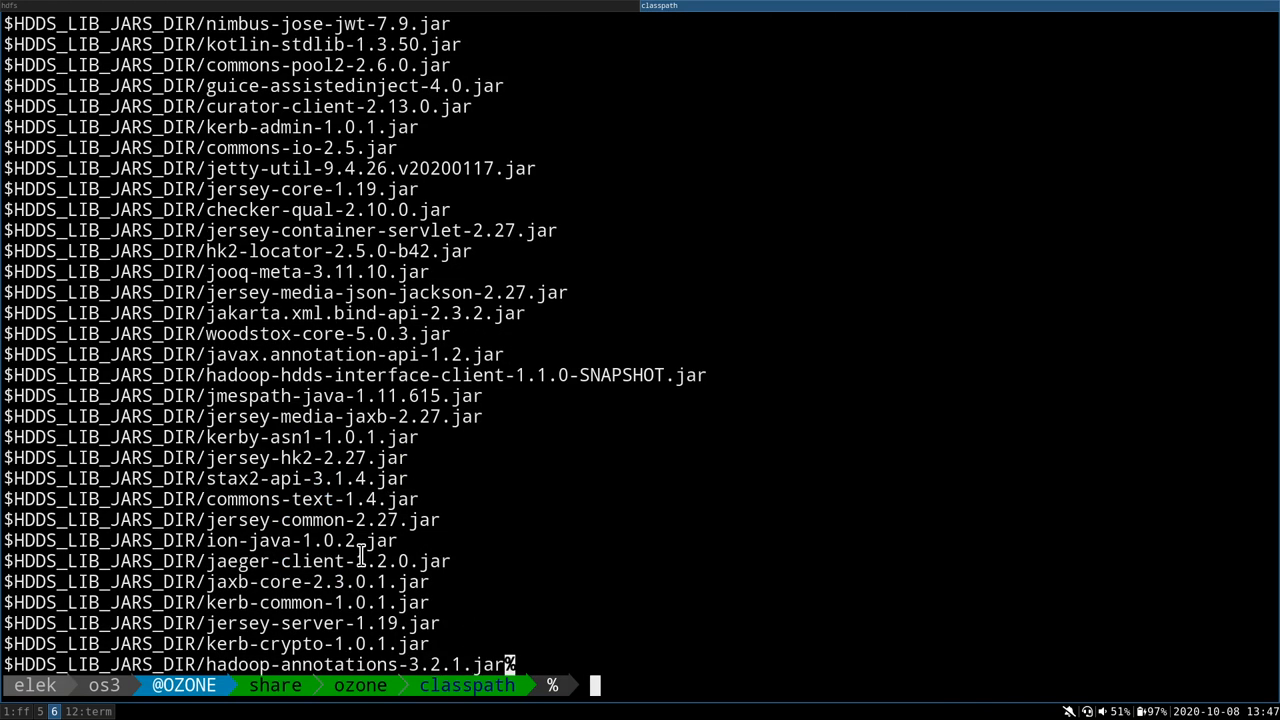
{"action": "type", "text": "cat hadoop-ozone-tools.classpath | tr ':' '\\n'"}
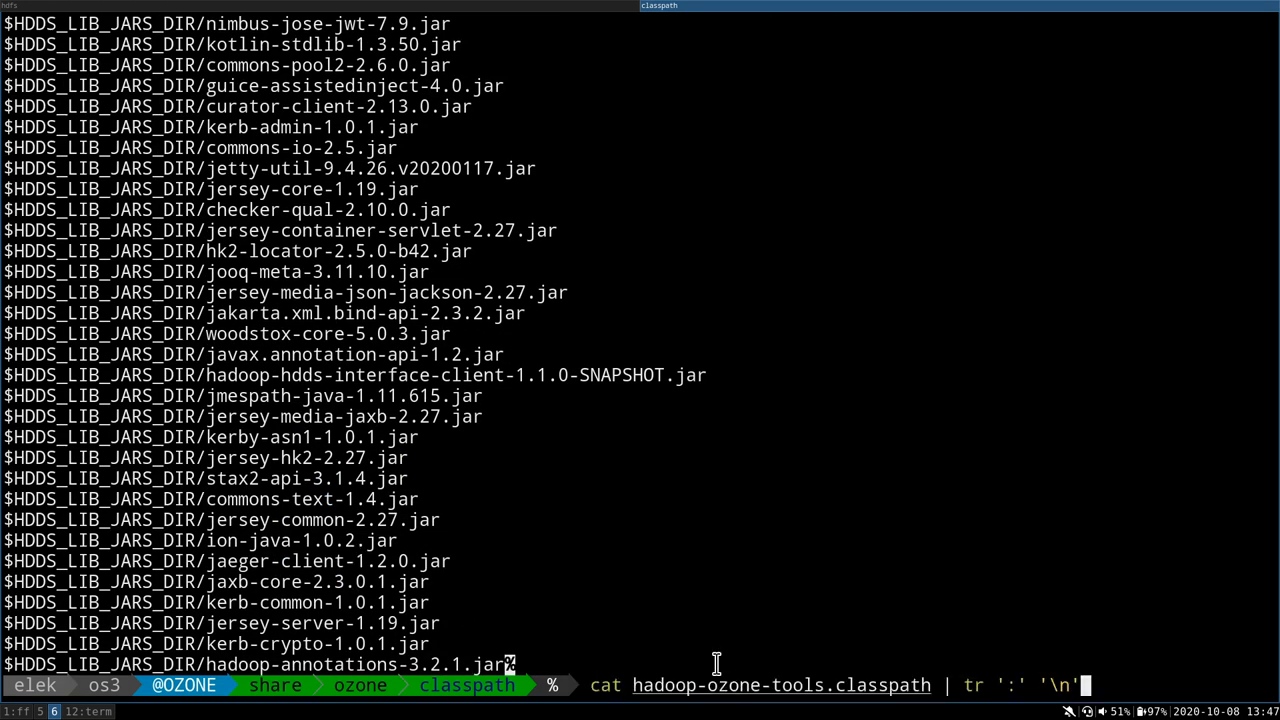
{"action": "key", "text": "Return"}
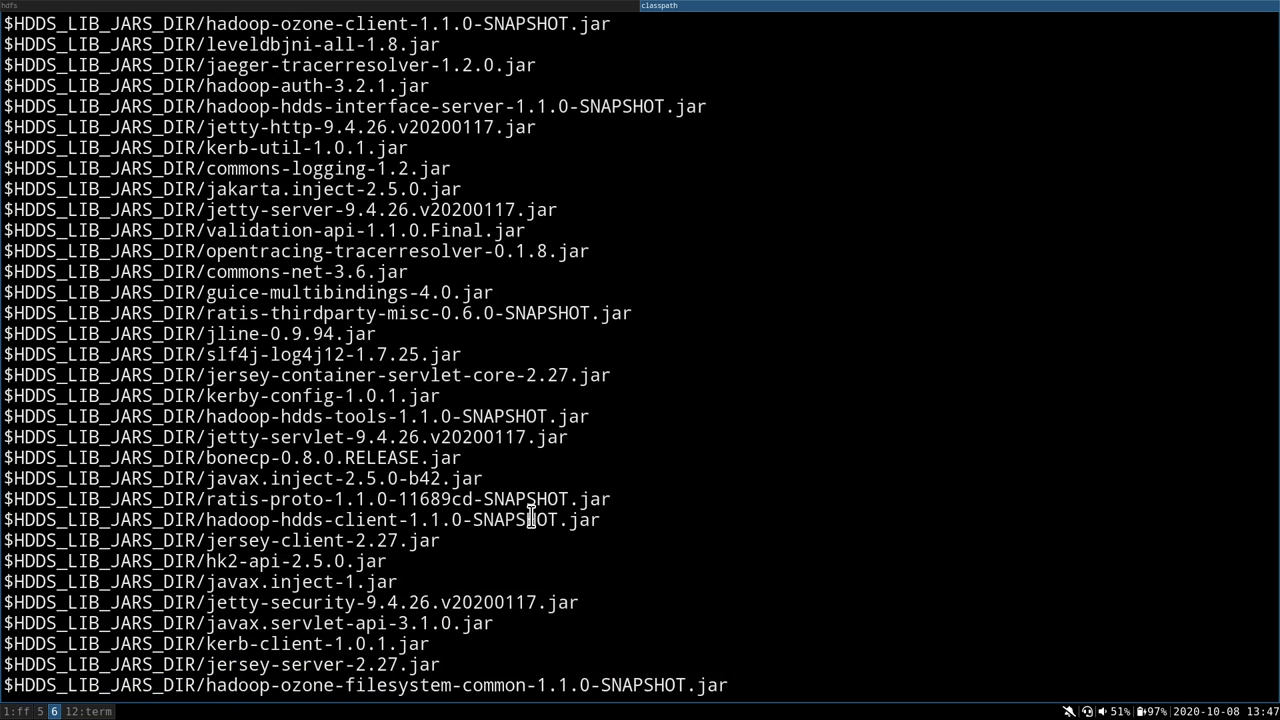
{"action": "scroll", "scroll_direction": "down", "scroll_amount": 3}
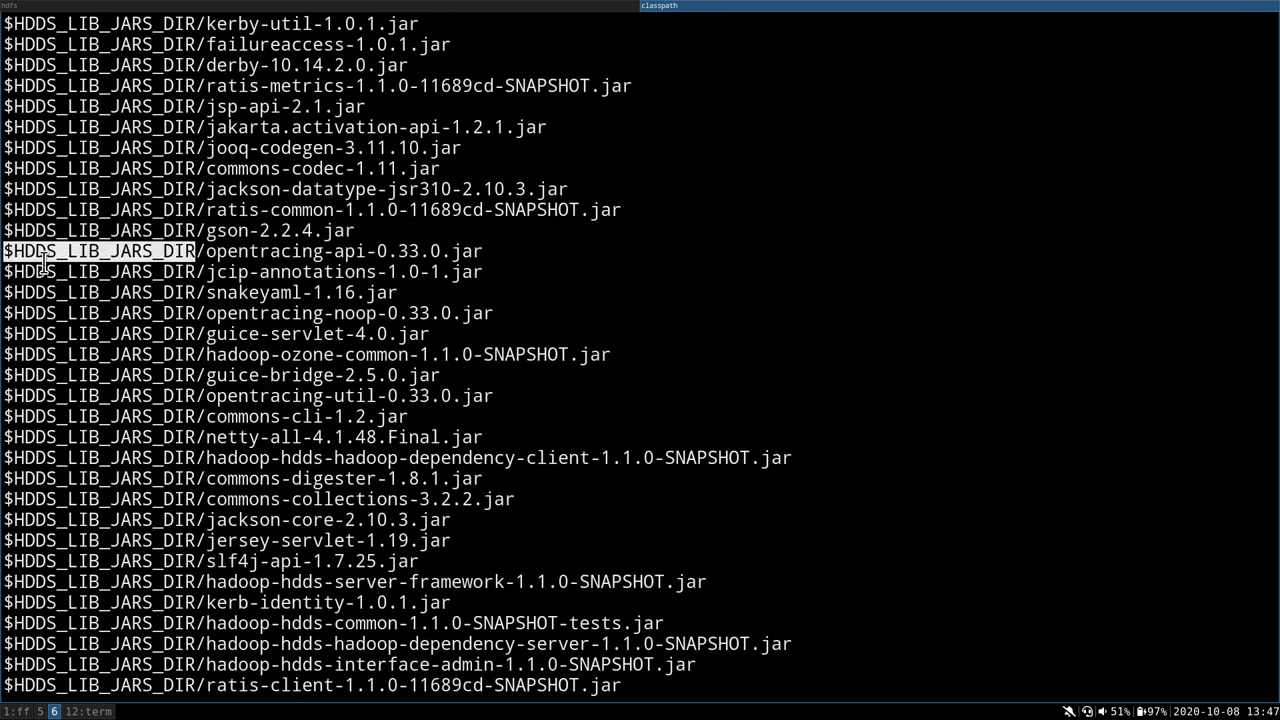
{"action": "scroll", "scroll_direction": "down", "scroll_amount": 3}
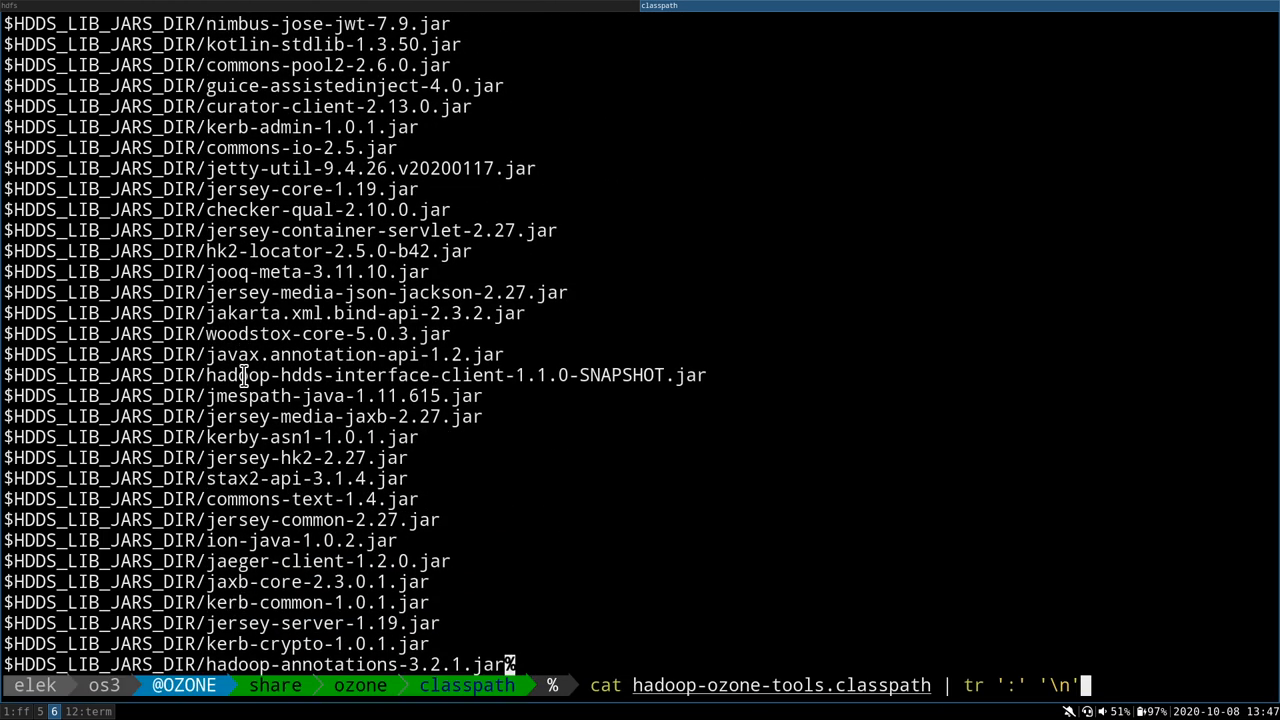
{"action": "mouse_move", "coordinate": [632, 692]}
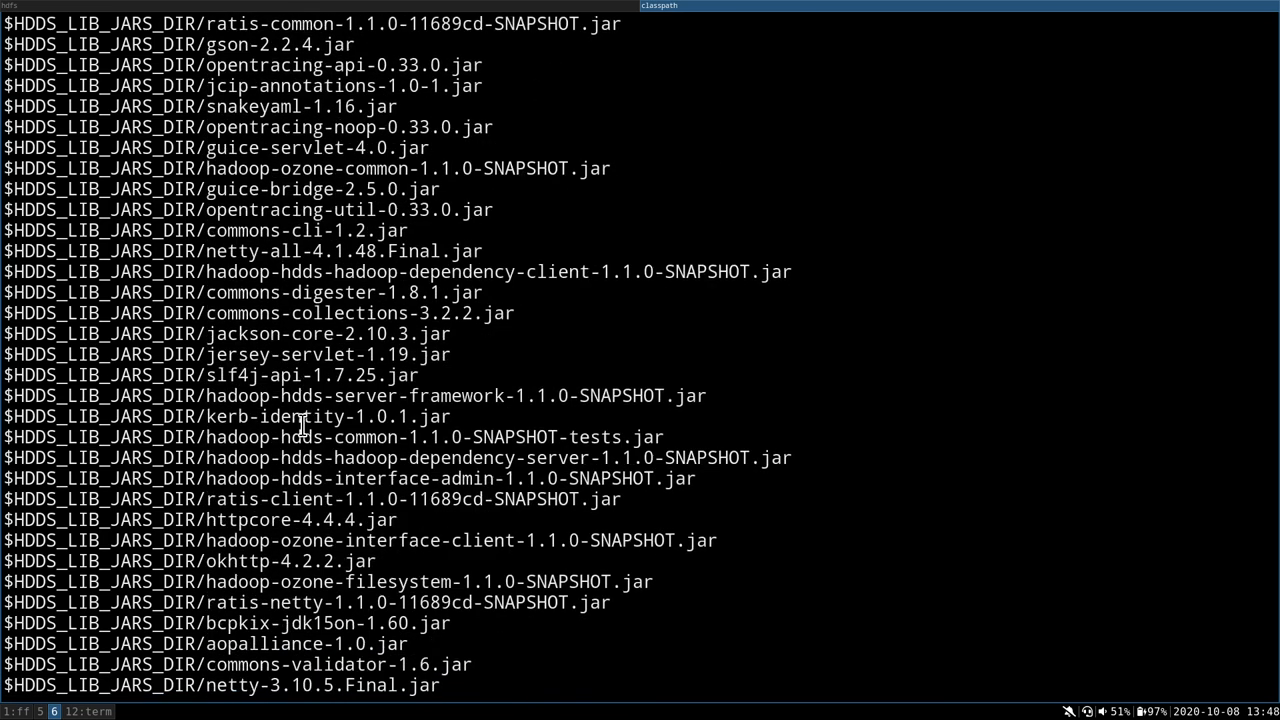
{"action": "scroll", "scroll_direction": "down", "scroll_amount": 3}
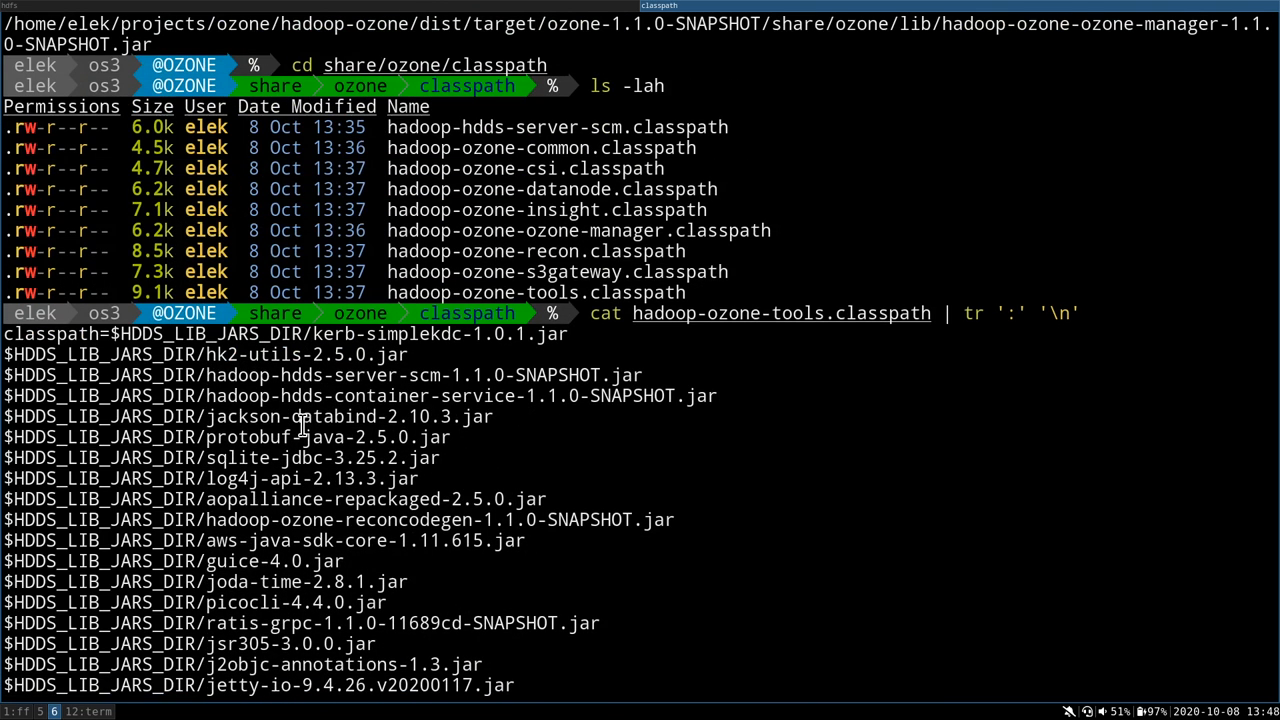
{"action": "mouse_move", "coordinate": [210, 375]}
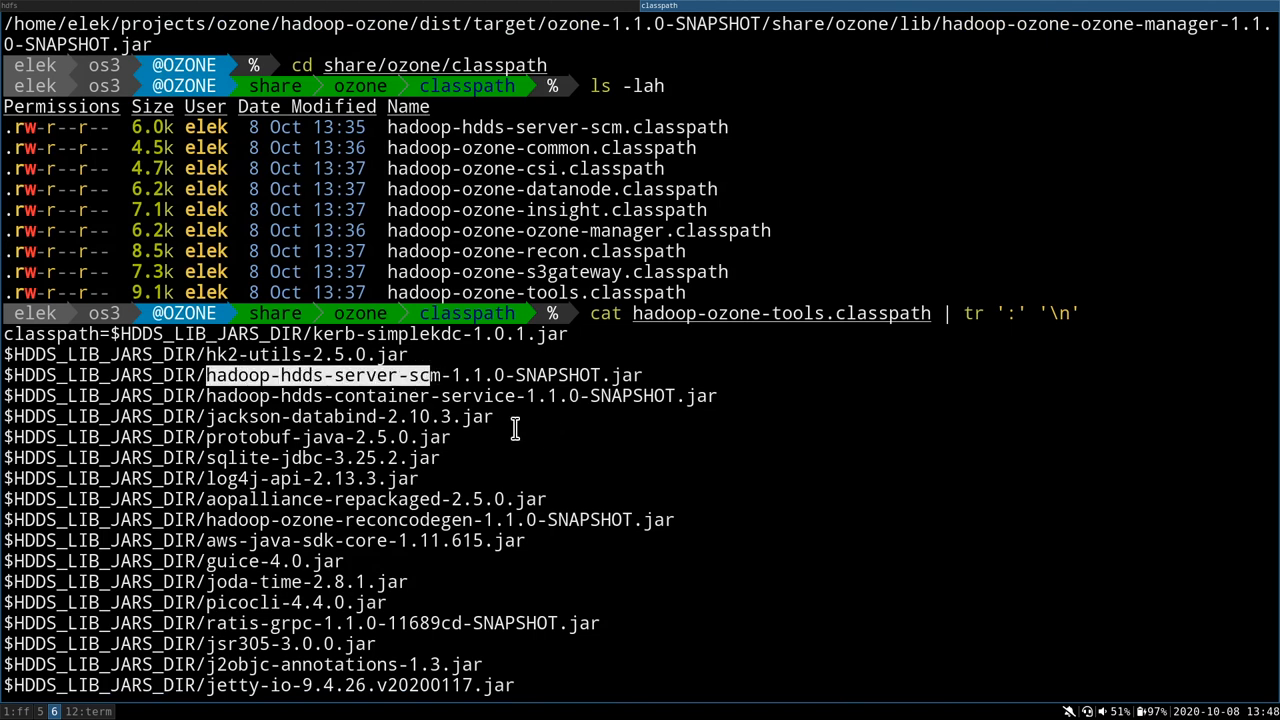
{"action": "scroll", "scroll_direction": "down", "scroll_amount": 3}
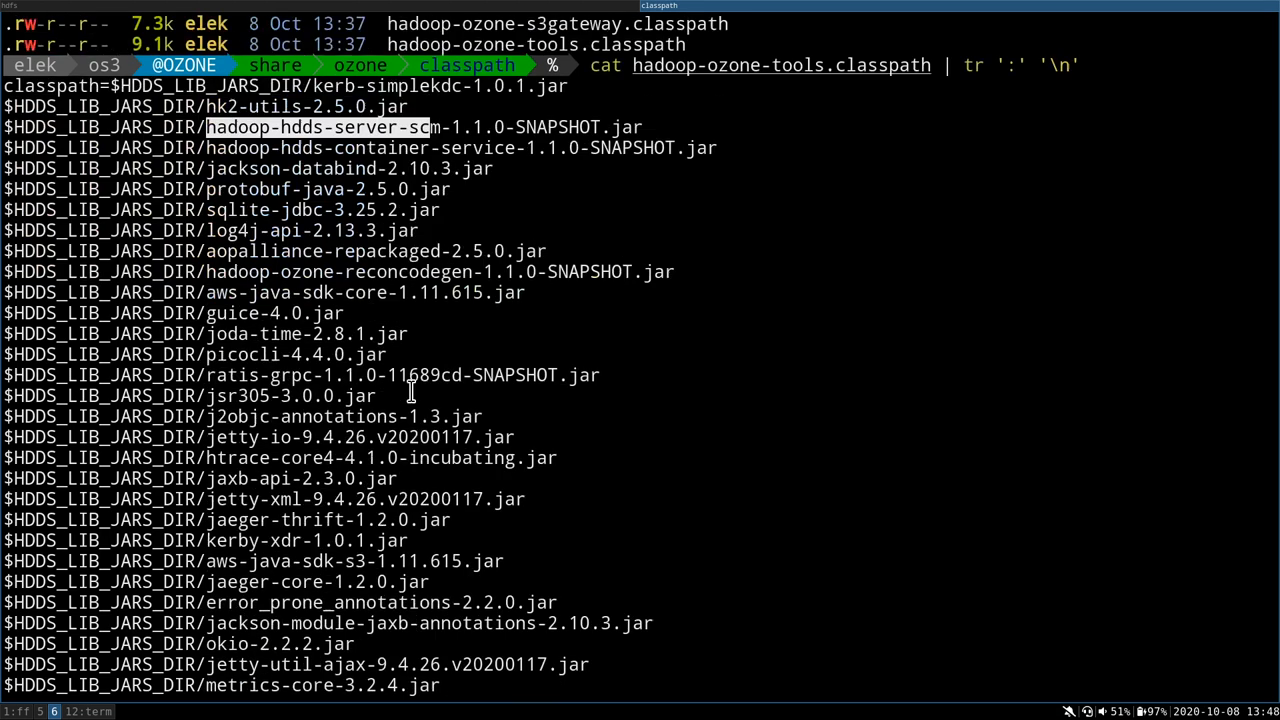
{"action": "scroll", "scroll_direction": "down", "scroll_amount": 3}
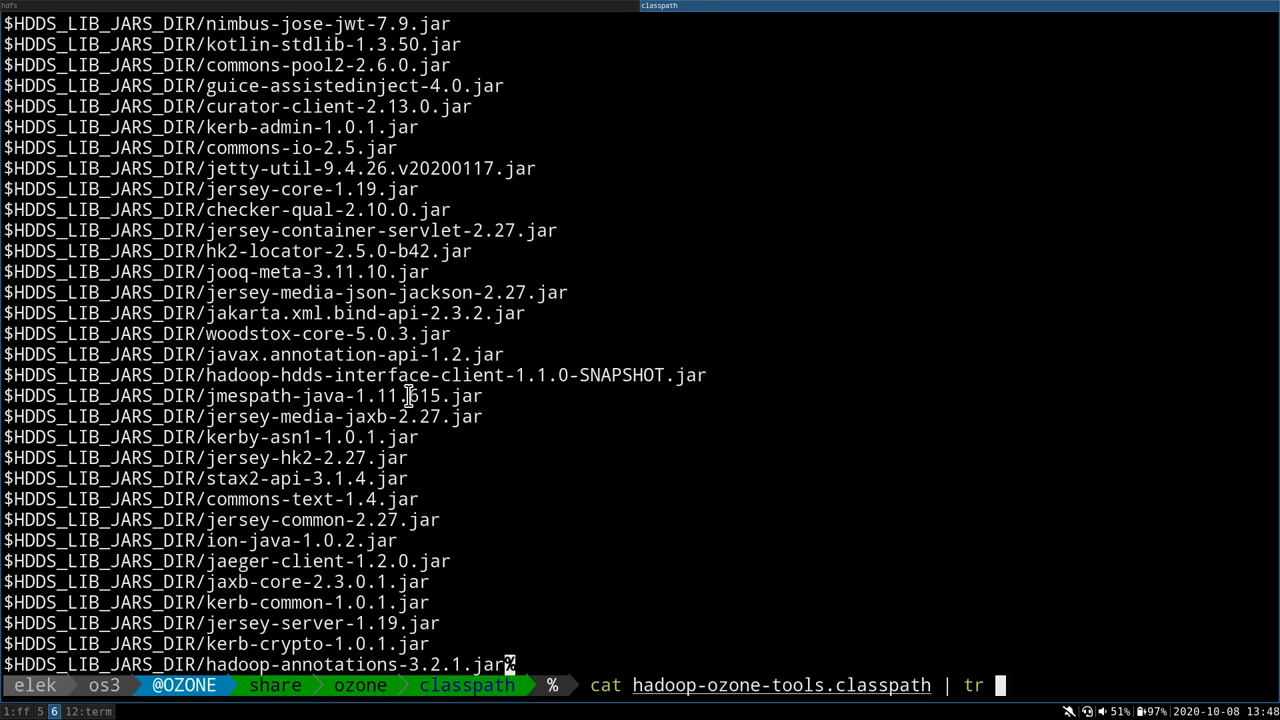
{"action": "type", "text": "cd .."}
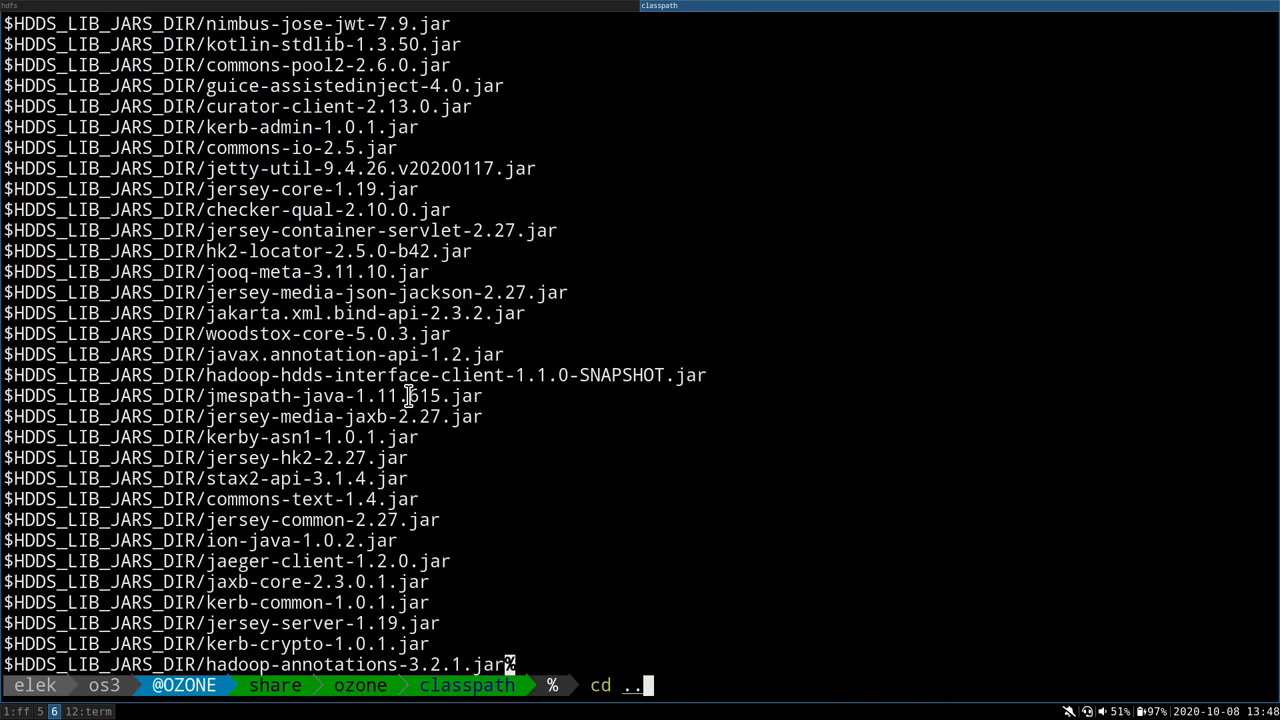
Move into share/ozone/lib, then abandon an export CLASSPATH=../share/ozone/lib/* command
{"action": "key", "text": "Return"}
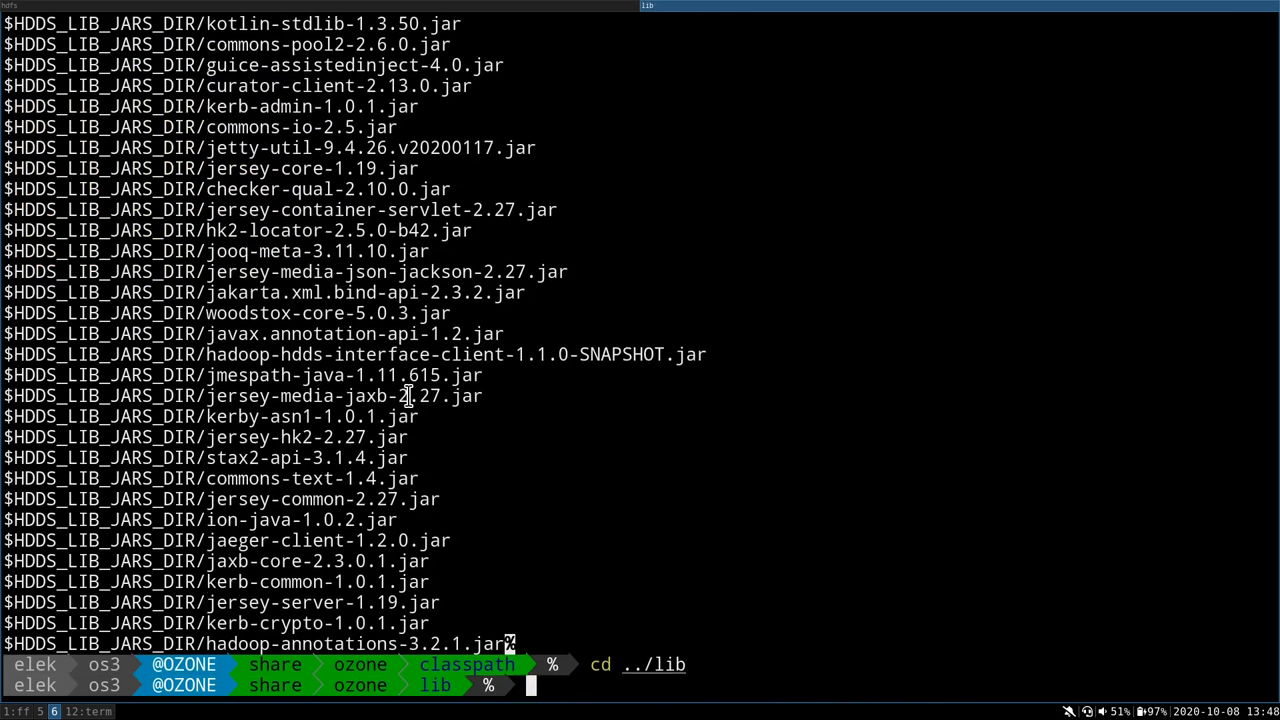
{"action": "type", "text": "exr"}
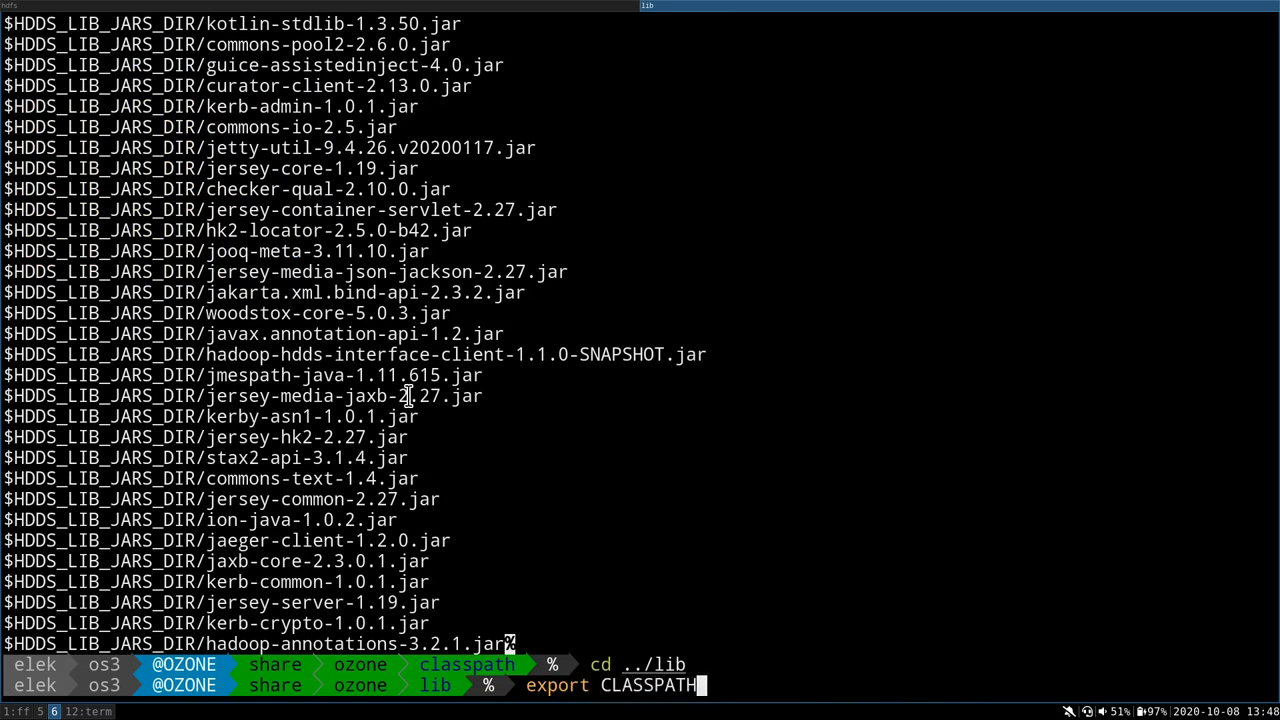
{"action": "type", "text": "="}
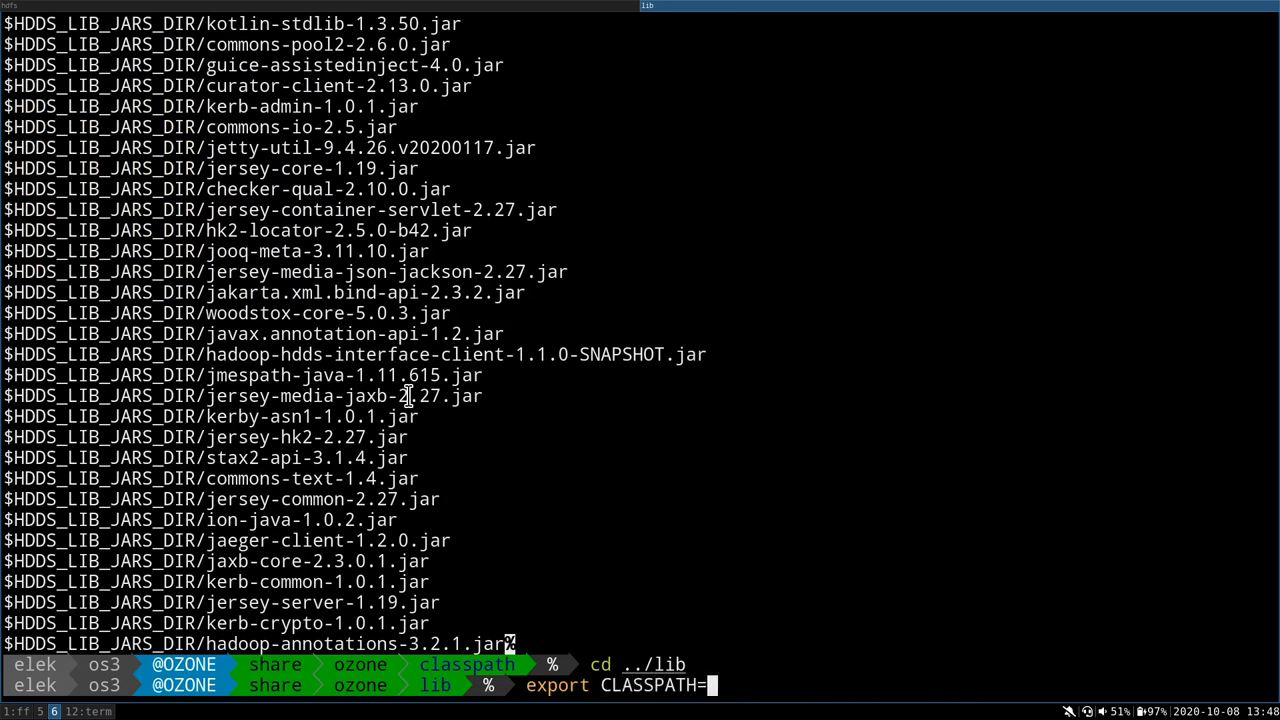
{"action": "type", "text": "../share/ozone/lib"}
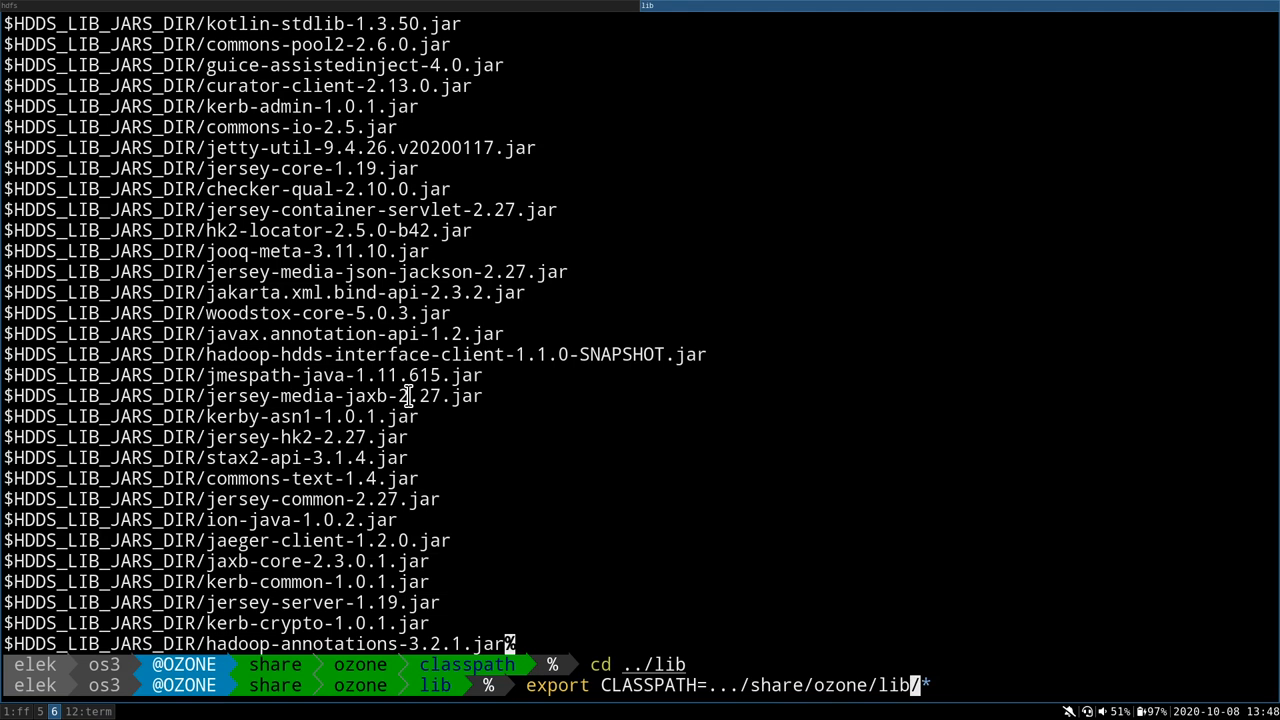
{"action": "key", "text": "Return"}
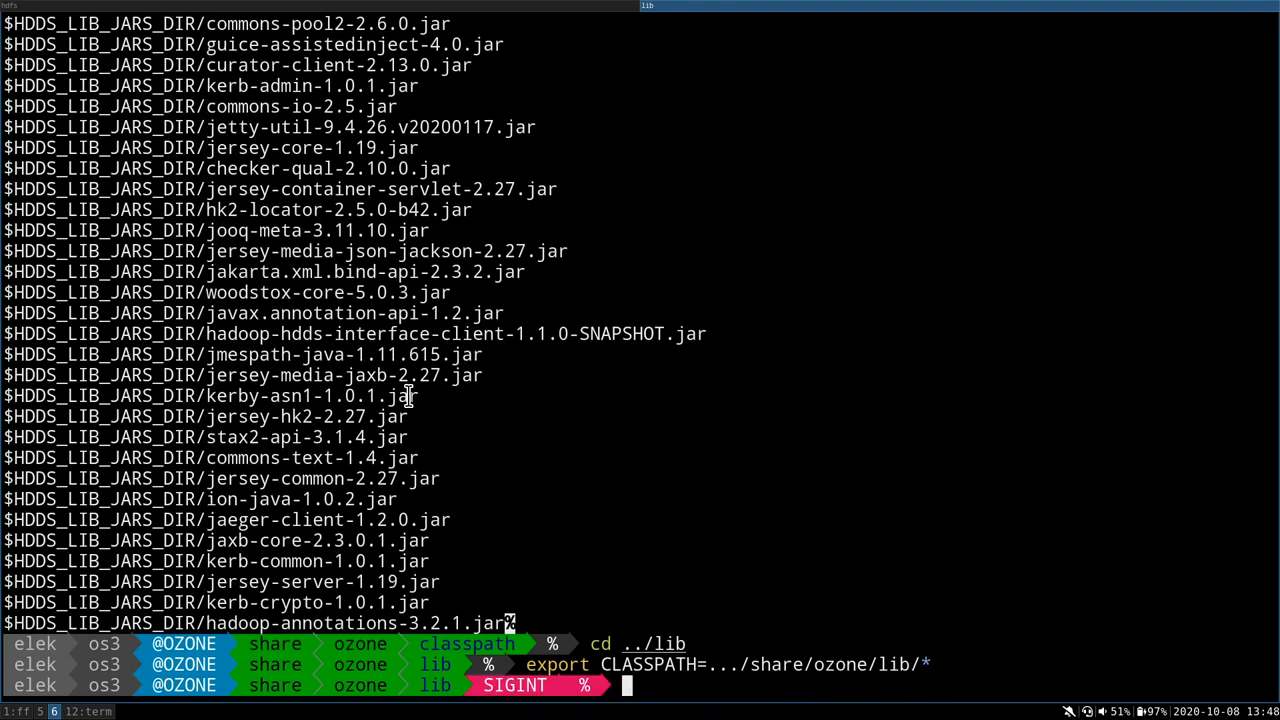
{"action": "type", "text": "cd"}
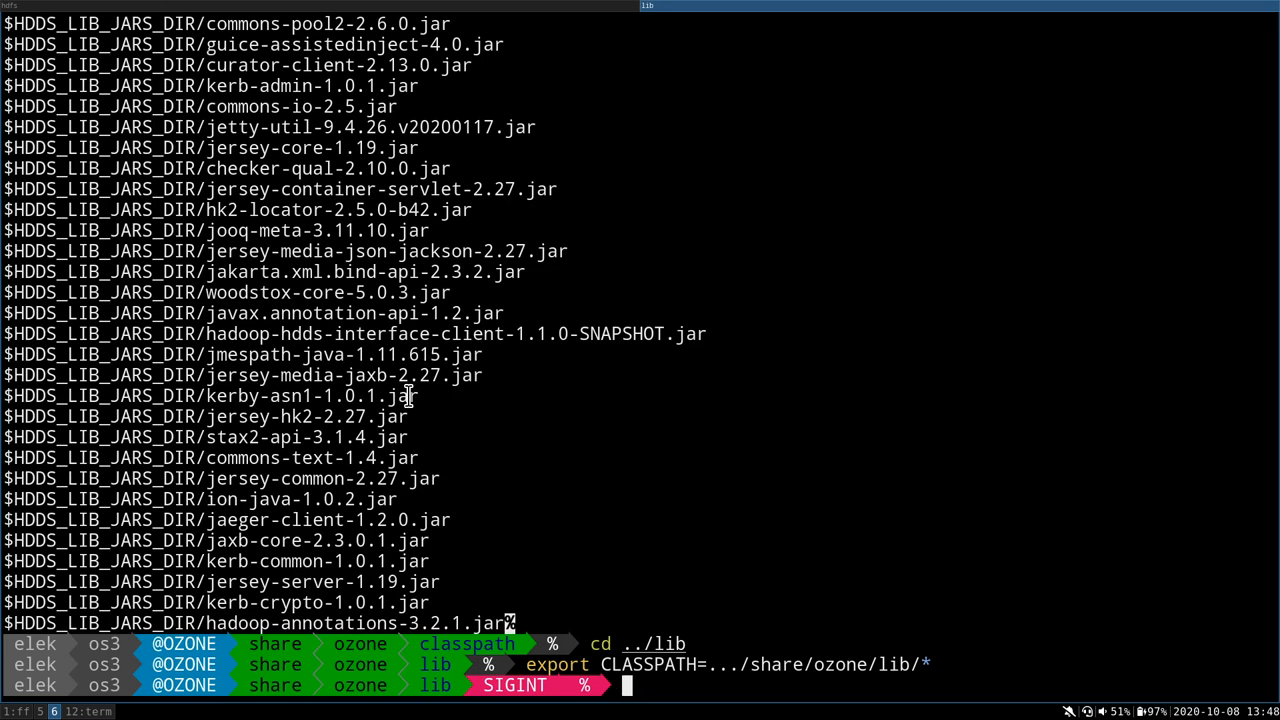
{"action": "type", "text": "cd cl"}
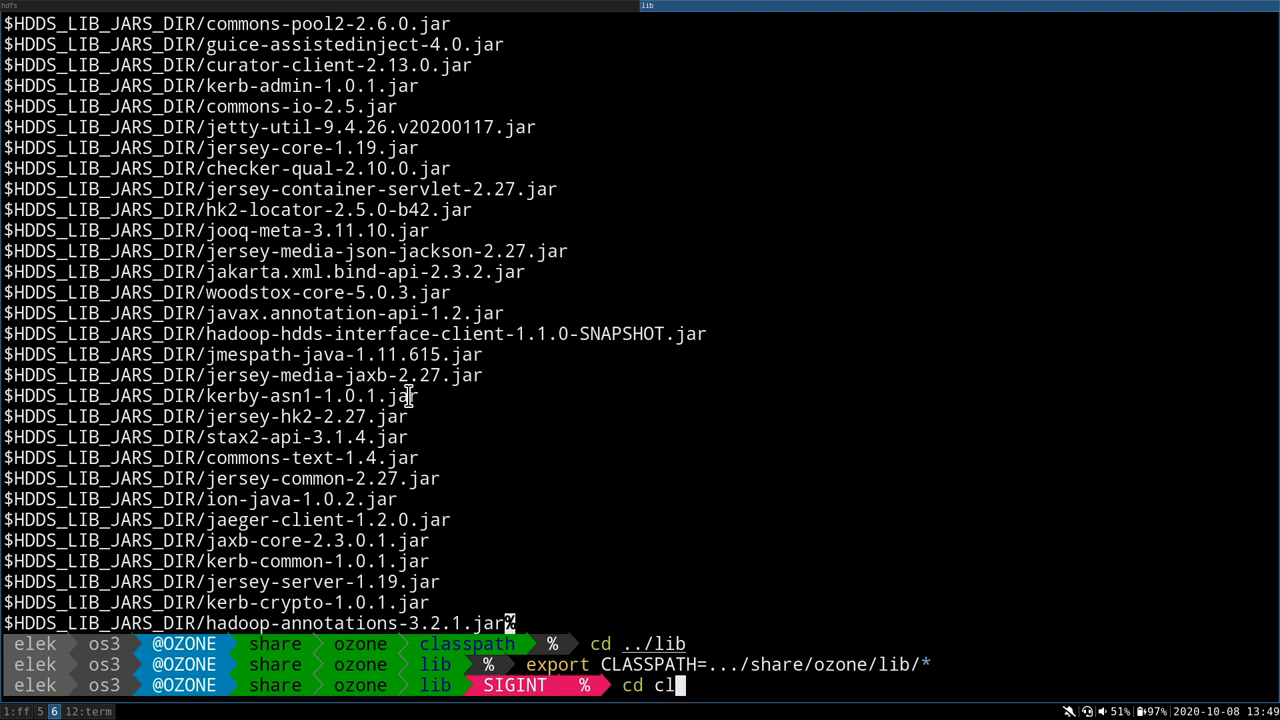
Climb back to the Ozone root and run bare ./bin/ozone classpath listing nine artifacts
{"action": "key", "text": "ctrl+u"}
{"action": "type", "text": "./"}
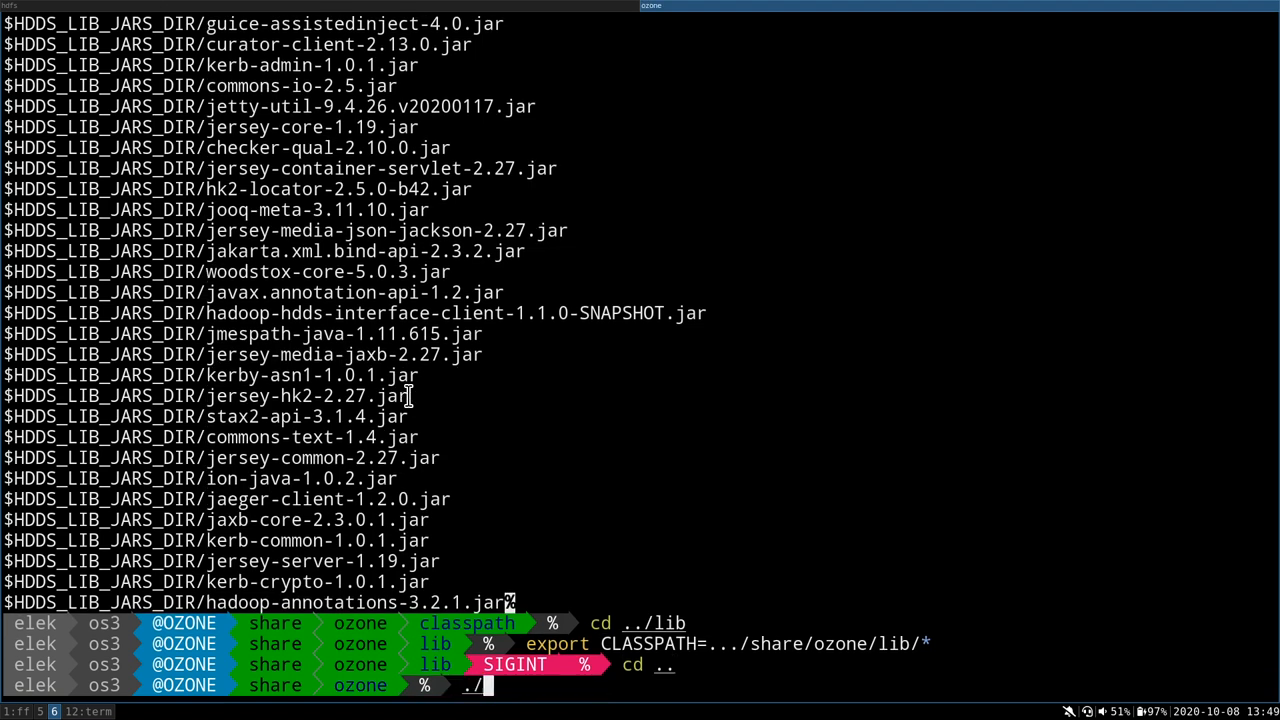
{"action": "type", "text": "cd ."}
{"action": "type", "text": "./bin/ozone"}
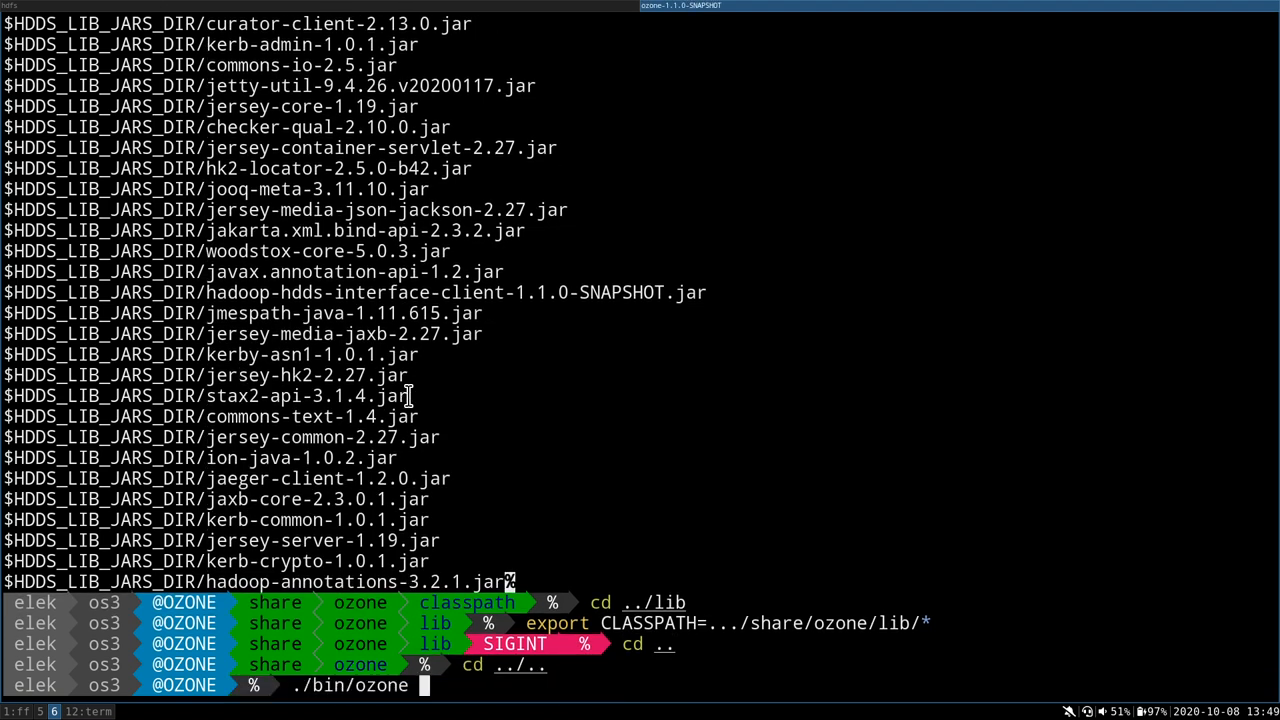
{"action": "type", "text": "clas"}
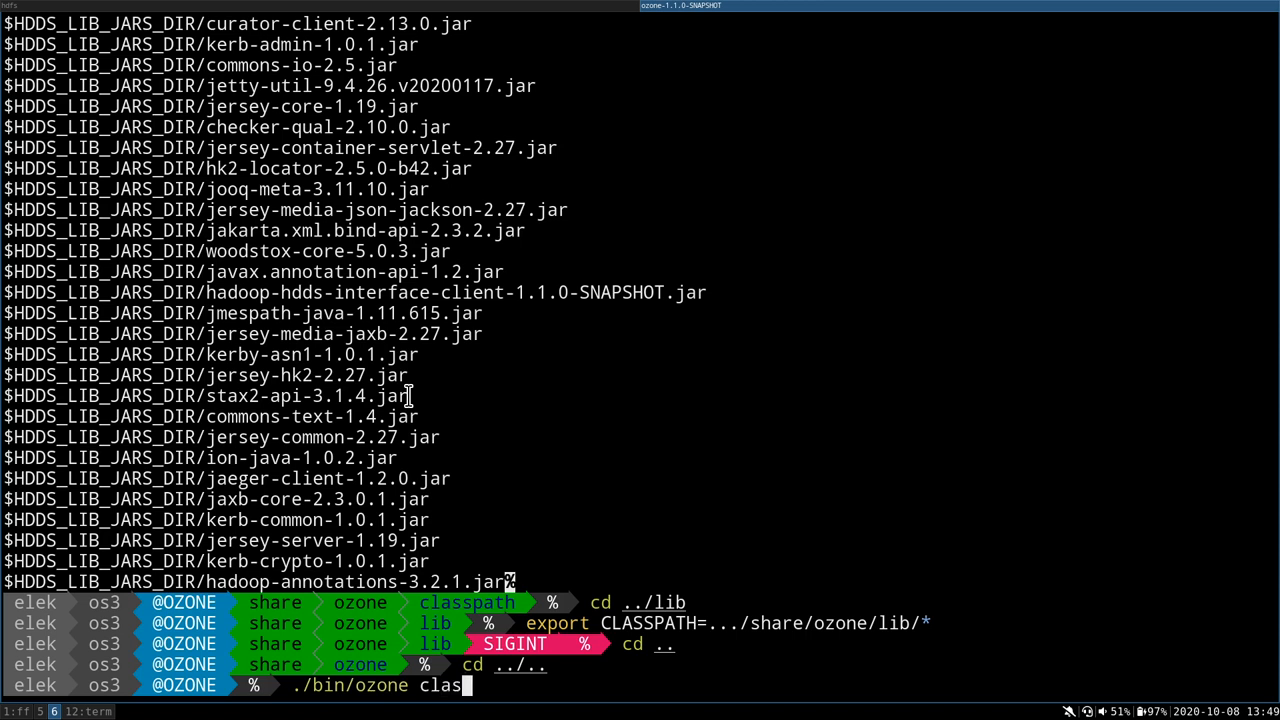
{"action": "key", "text": "Return"}
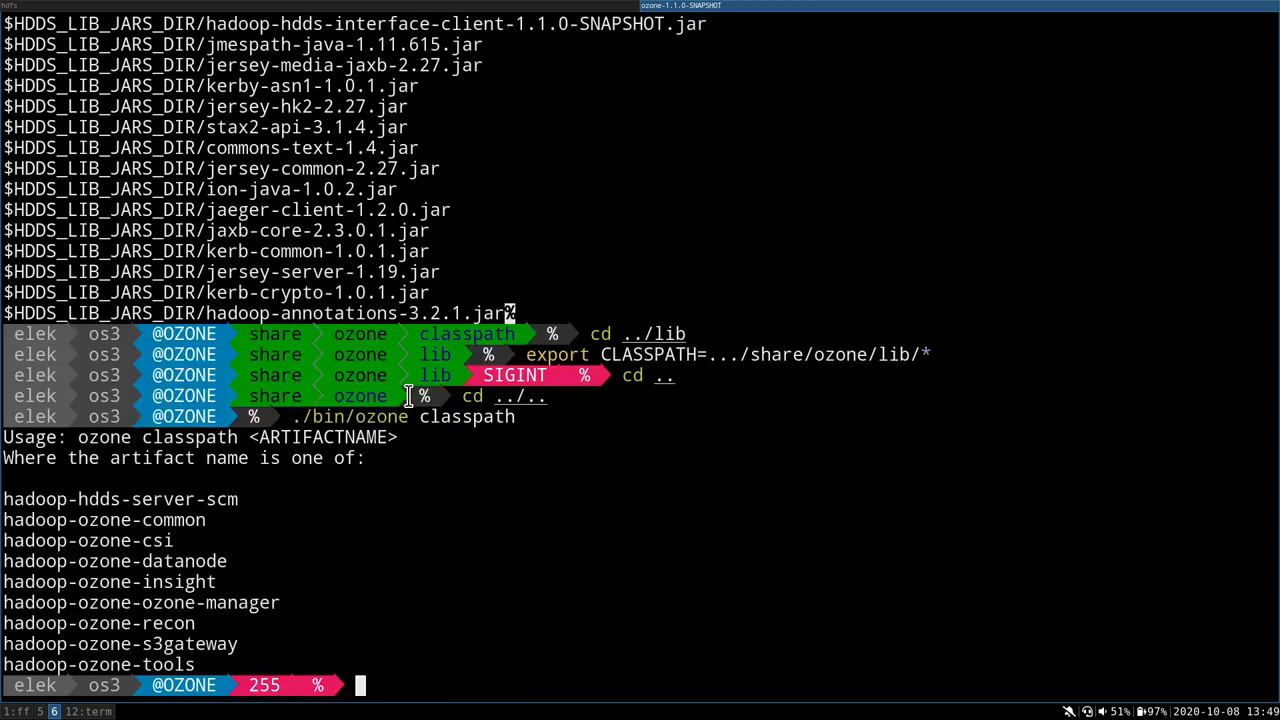
{"action": "type", "text": "export HAD"}
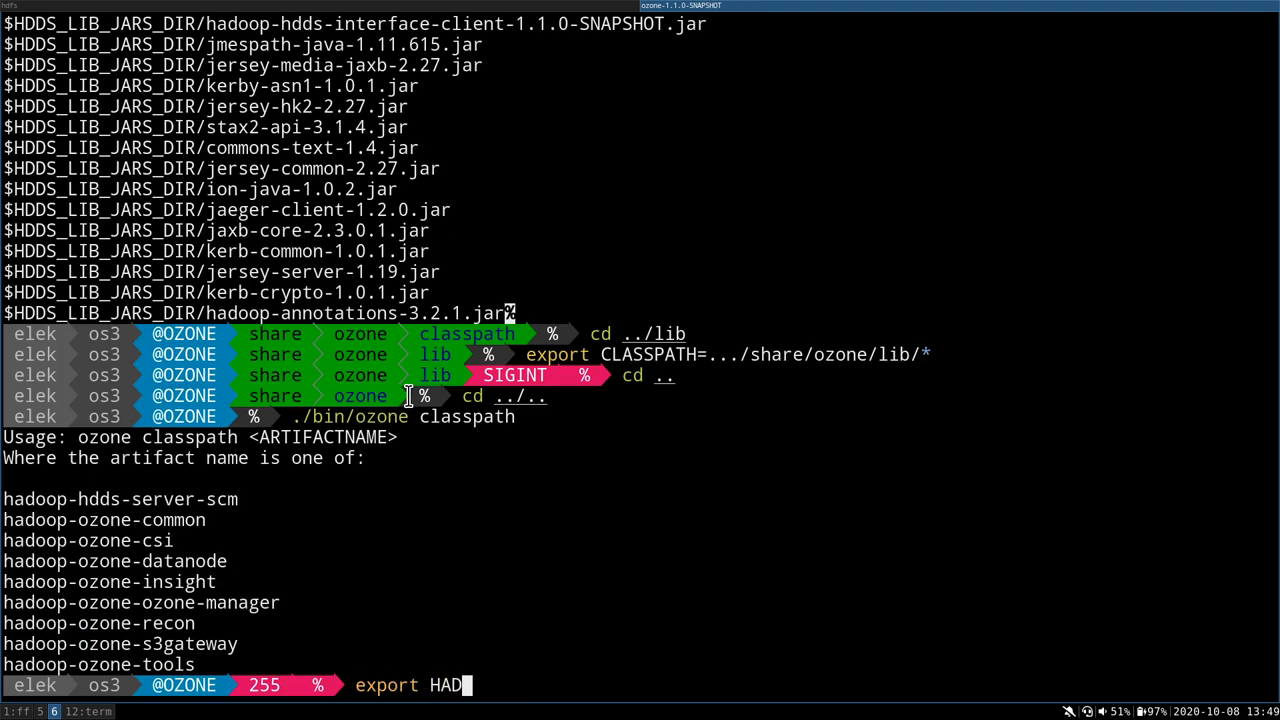
{"action": "type", "text": "OOP_CLASPATH"}
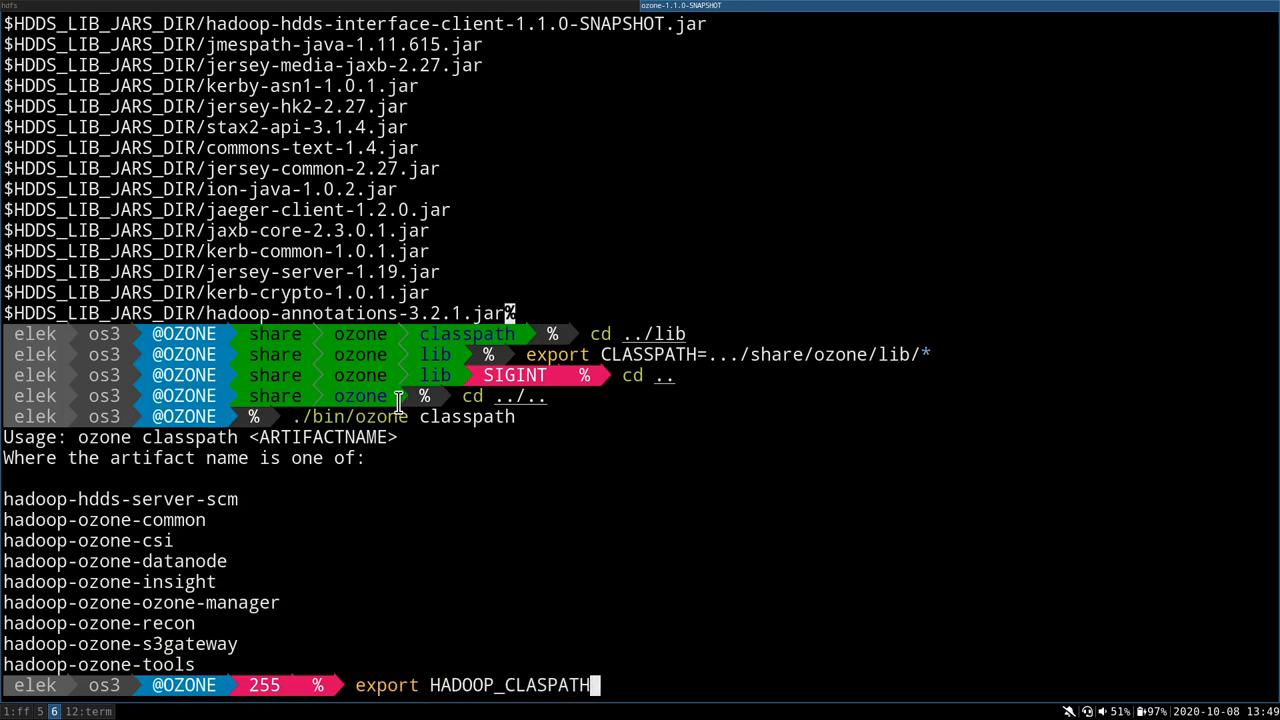
{"action": "type", "text": "="}
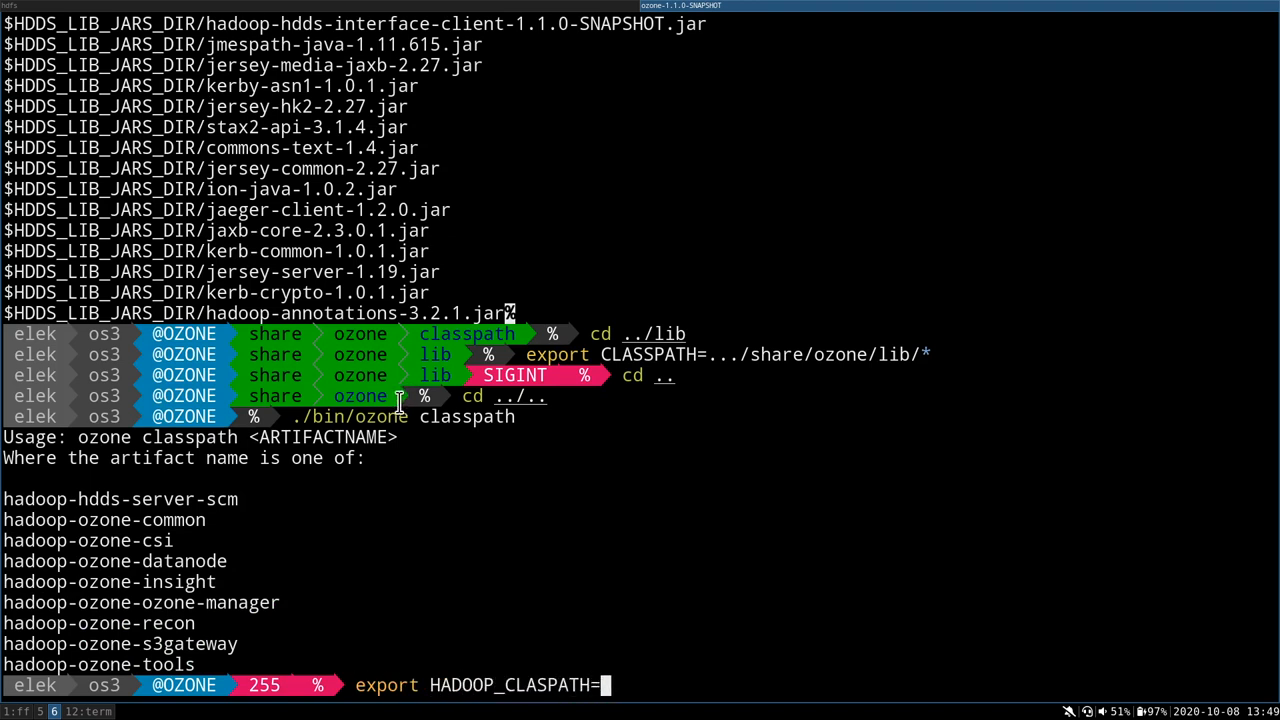
{"action": "type", "text": "..."}
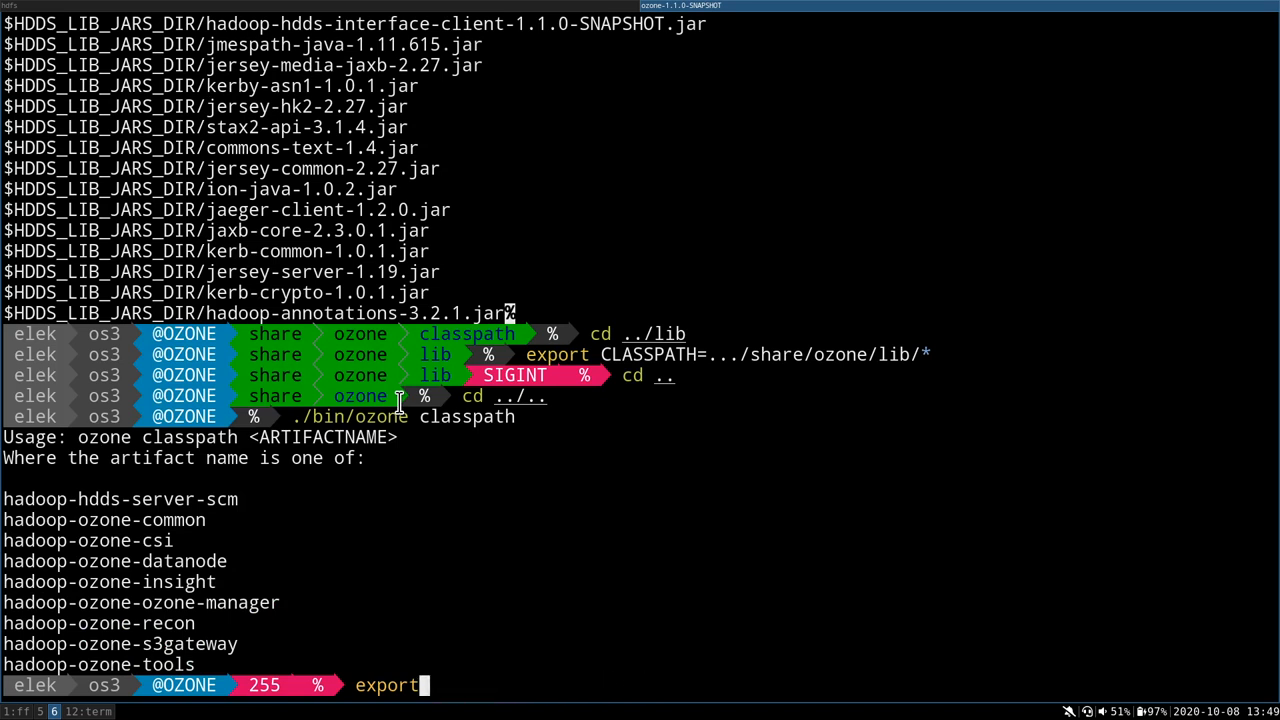
{"action": "key", "text": "ctrl+u"}
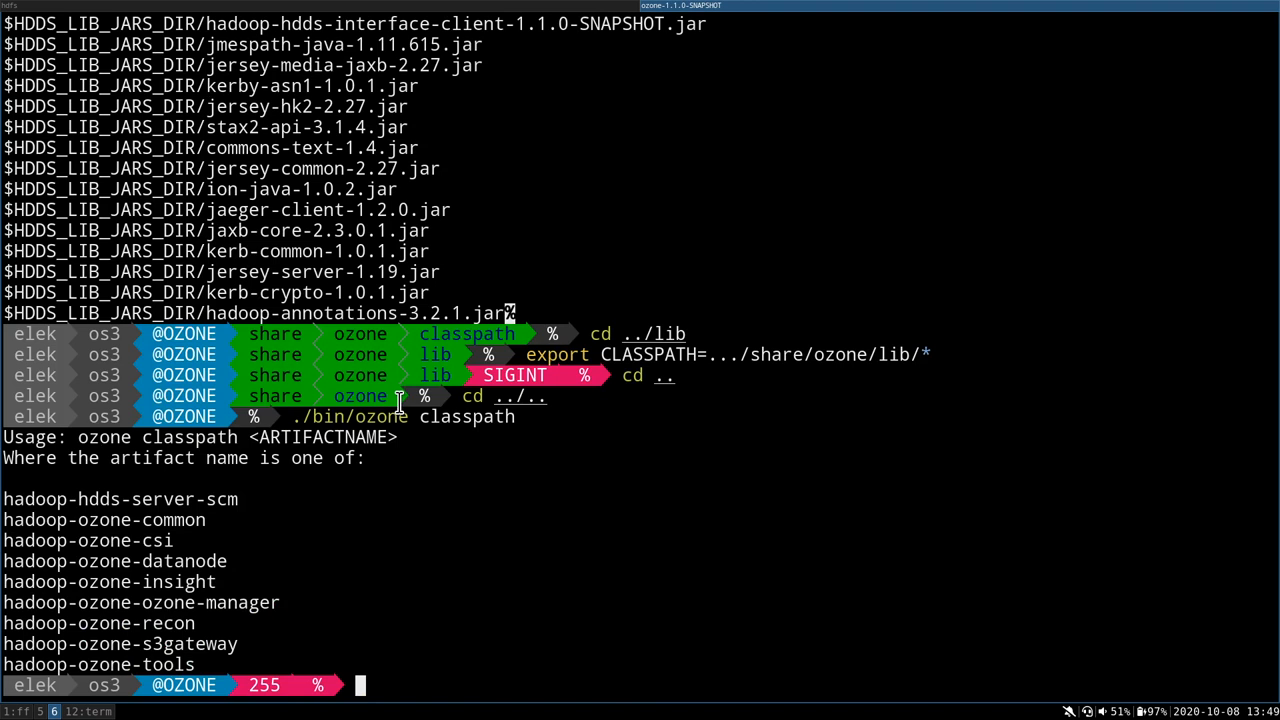
Create share/ozone/lib/hadoop-ozone-tools and print the hadoop-ozone-tools classpath ending with it
{"action": "type", "text": "mkdir share/ozone/lib/"}
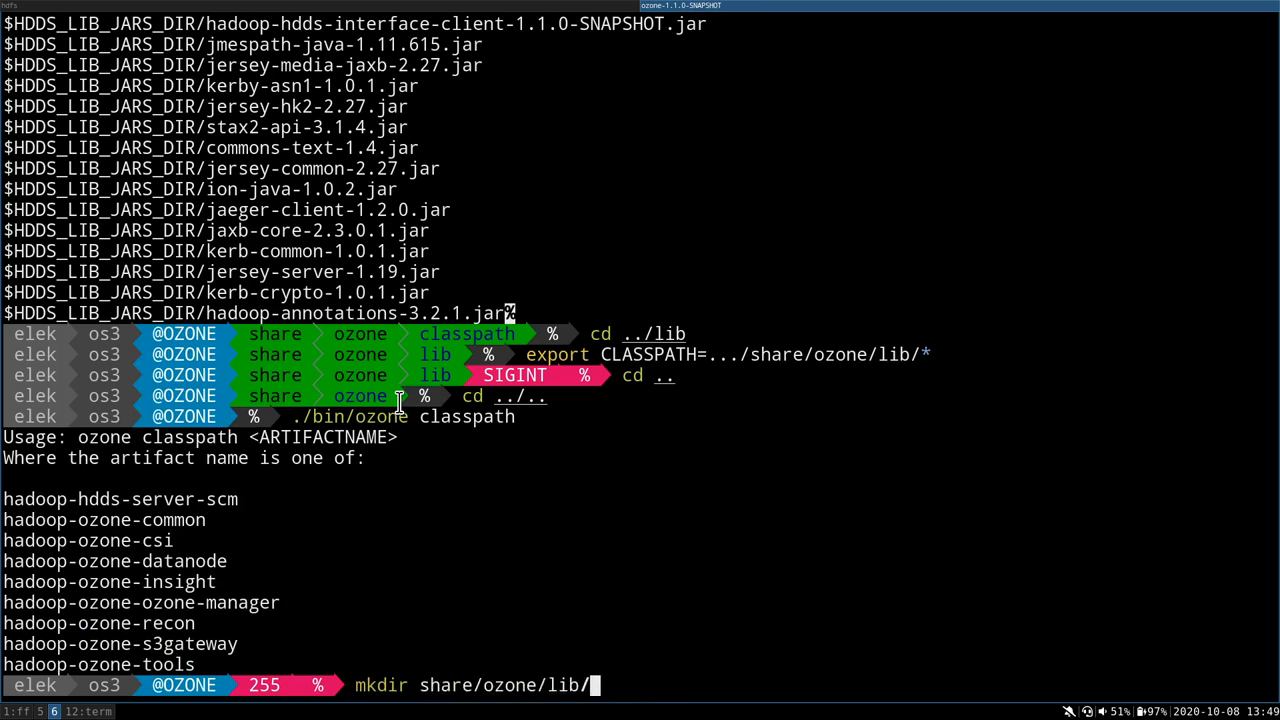
{"action": "mouse_move", "coordinate": [132, 660]}
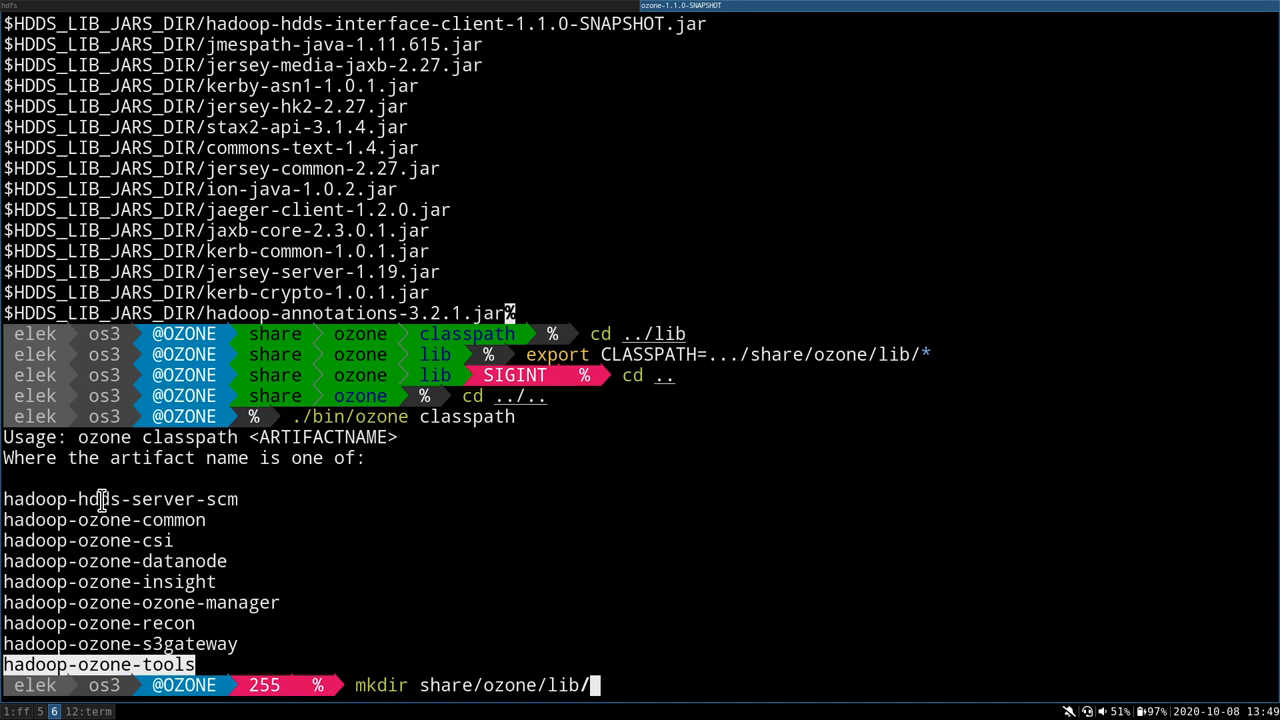
{"action": "type", "text": "hadoop-ozone-tools"}
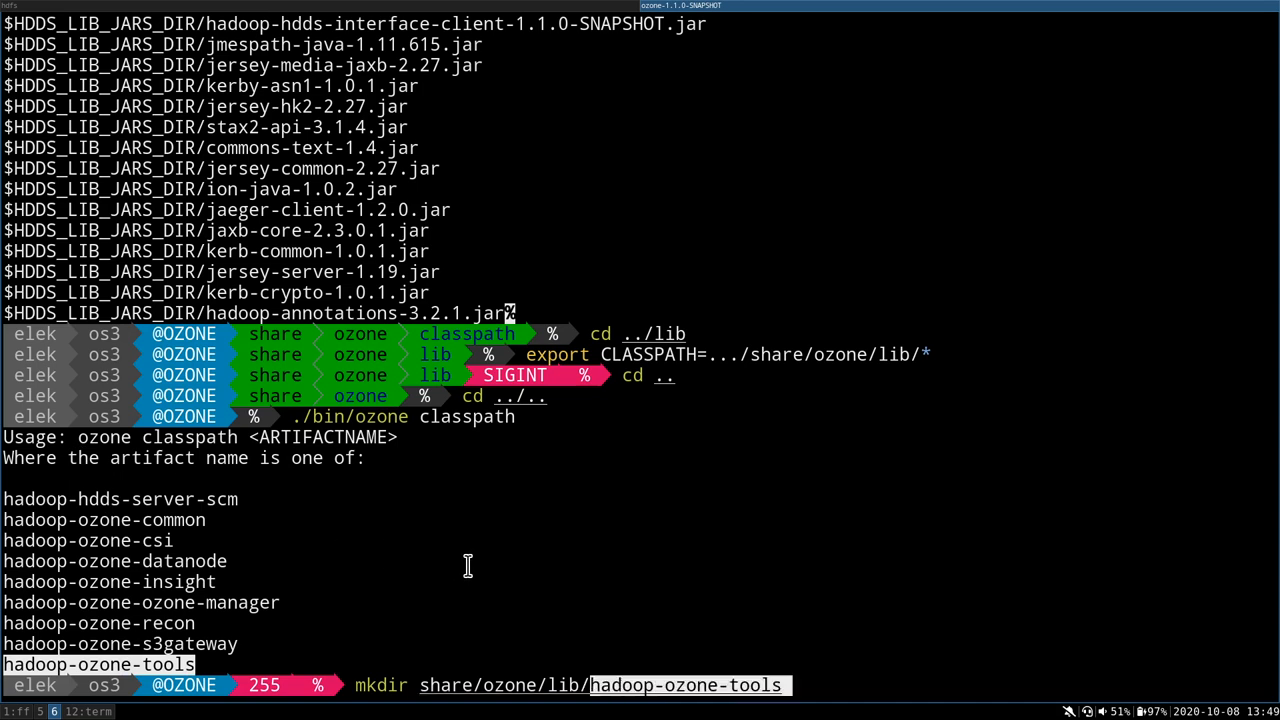
{"action": "key", "text": "Return"}
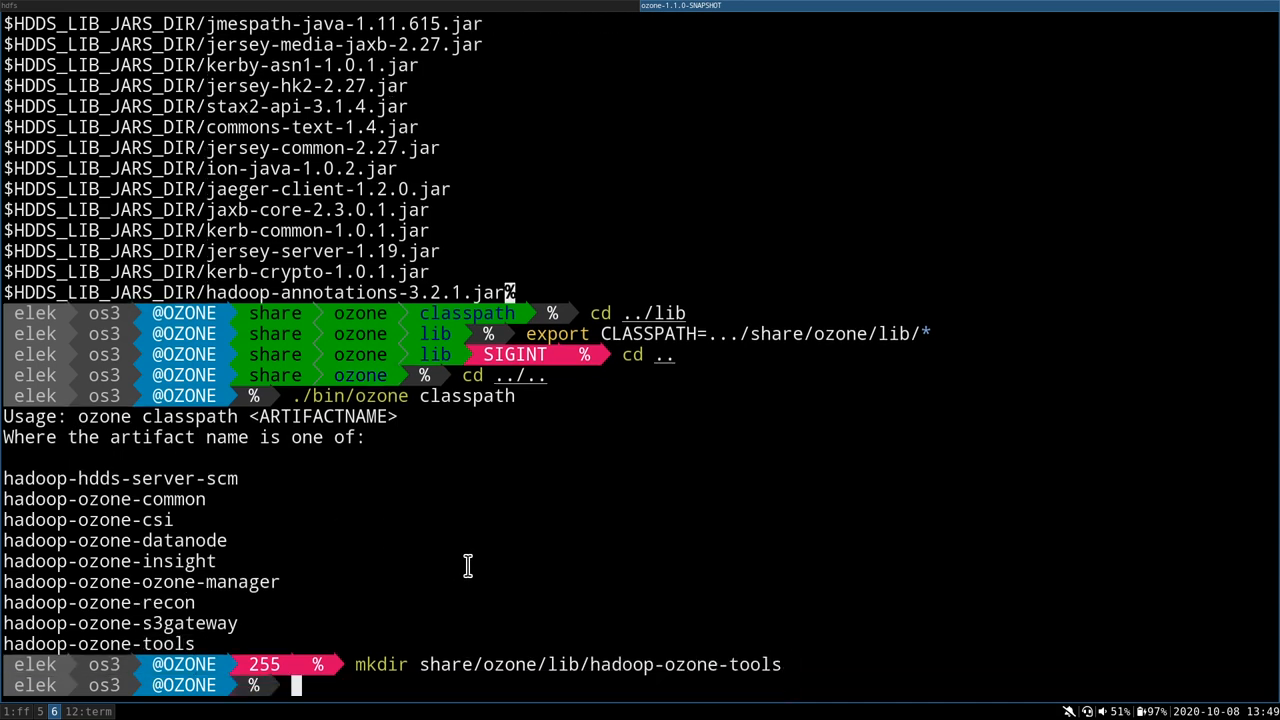
{"action": "type", "text": "./bin/ozone classpath hadoop-ozone-tools"}
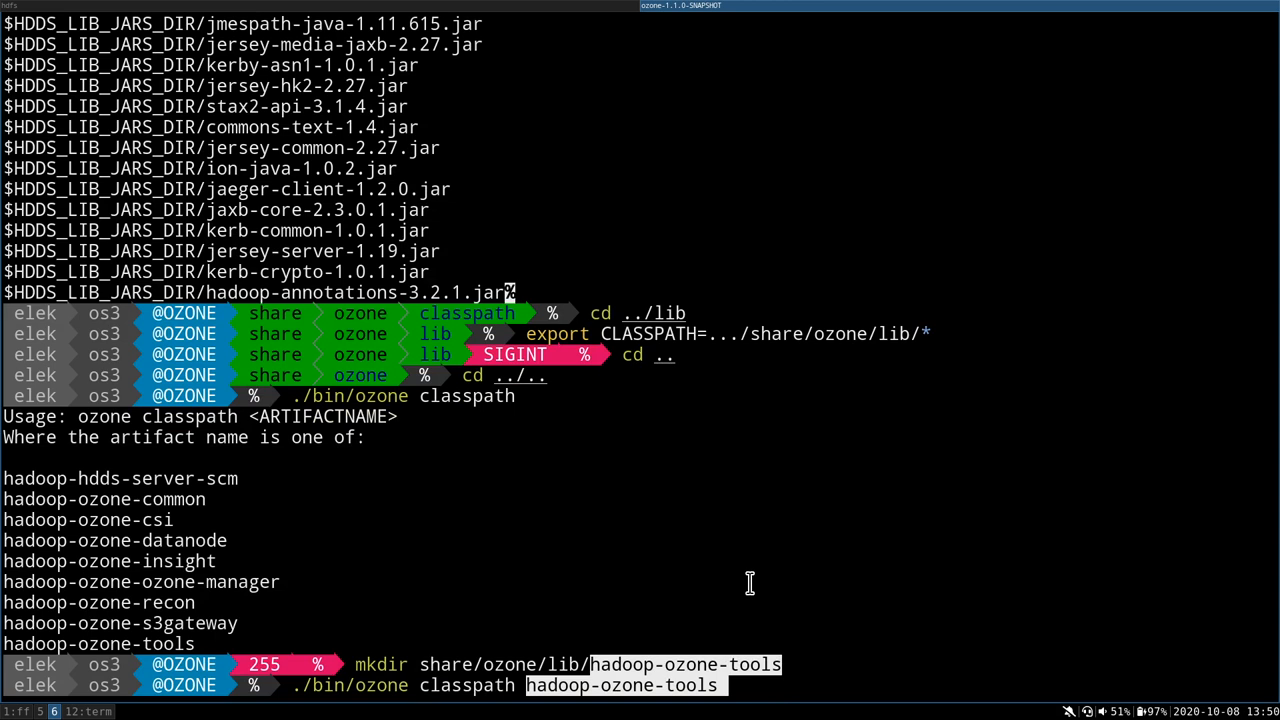
{"action": "key", "text": "Return"}
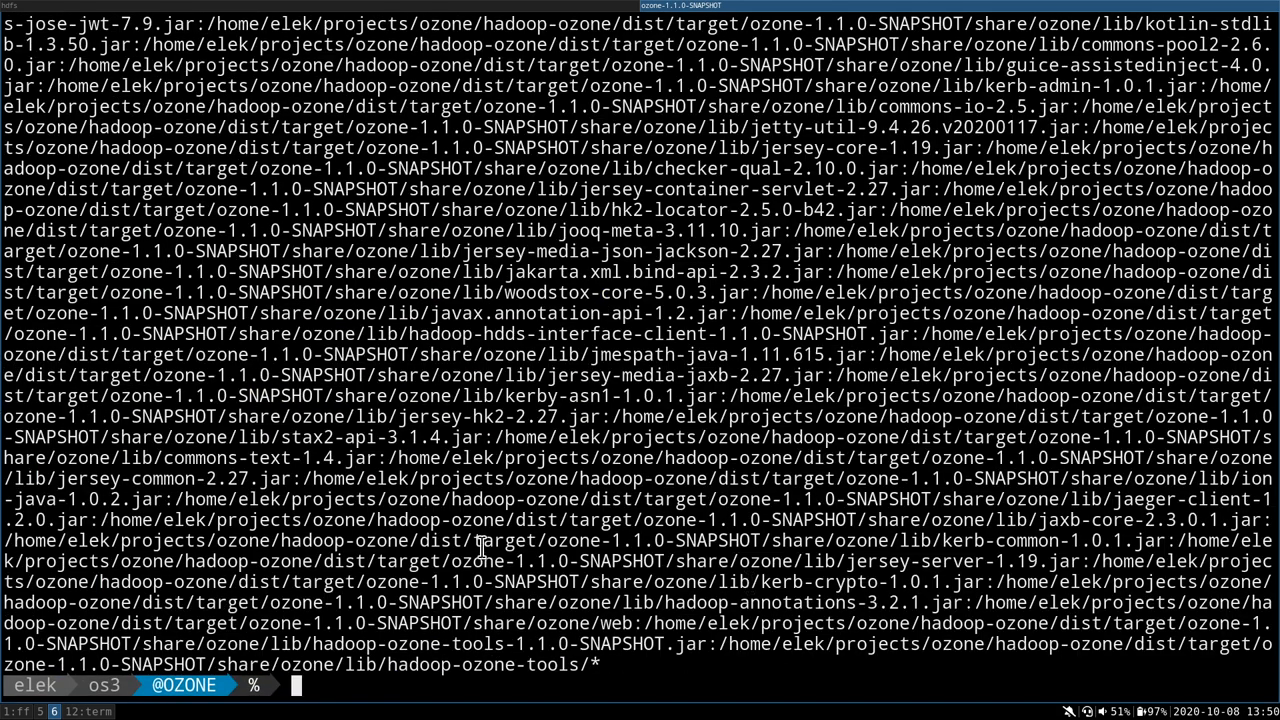